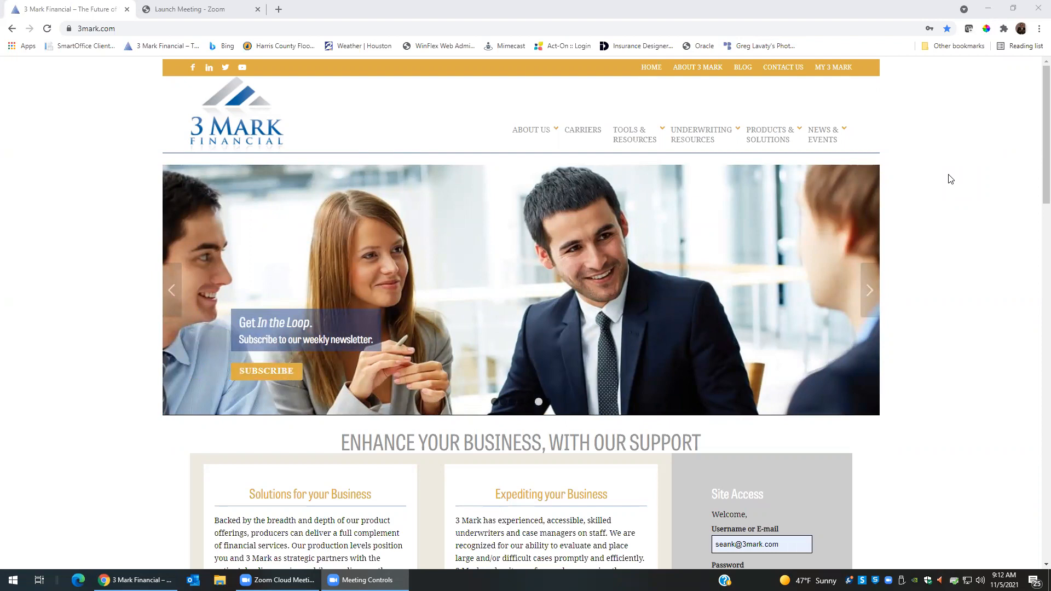
Sign in to the 3 Mark Financial producer account using the saved credentials under Site Access
{"action": "scroll", "scroll_direction": "down", "scroll_amount": 3}
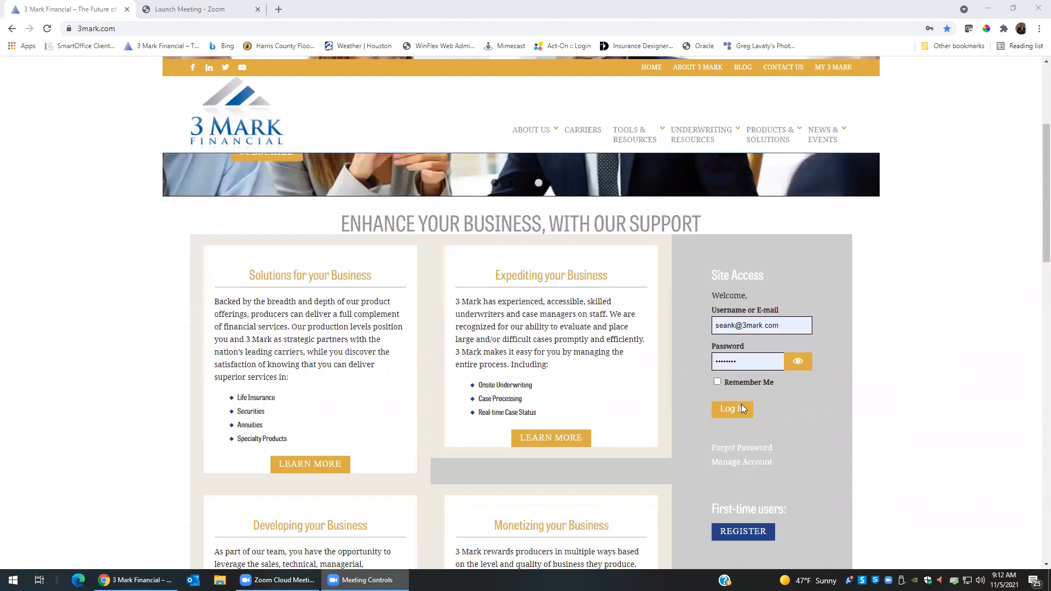
{"action": "left_click", "coordinate": [732, 408]}
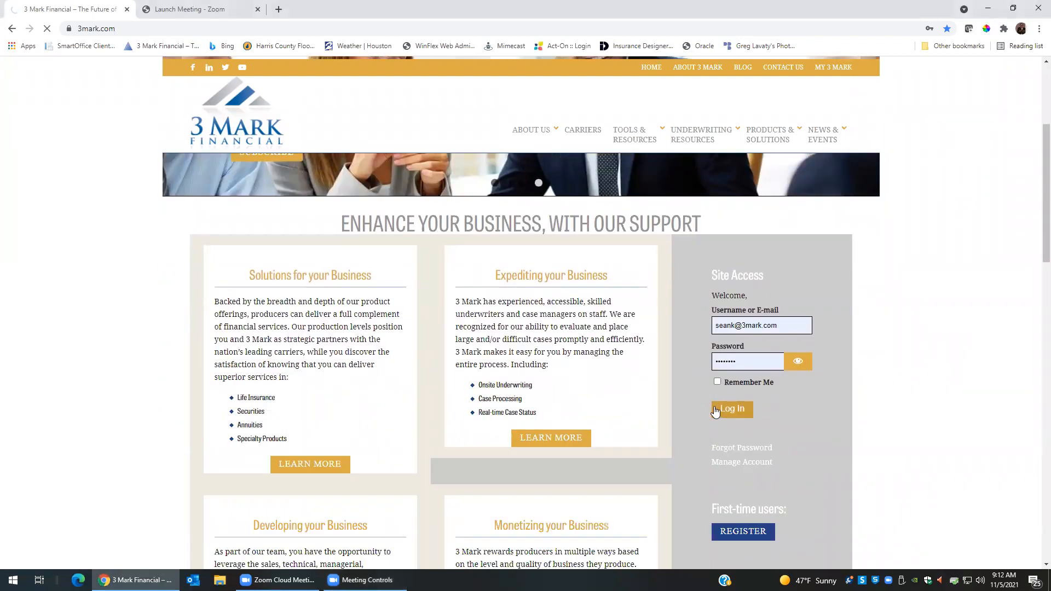
{"action": "left_click", "coordinate": [732, 409]}
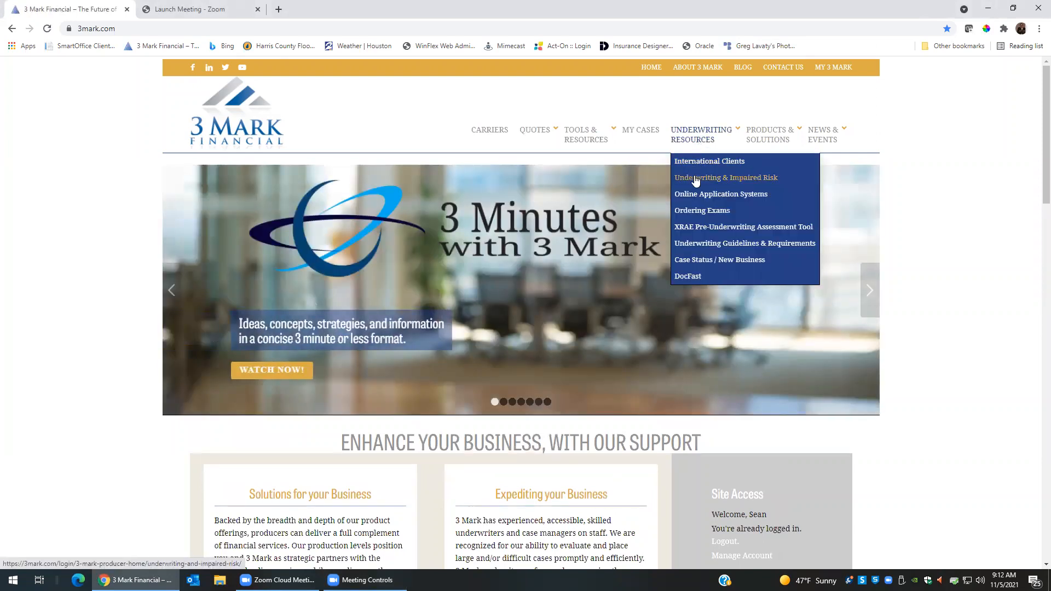
Go to the Underwriting & Impaired Risk page and scroll to the underwriting tools
{"action": "left_click", "coordinate": [726, 178]}
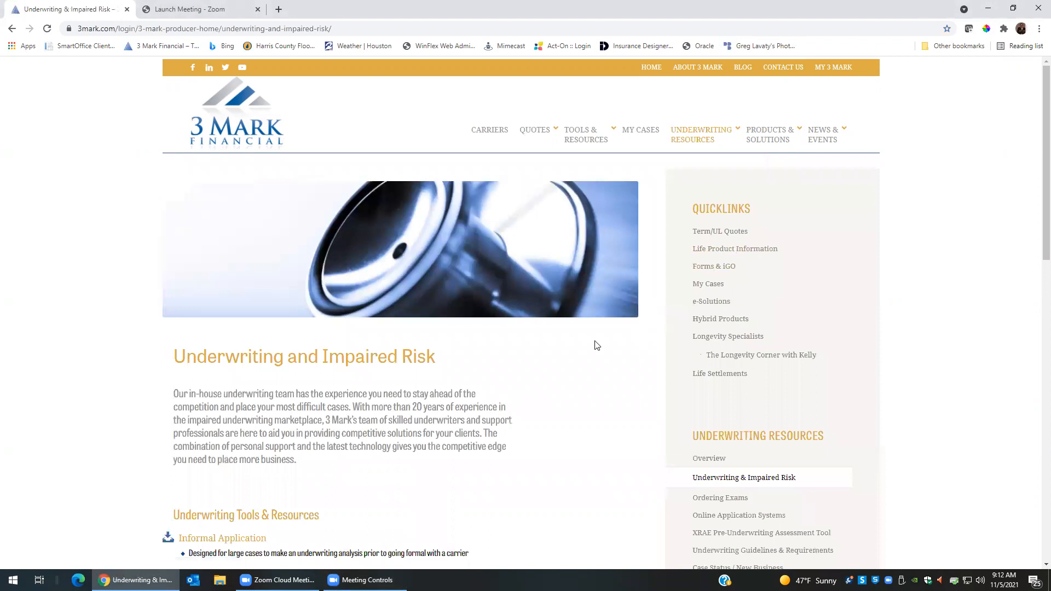
{"action": "scroll", "scroll_direction": "down", "scroll_amount": 3}
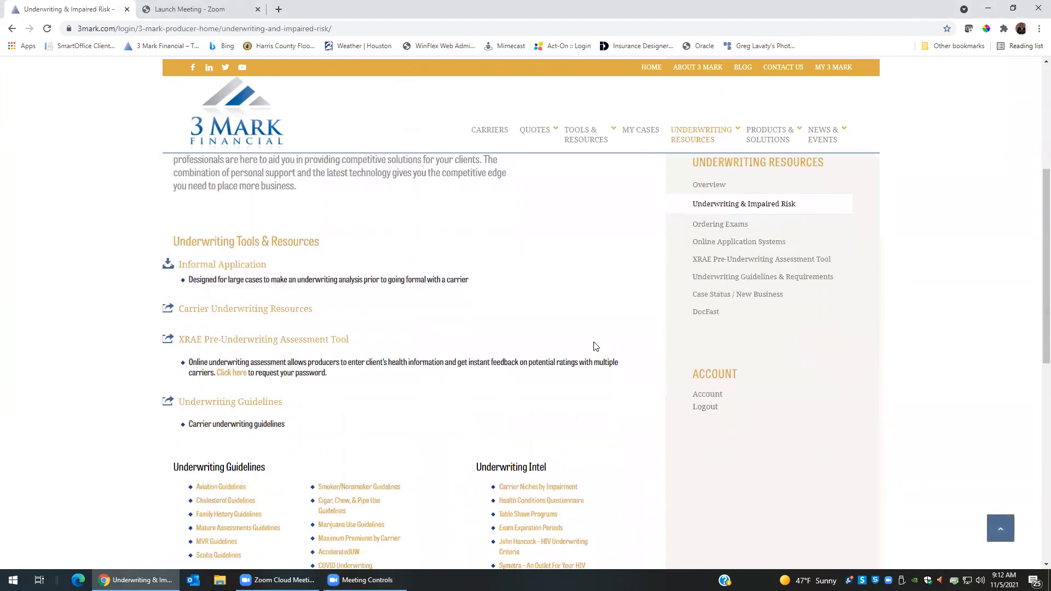
{"action": "mouse_move", "coordinate": [542, 390]}
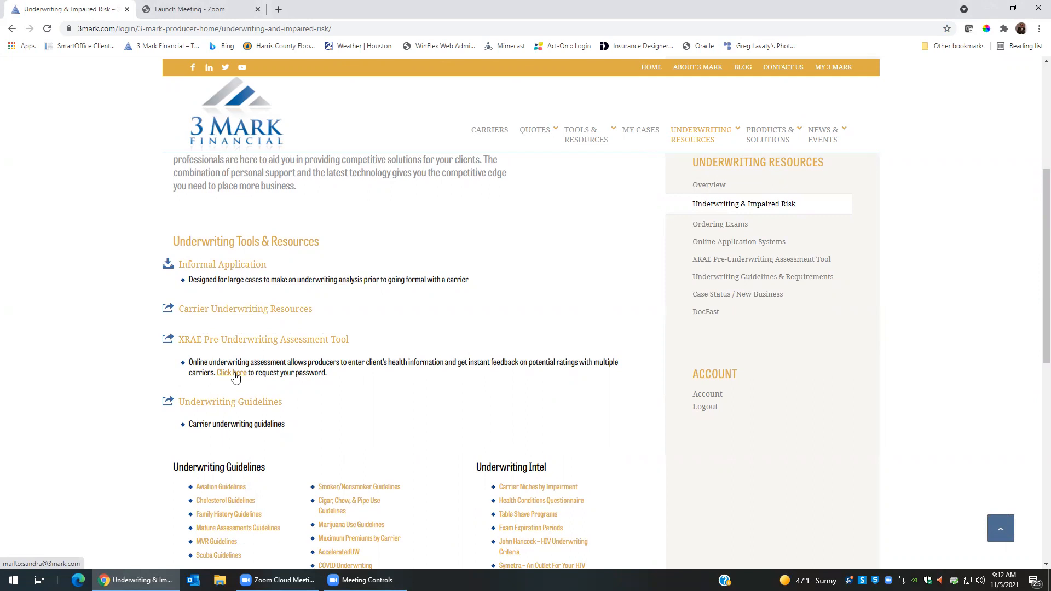
{"action": "mouse_move", "coordinate": [247, 373]}
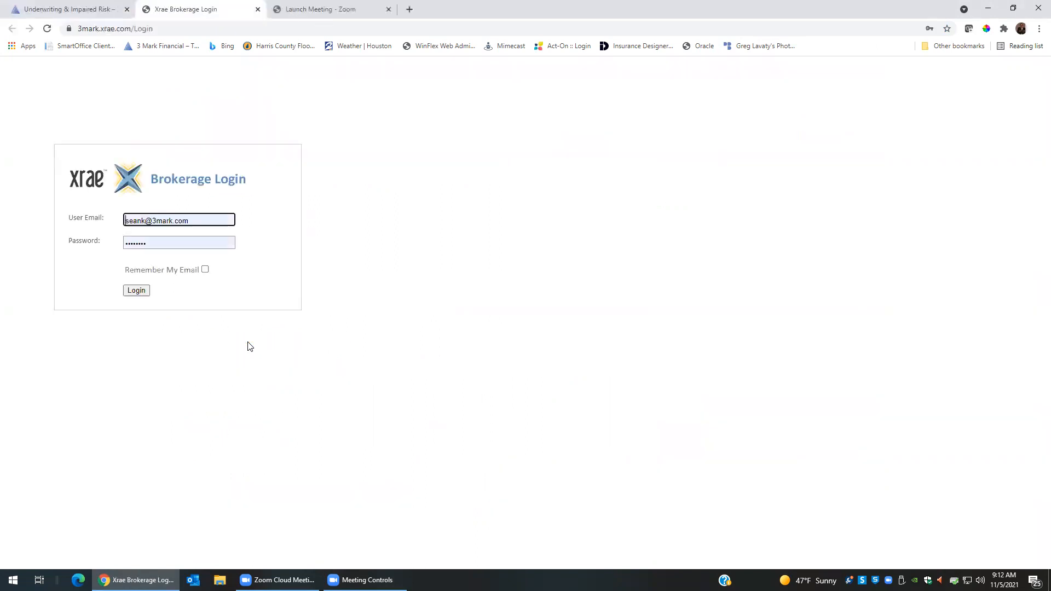
{"action": "left_click", "coordinate": [179, 220]}
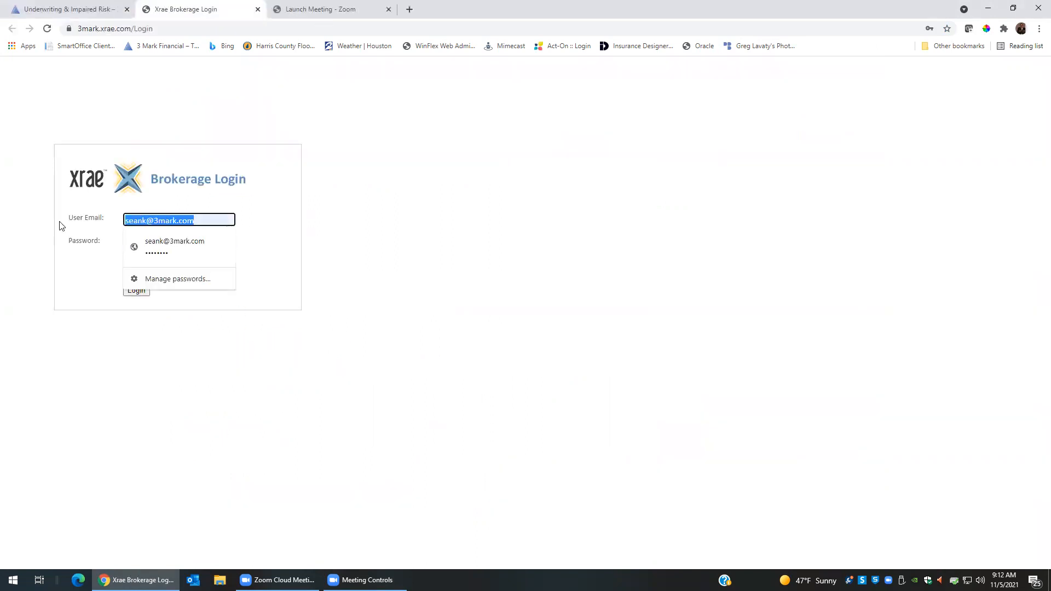
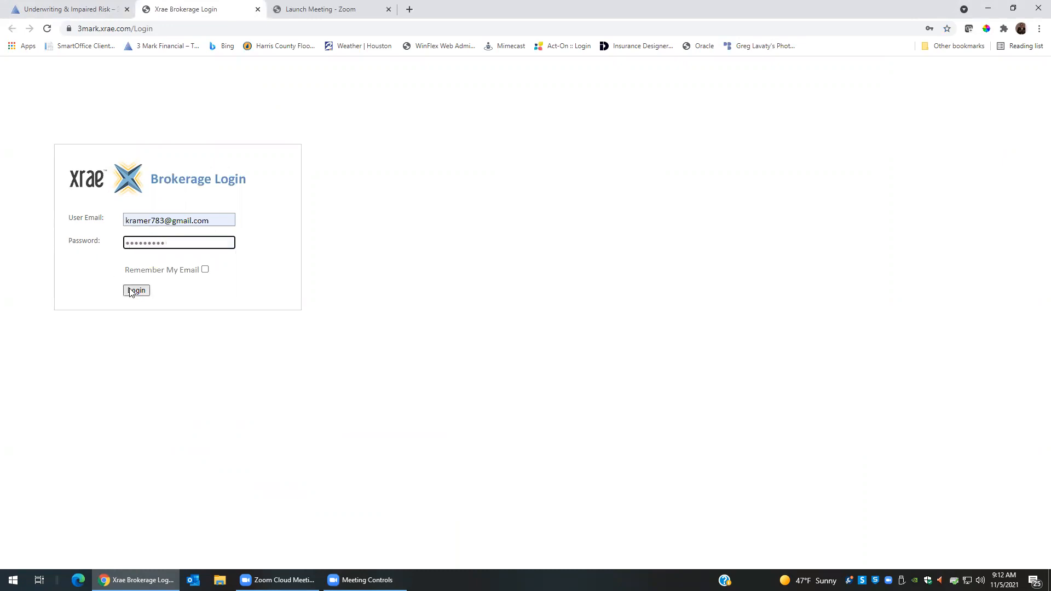
{"action": "left_click", "coordinate": [136, 290]}
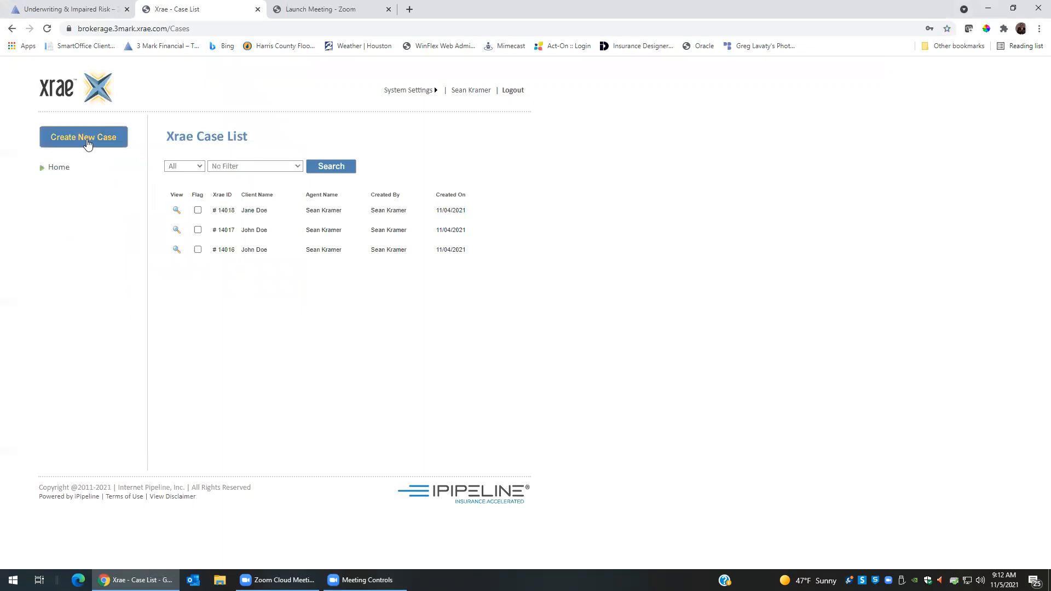
Create a new case named Mr Client and mark the client as male
{"action": "left_click", "coordinate": [83, 136]}
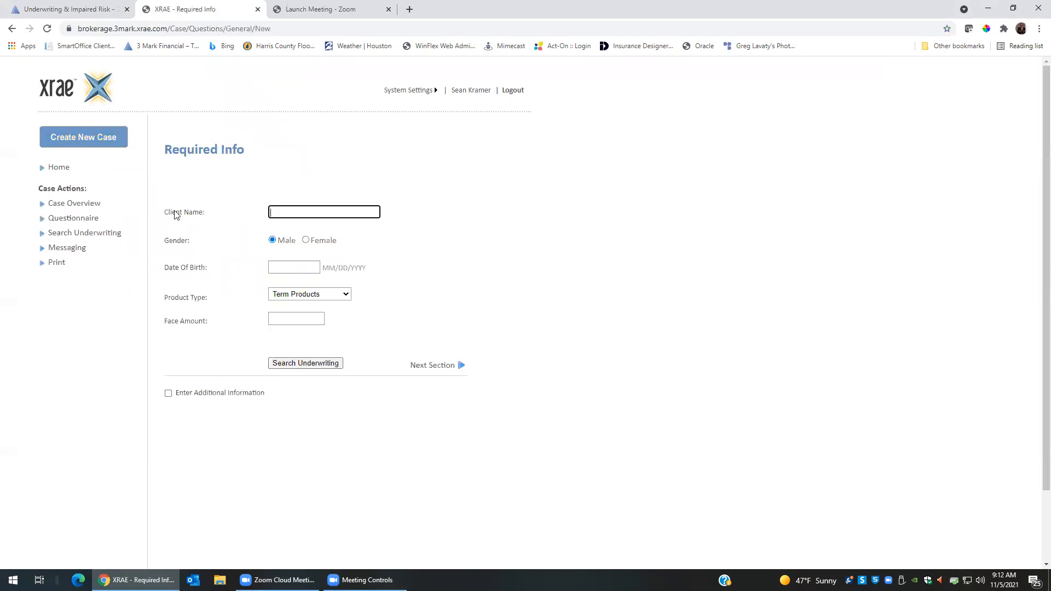
{"action": "type", "text": "Mr Client"}
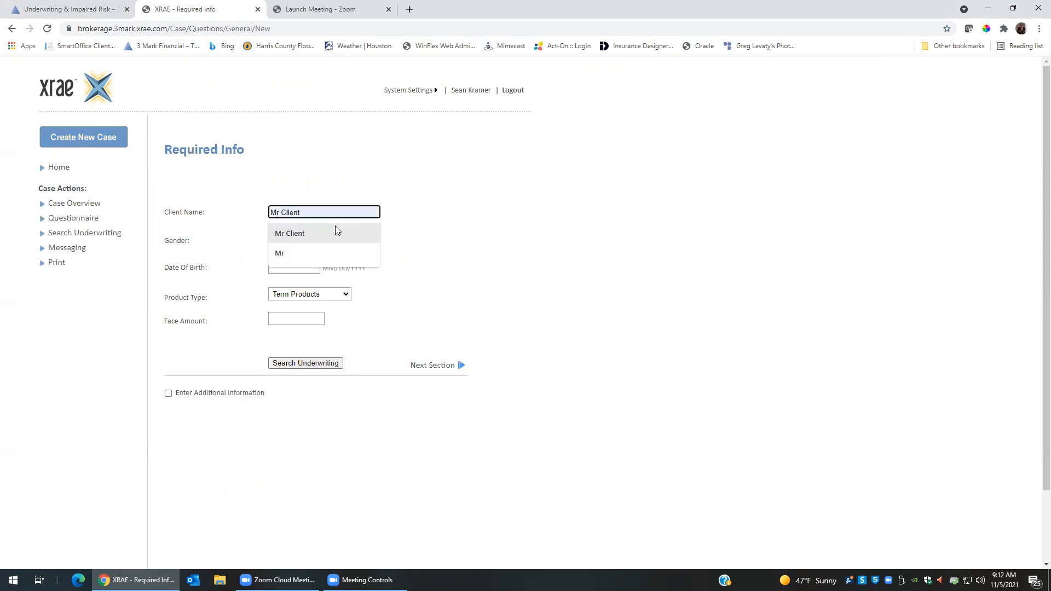
{"action": "key", "text": "backspace"}
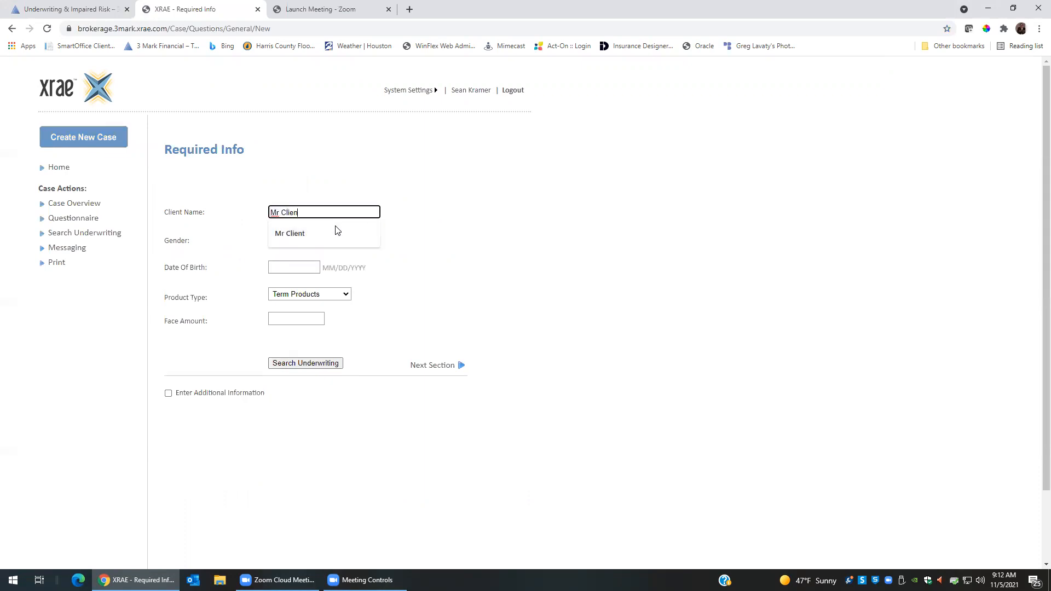
{"action": "left_click", "coordinate": [272, 240]}
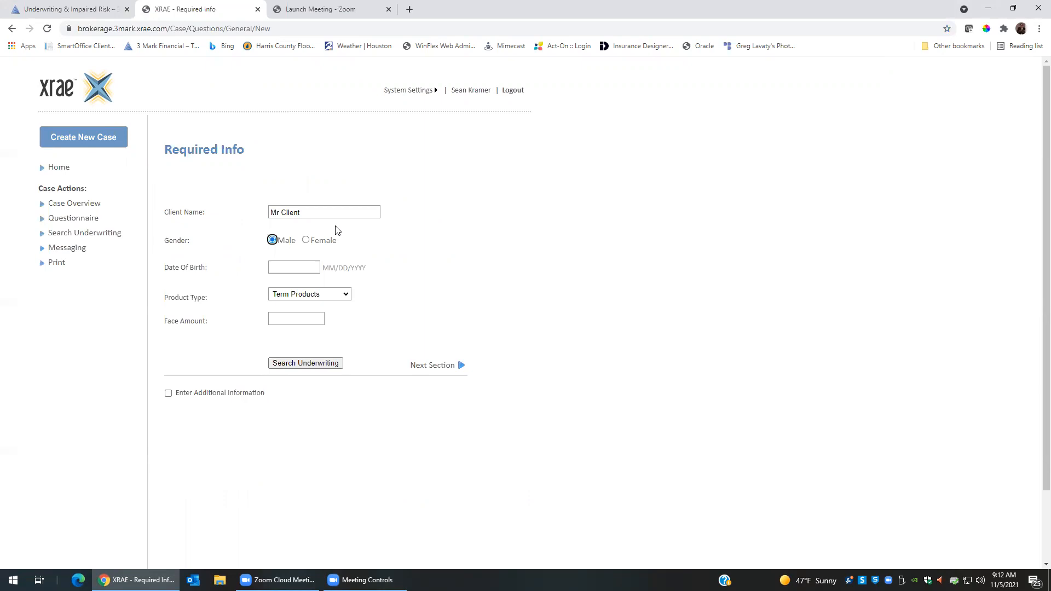
Set the birth date to 01/01/1972 and move to the face amount field
{"action": "left_click", "coordinate": [294, 267]}
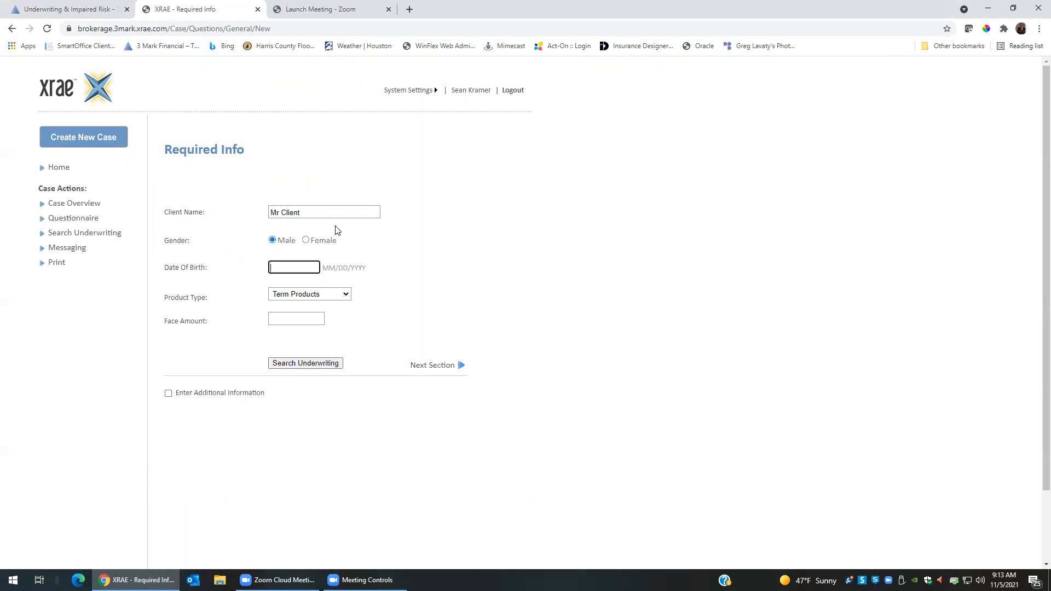
{"action": "type", "text": "01/0"}
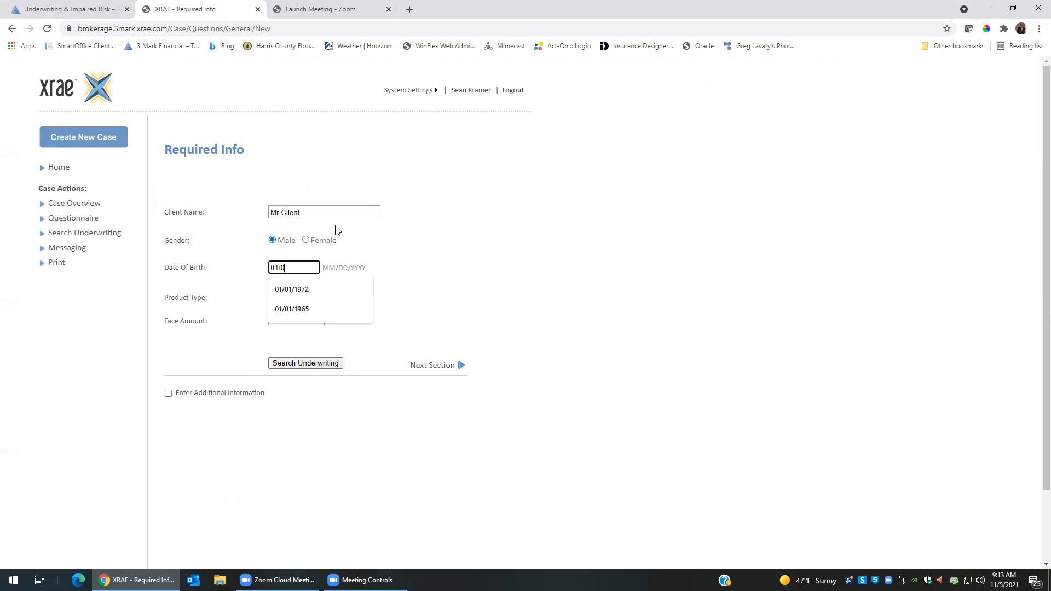
{"action": "left_click", "coordinate": [291, 289]}
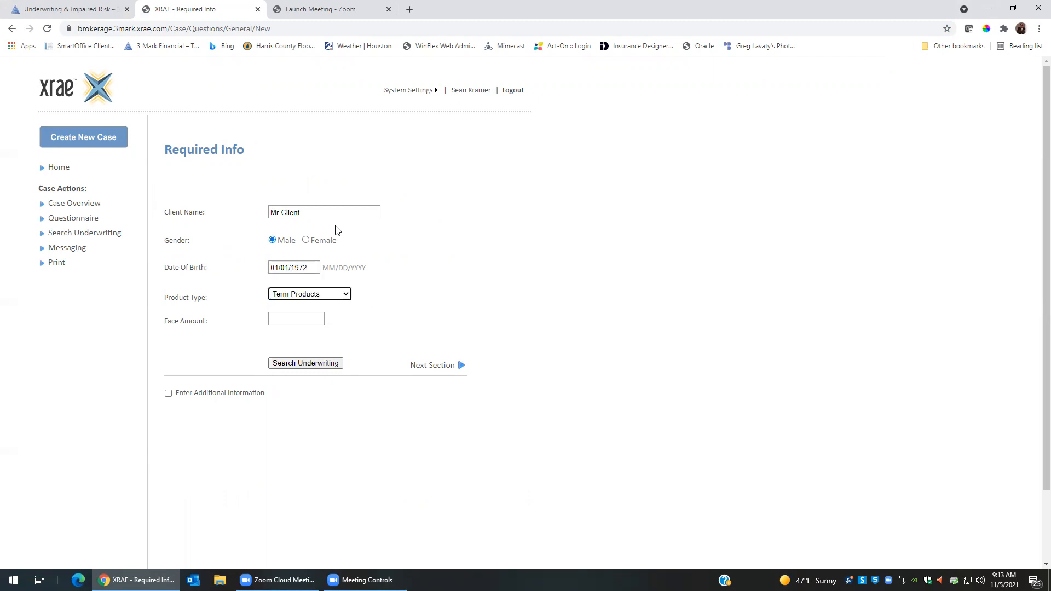
{"action": "left_click", "coordinate": [296, 317]}
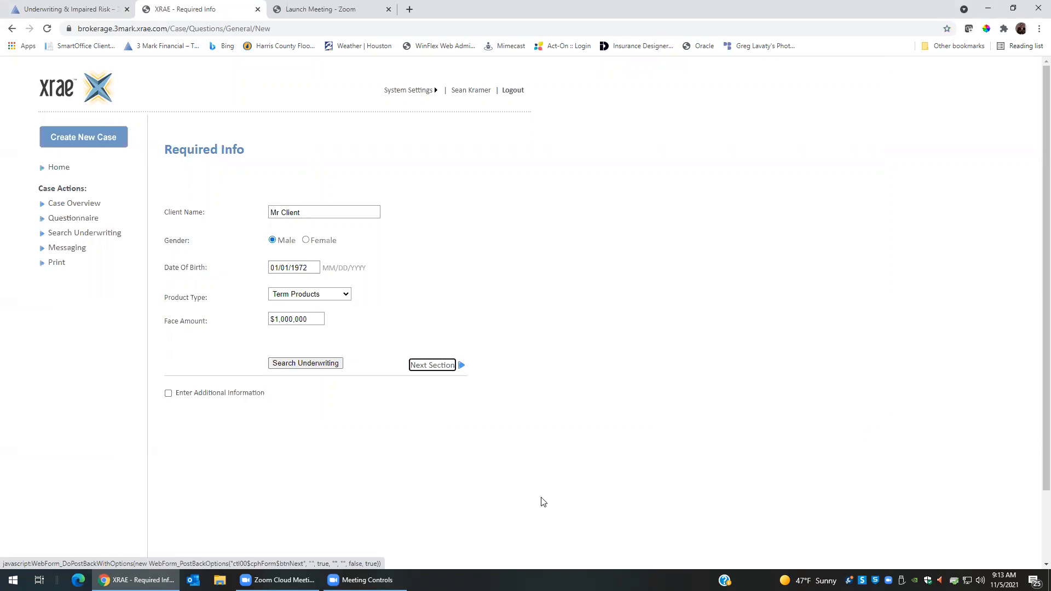
Enter the physical build as 5 feet 10 inches tall and 320 pounds
{"action": "left_click", "coordinate": [431, 365]}
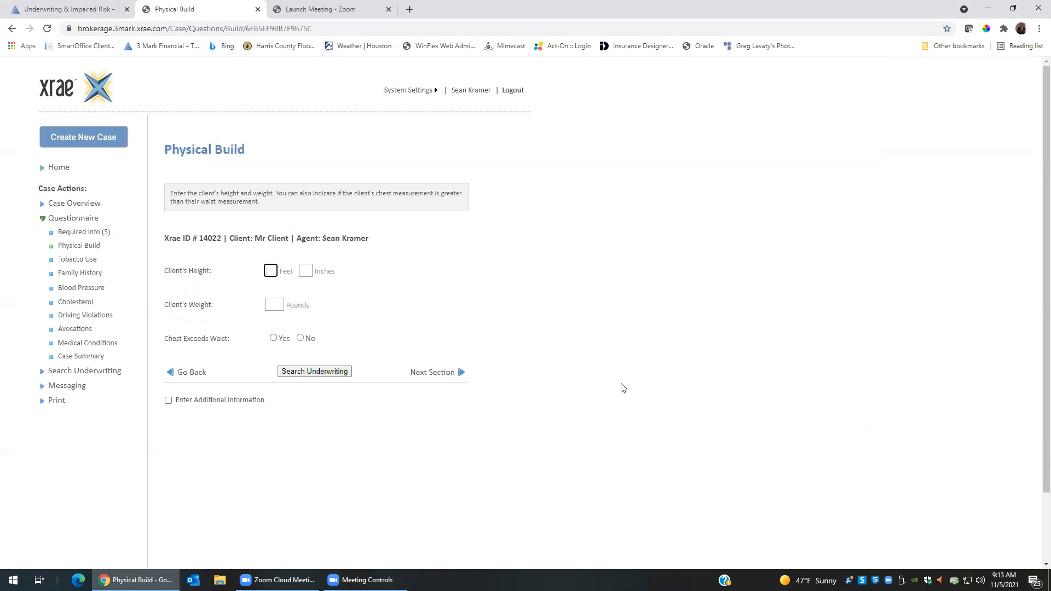
{"action": "mouse_move", "coordinate": [489, 238]}
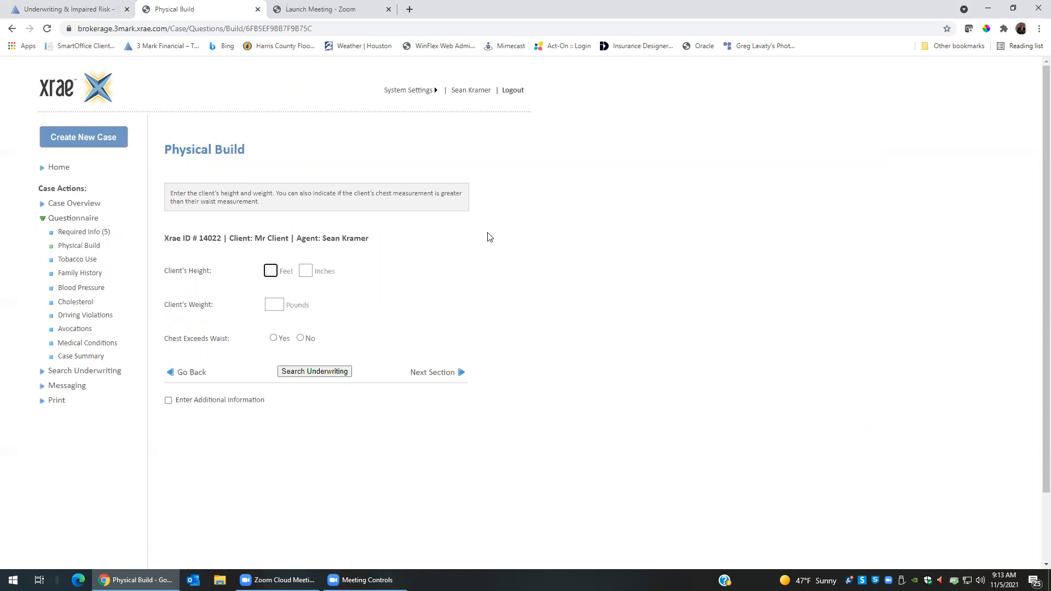
{"action": "type", "text": "5"}
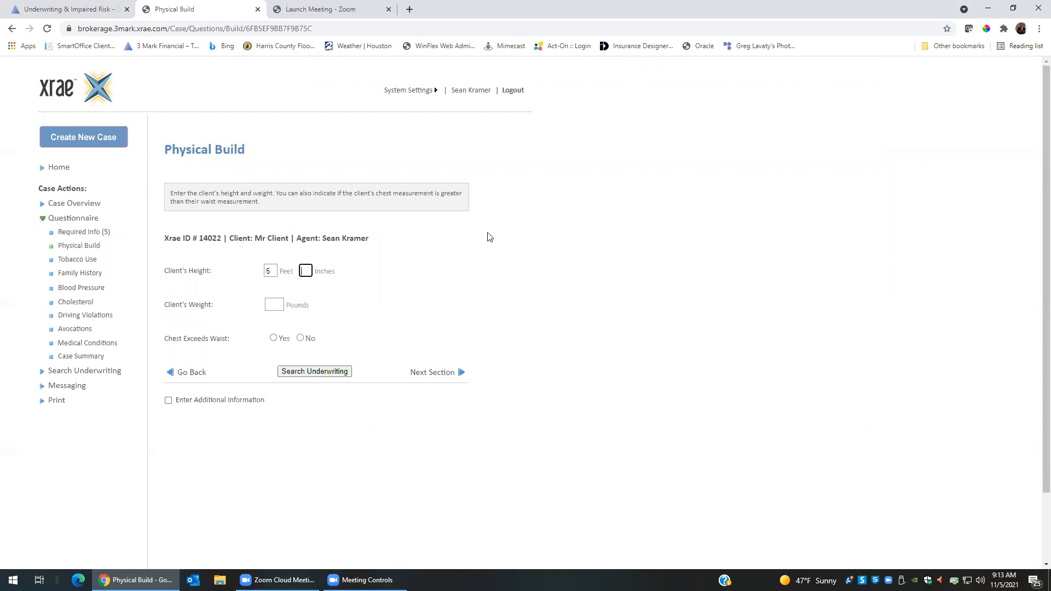
{"action": "type", "text": "10"}
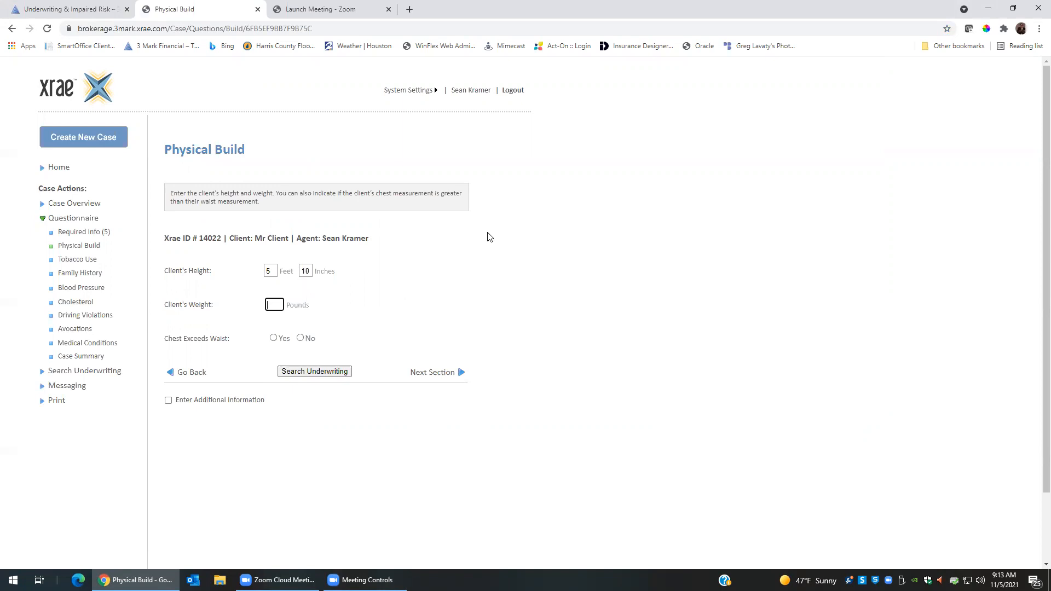
{"action": "type", "text": "320"}
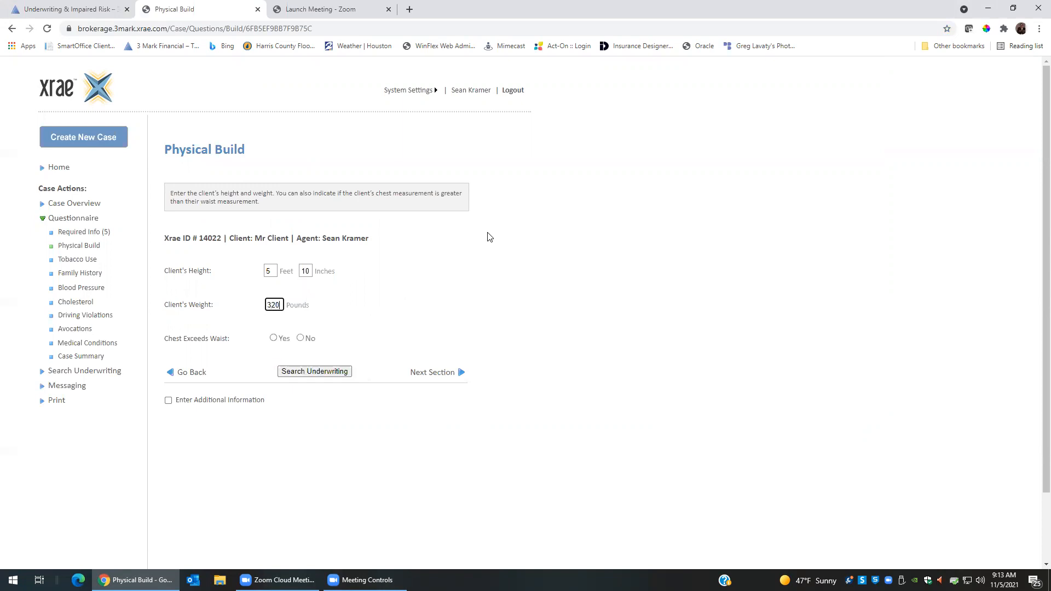
{"action": "left_click", "coordinate": [274, 337]}
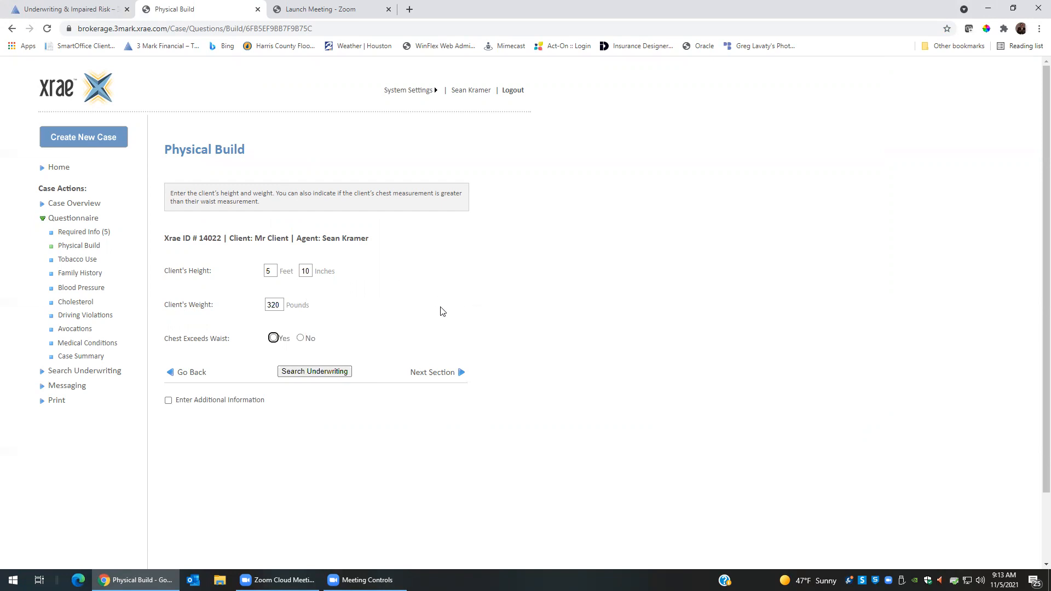
{"action": "mouse_move", "coordinate": [211, 352]}
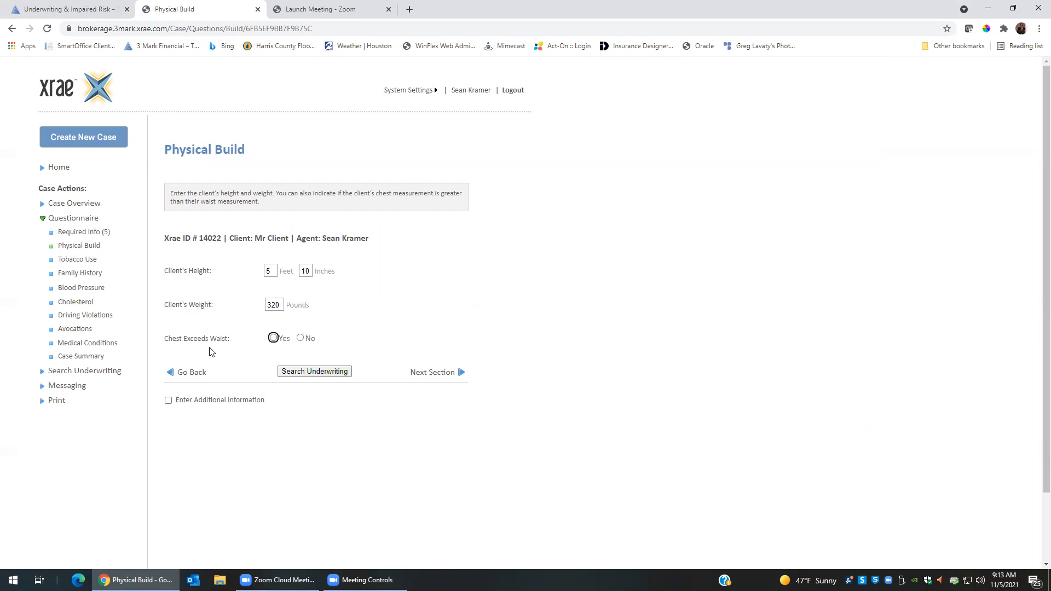
{"action": "mouse_move", "coordinate": [363, 354]}
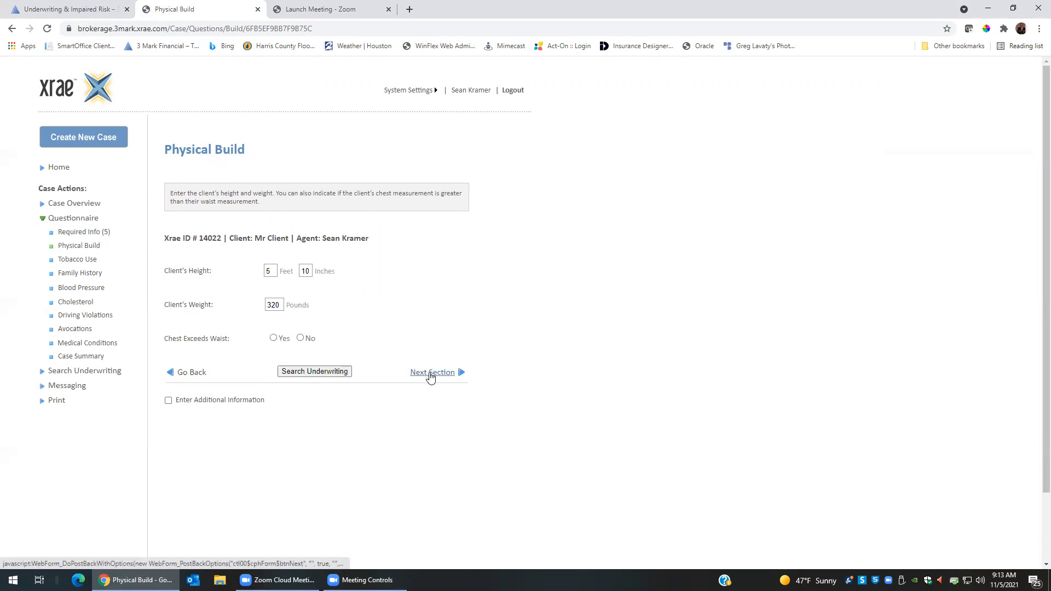
Answer tobacco use: won't test nicotine-negative, current cigarette smoker at 10 per day
{"action": "left_click", "coordinate": [433, 373]}
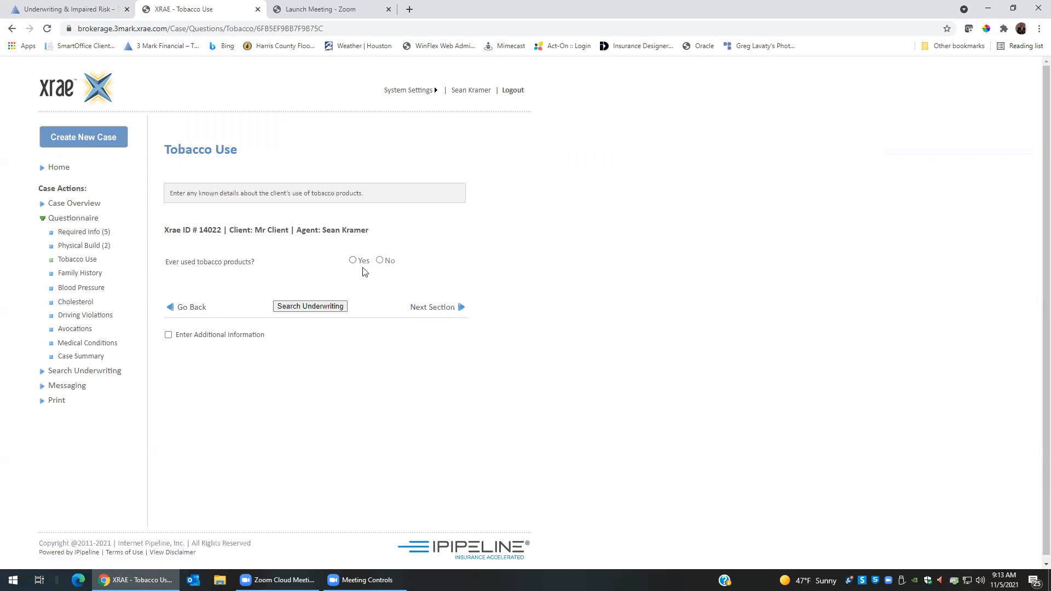
{"action": "left_click", "coordinate": [352, 261]}
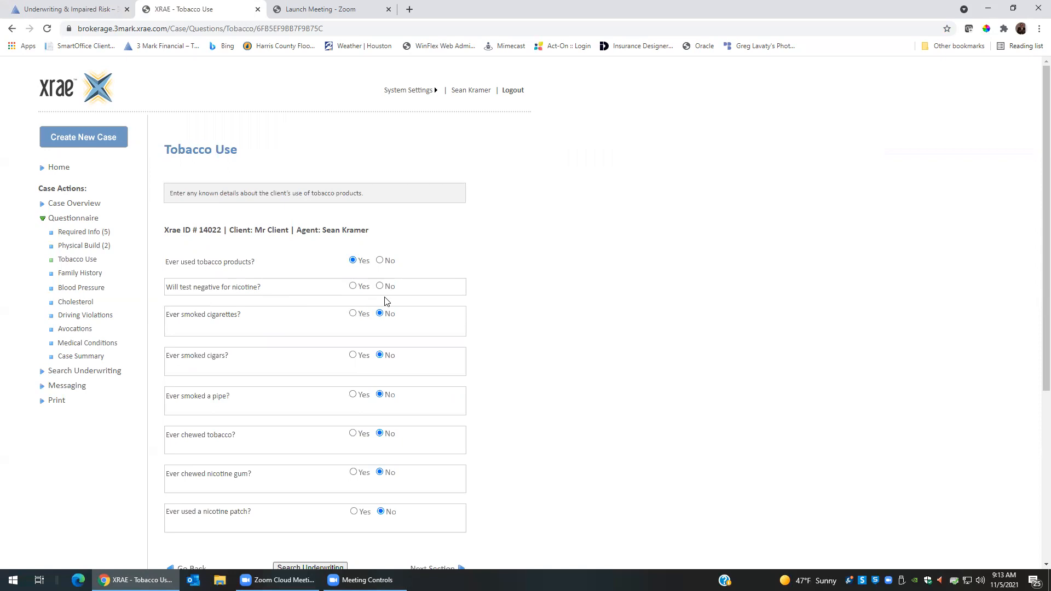
{"action": "left_click", "coordinate": [380, 286]}
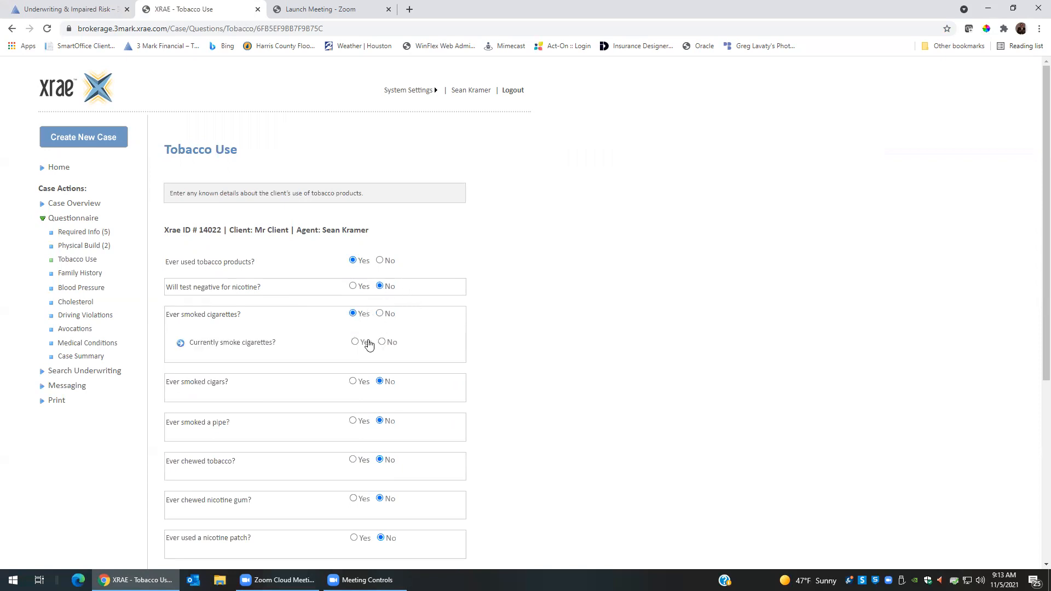
{"action": "left_click", "coordinate": [354, 342]}
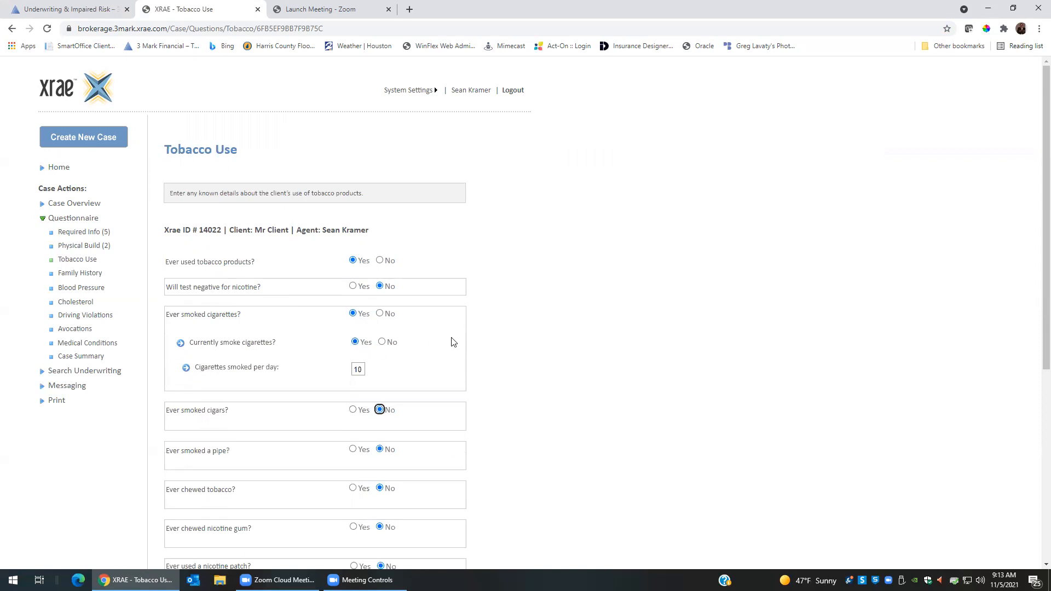
{"action": "mouse_move", "coordinate": [485, 333]}
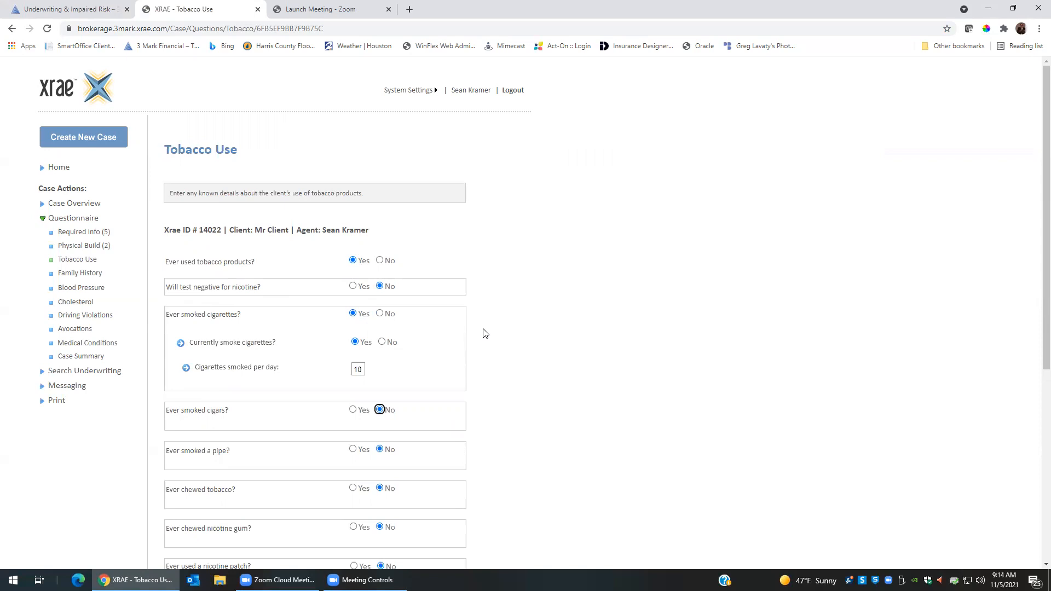
Run the underwriting search with these tobacco answers
{"action": "scroll", "scroll_direction": "down", "scroll_amount": 3}
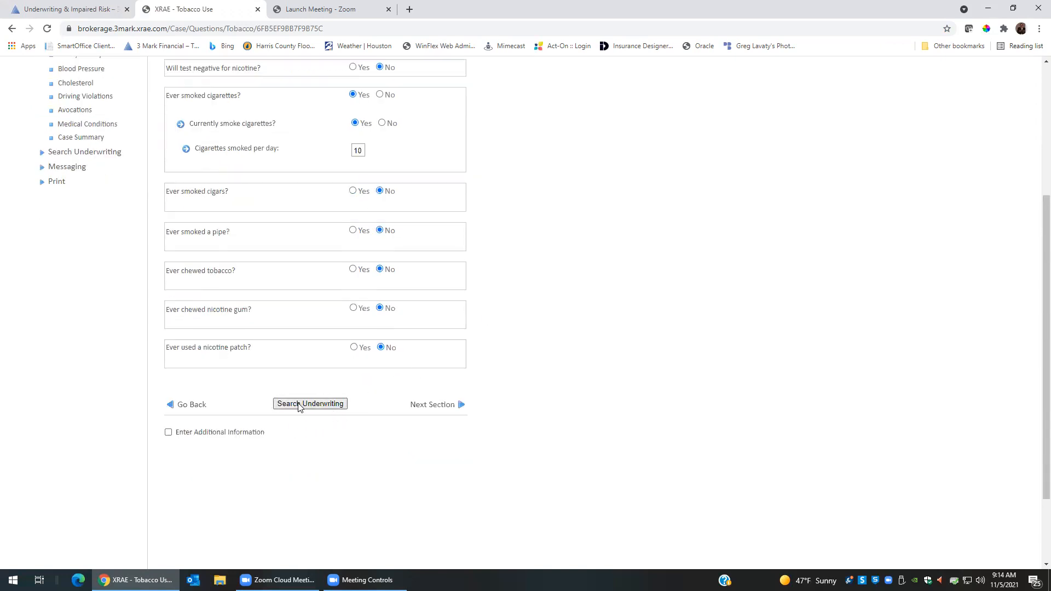
{"action": "left_click", "coordinate": [310, 403]}
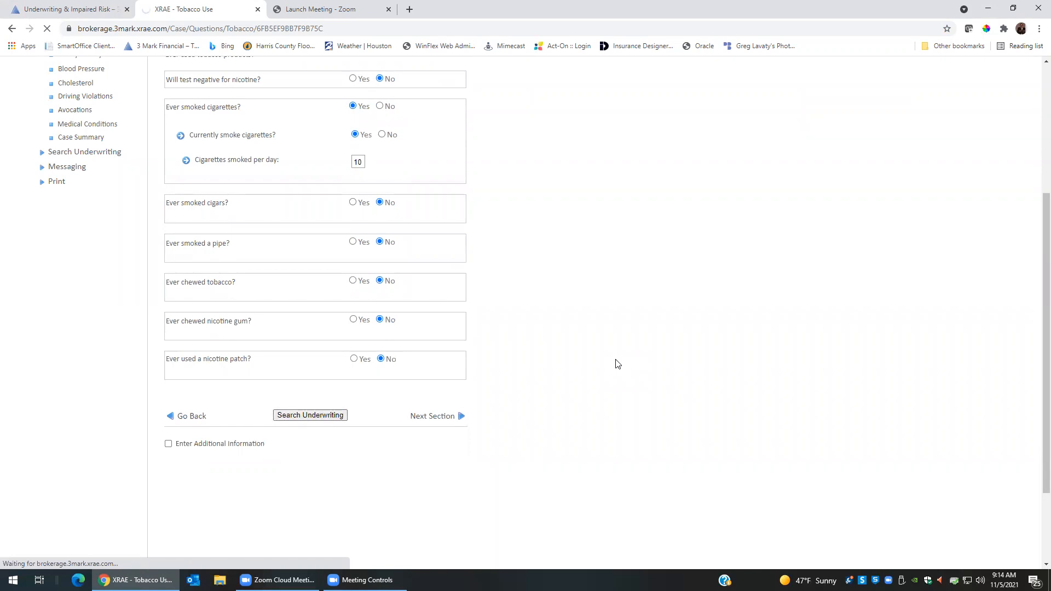
Set the state to Texas on Underwriting Results and search term pricing
{"action": "left_click", "coordinate": [310, 415]}
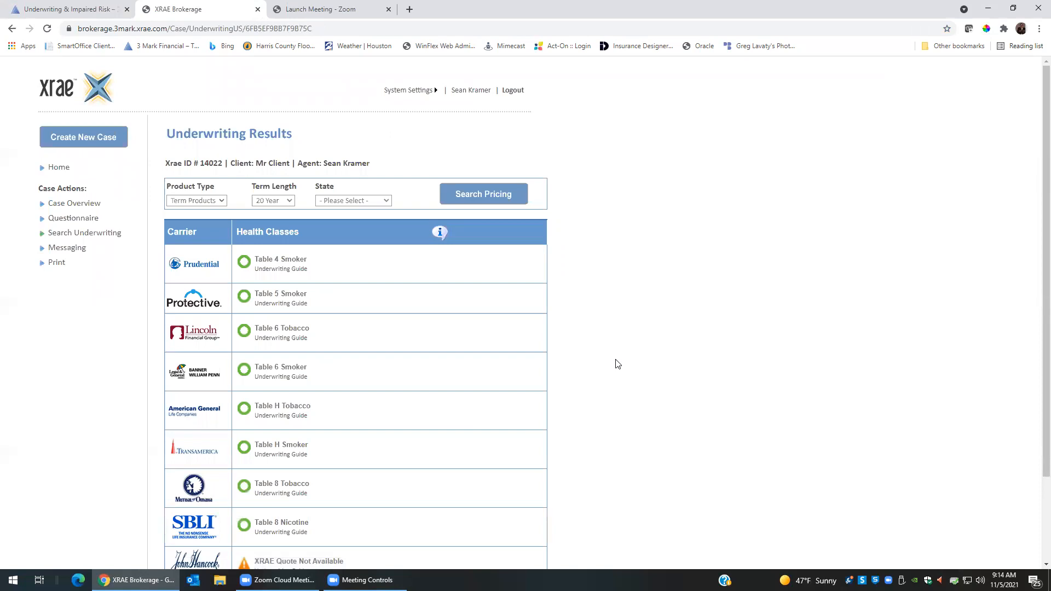
{"action": "mouse_move", "coordinate": [621, 363]}
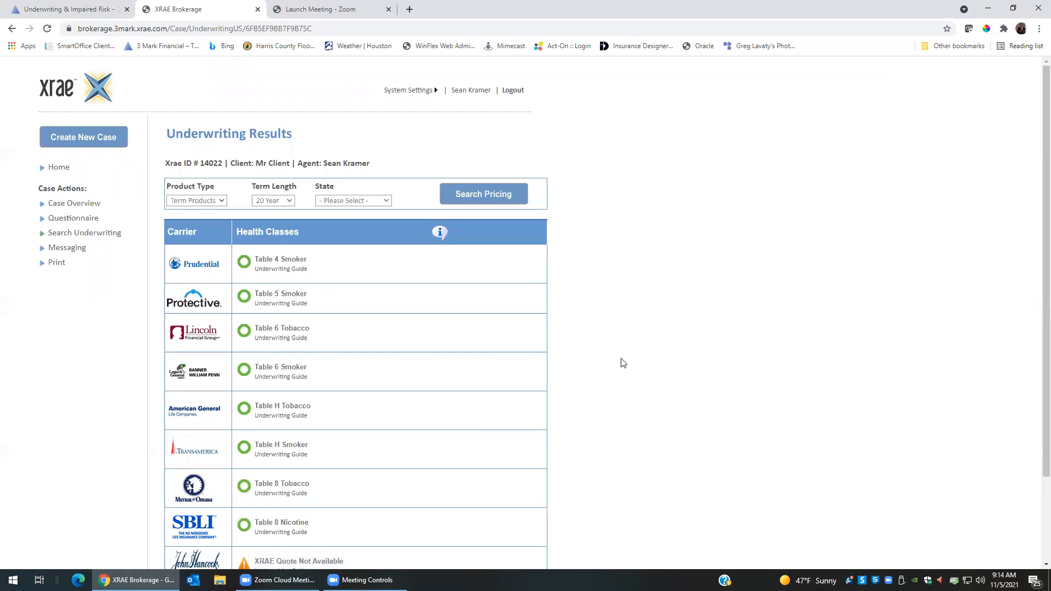
{"action": "scroll", "scroll_direction": "down", "scroll_amount": 3}
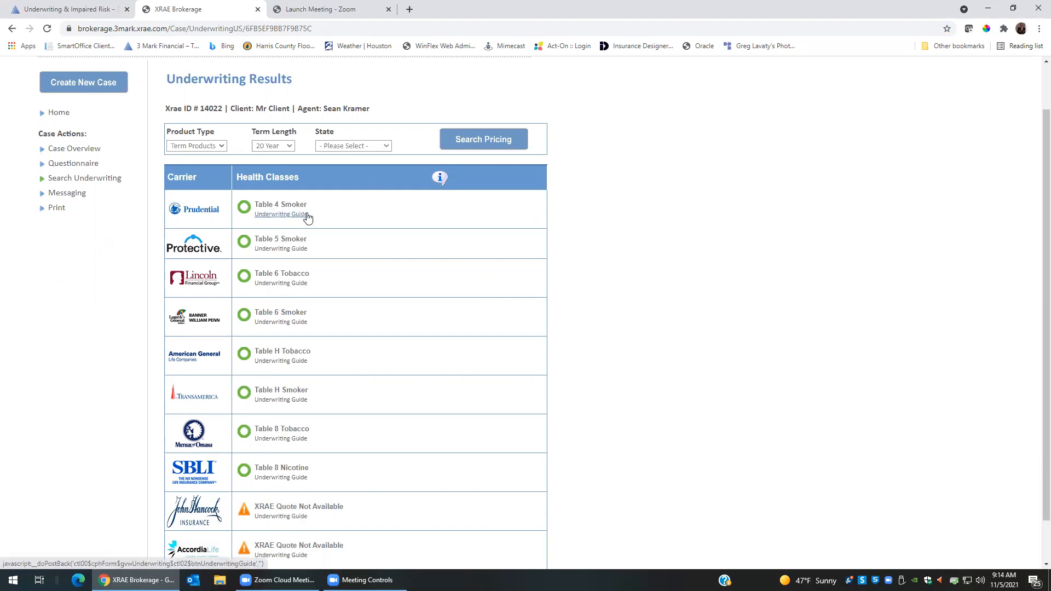
{"action": "mouse_move", "coordinate": [338, 242]}
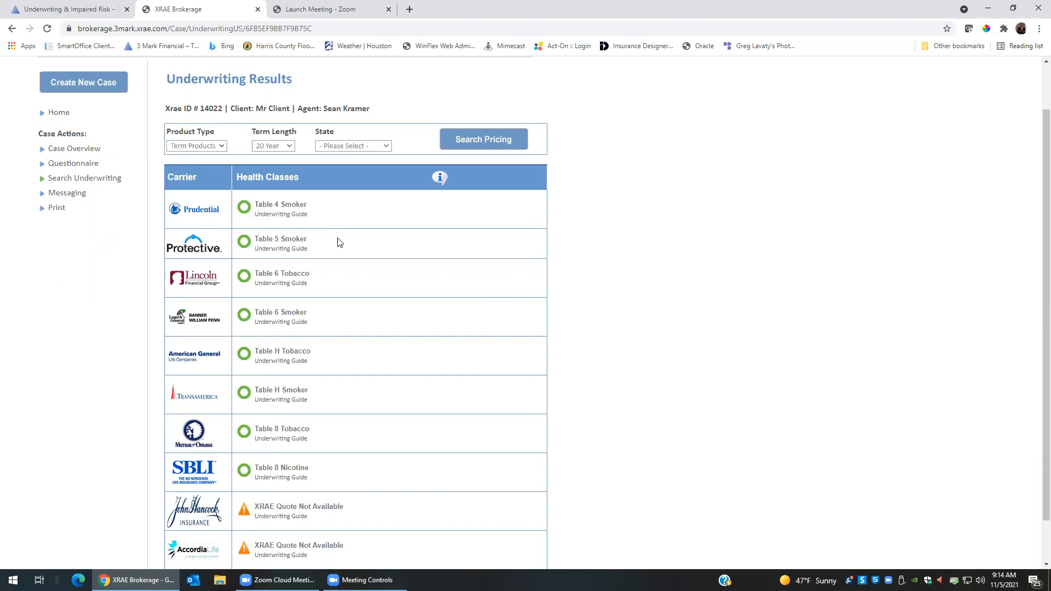
{"action": "mouse_move", "coordinate": [348, 277]}
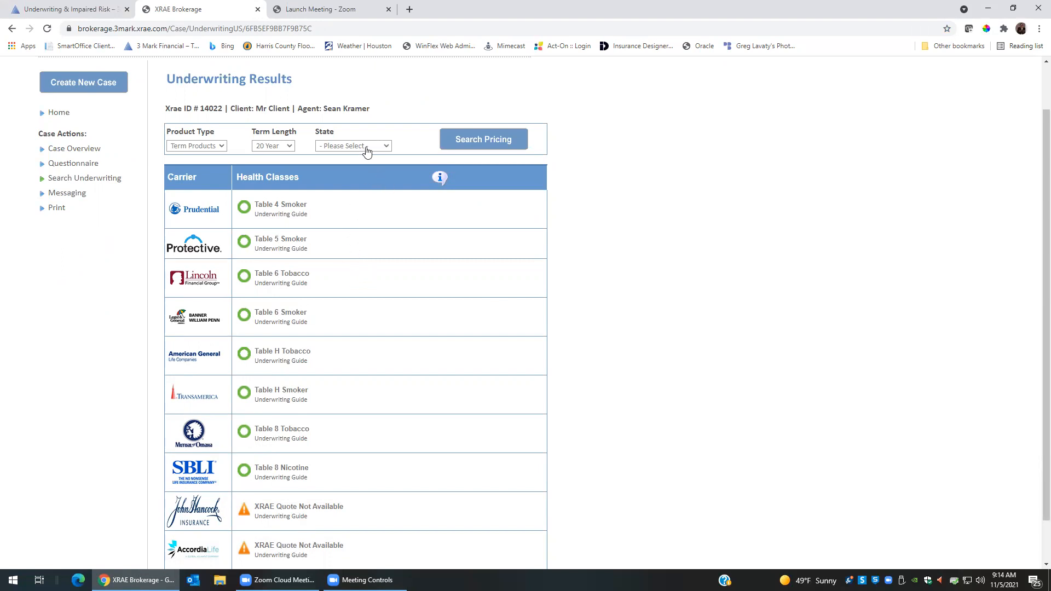
{"action": "left_click", "coordinate": [352, 145]}
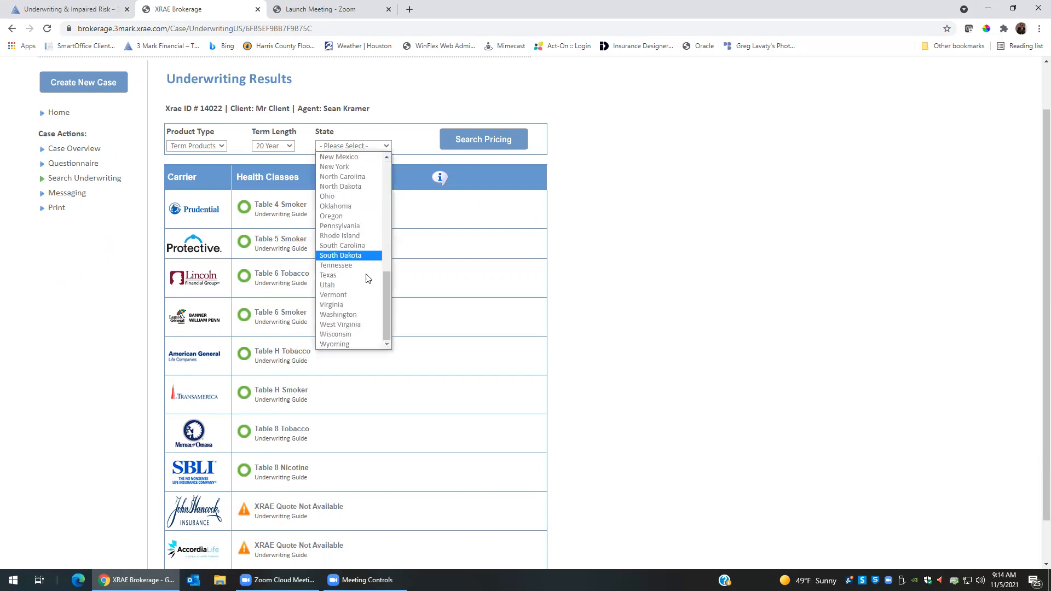
{"action": "left_click", "coordinate": [328, 275]}
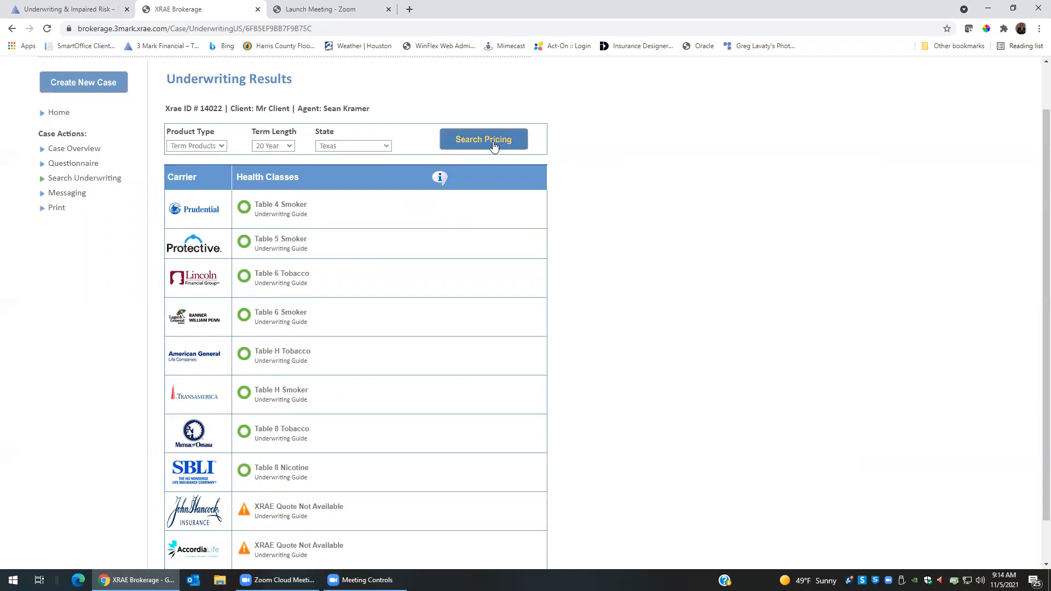
{"action": "left_click", "coordinate": [483, 139]}
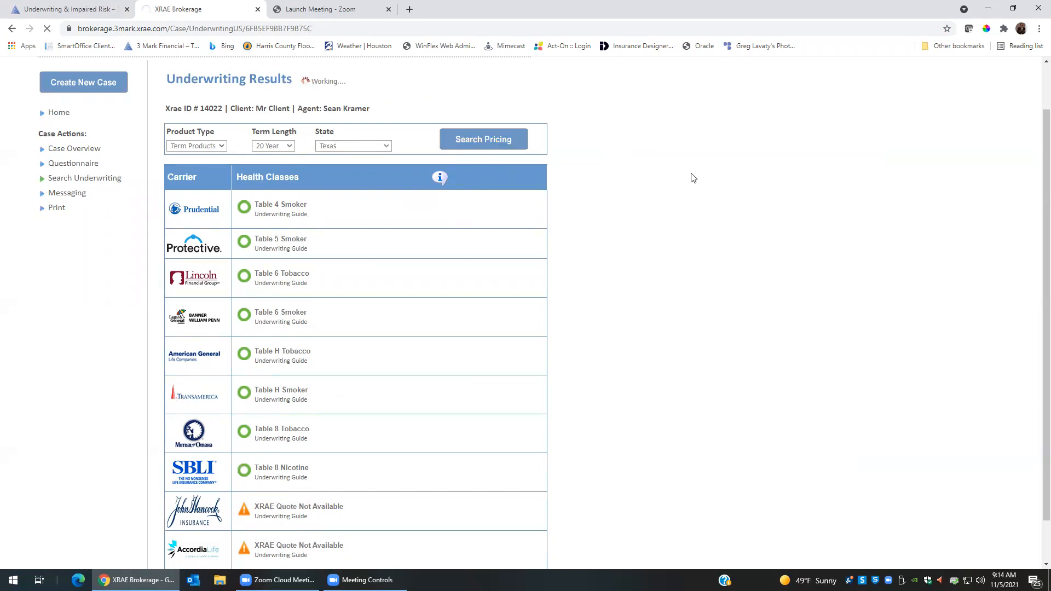
Export the Texas pricing results to an Excel file and open the downloaded Pricing .xls
{"action": "left_click", "coordinate": [483, 139]}
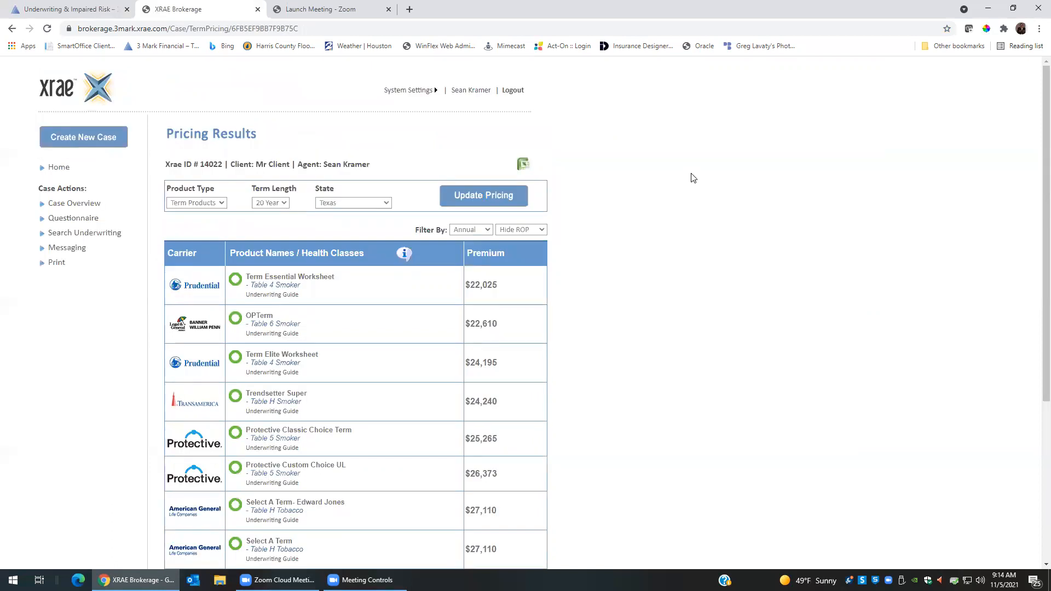
{"action": "scroll", "scroll_direction": "down", "scroll_amount": 3}
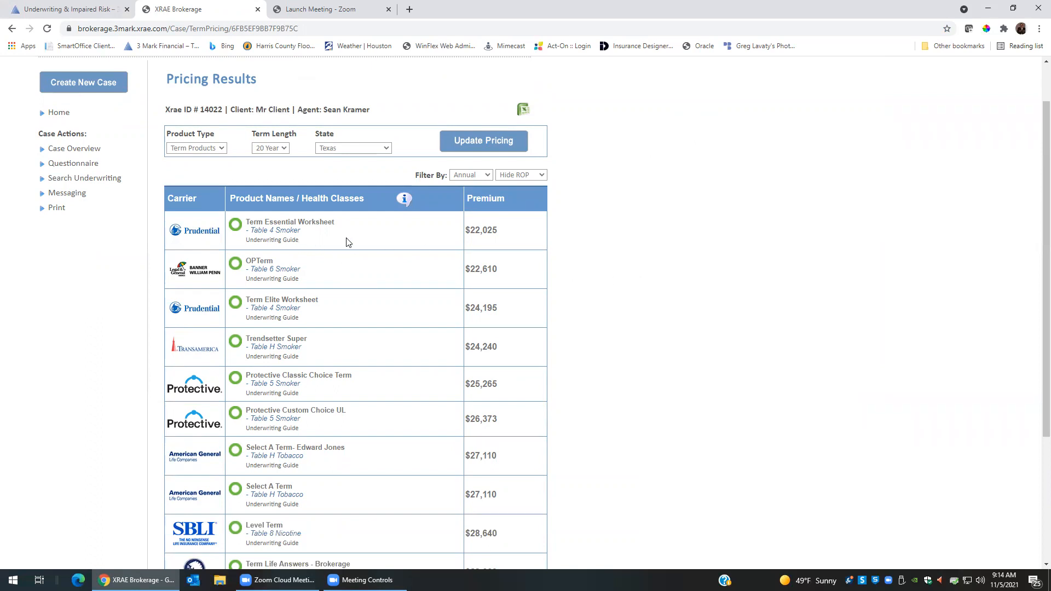
{"action": "mouse_move", "coordinate": [501, 244]}
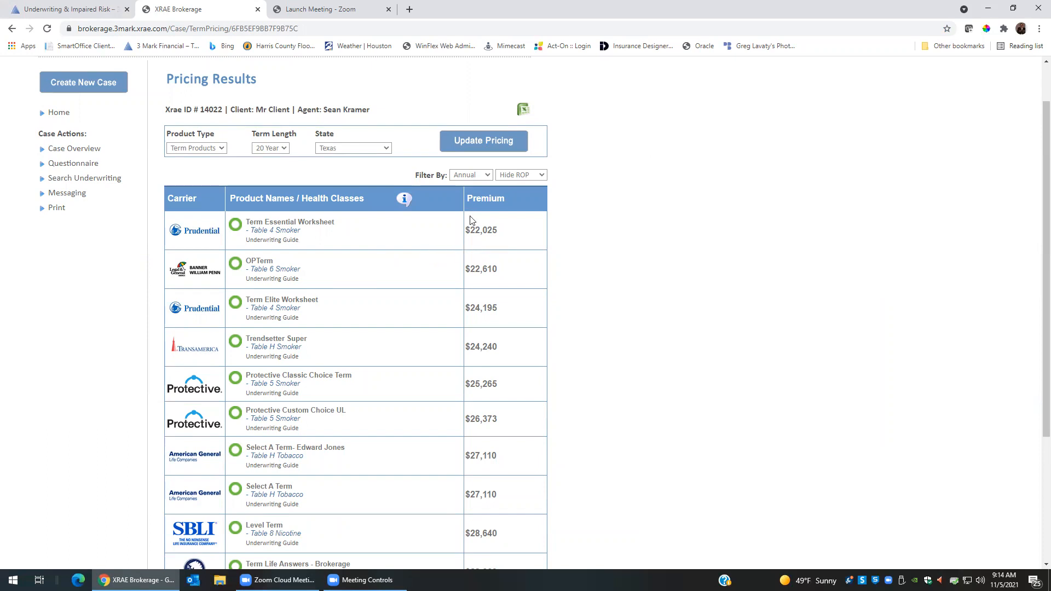
{"action": "mouse_move", "coordinate": [524, 109]}
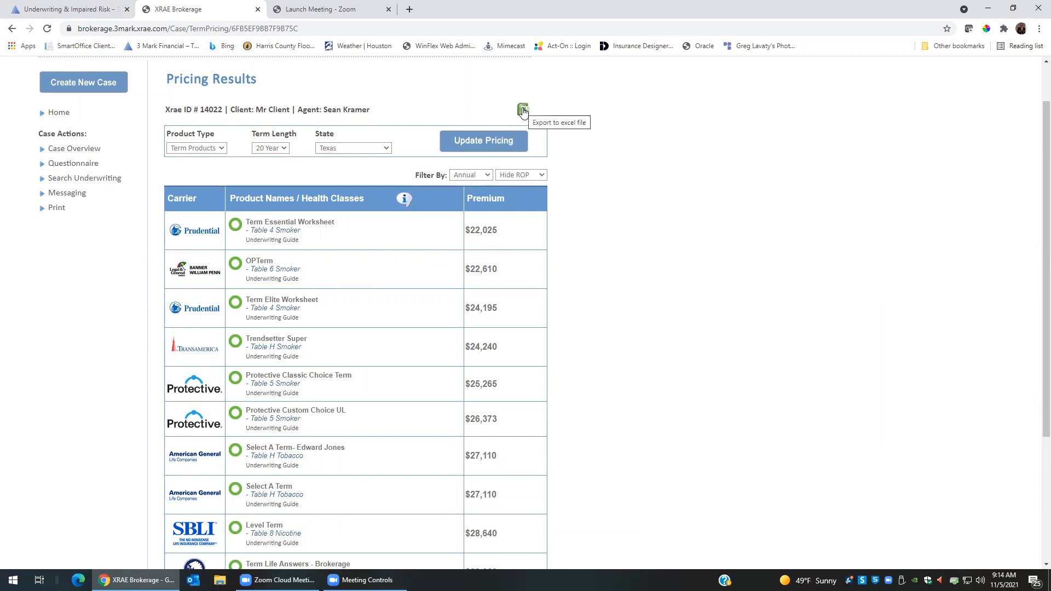
{"action": "left_click", "coordinate": [522, 110]}
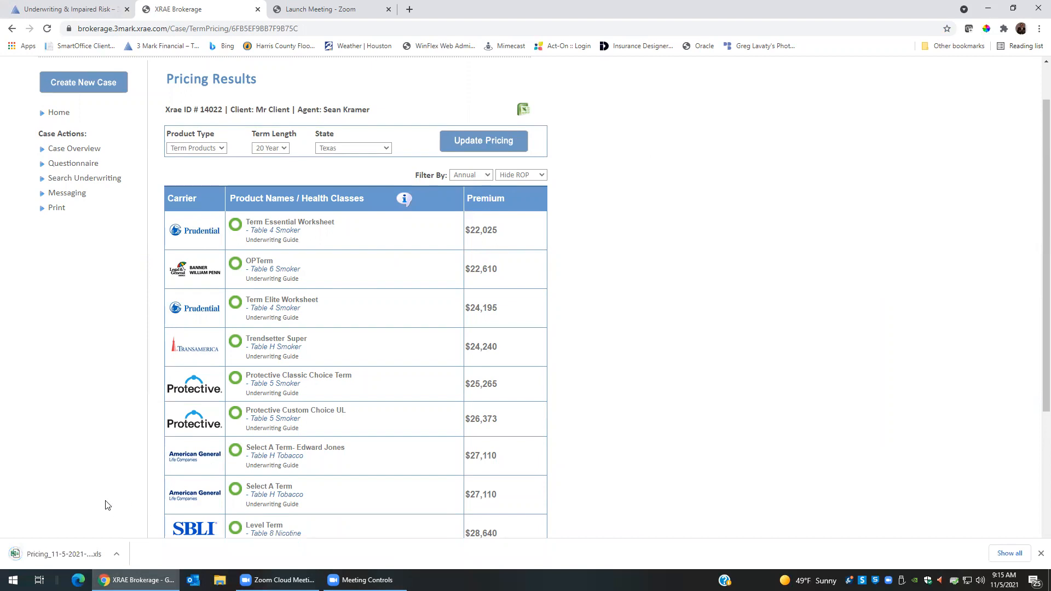
{"action": "mouse_move", "coordinate": [65, 554]}
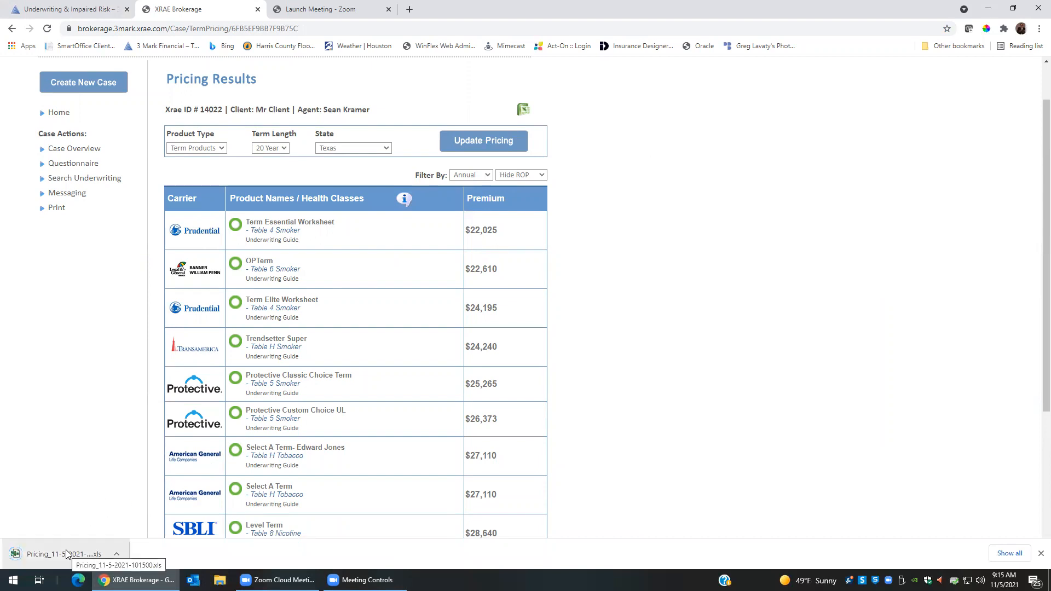
{"action": "left_click", "coordinate": [61, 554]}
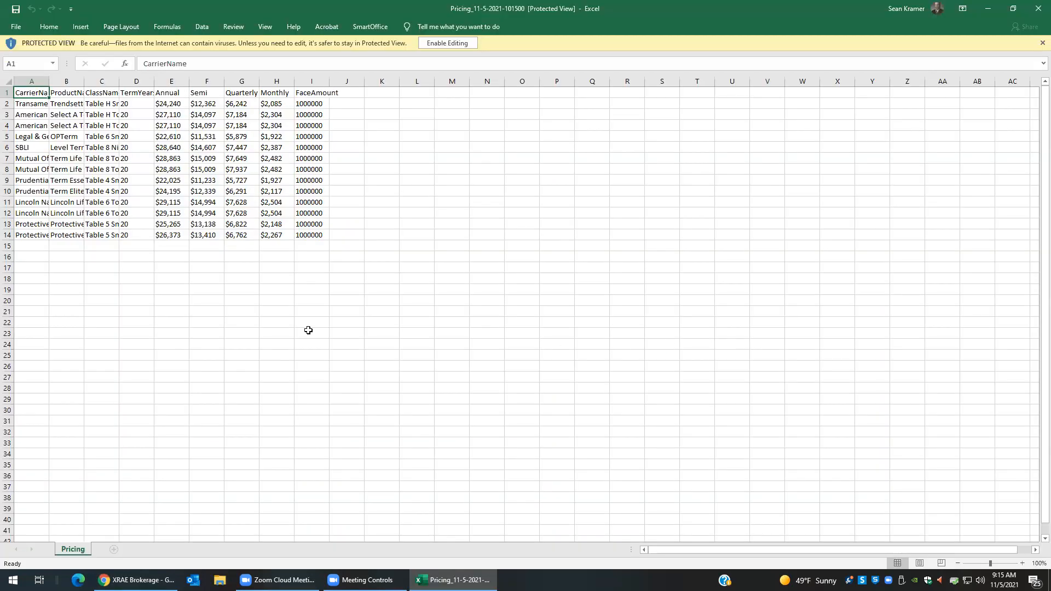
{"action": "mouse_move", "coordinate": [856, 121]}
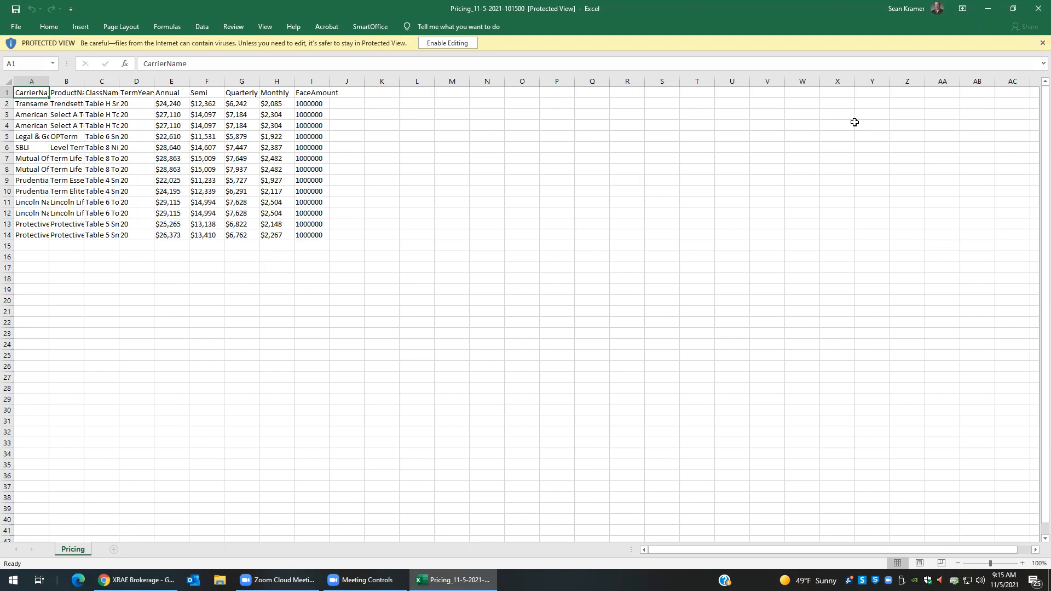
Return from the Excel pricing sheet to XRAE Brokerage in Chrome
{"action": "left_click", "coordinate": [138, 581]}
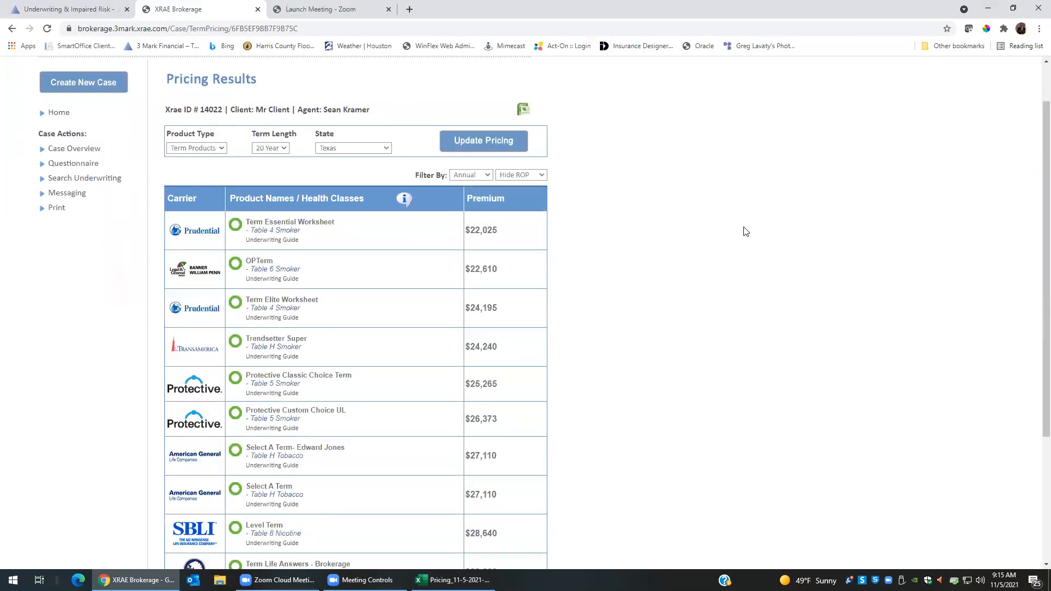
{"action": "mouse_move", "coordinate": [610, 204]}
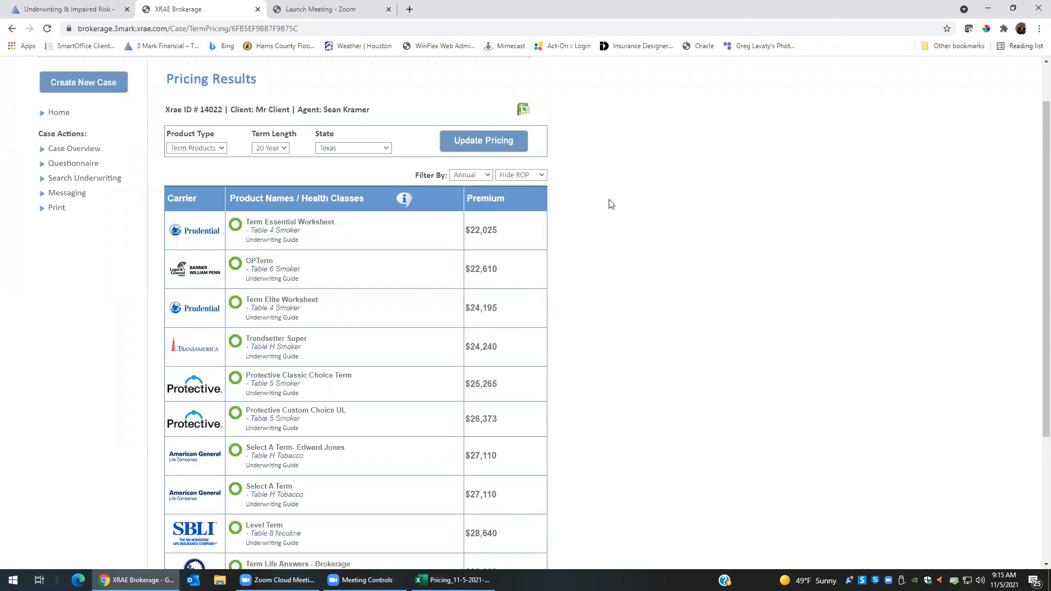
{"action": "mouse_move", "coordinate": [277, 249]}
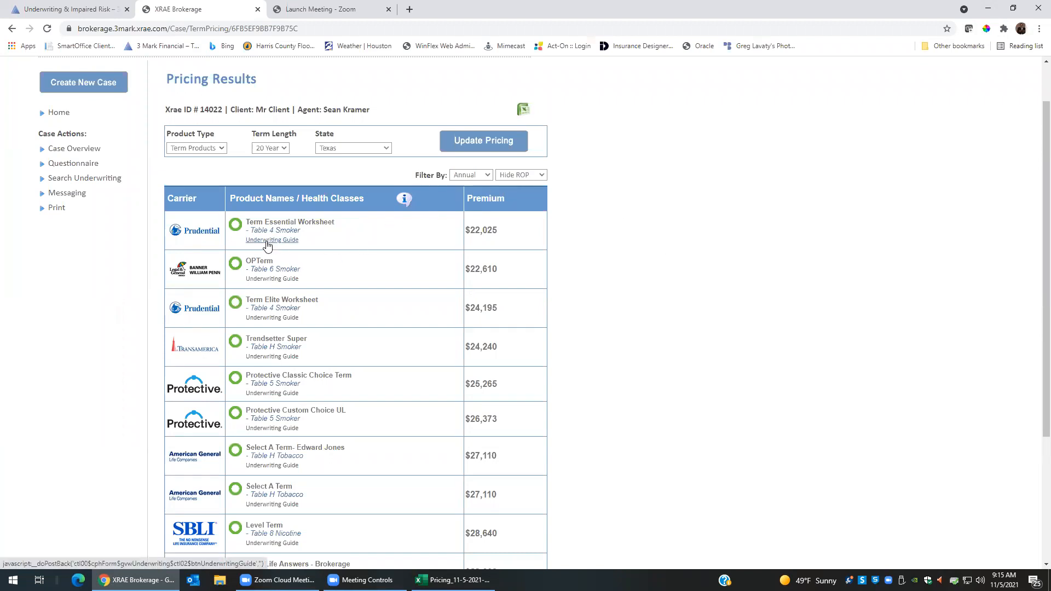
Open the Underwriting Guide for Prudential's Term Essential Worksheet quote
{"action": "left_click", "coordinate": [273, 240]}
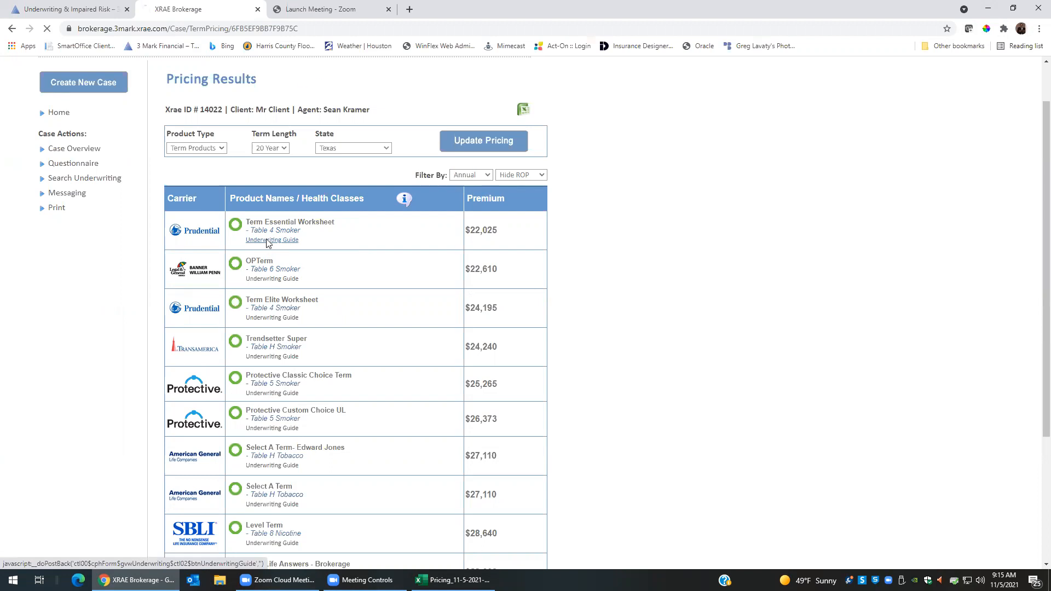
Scroll the Underwriting Overview Brochure to page 2 showing the Exam Shelf Life table
{"action": "left_click", "coordinate": [272, 239]}
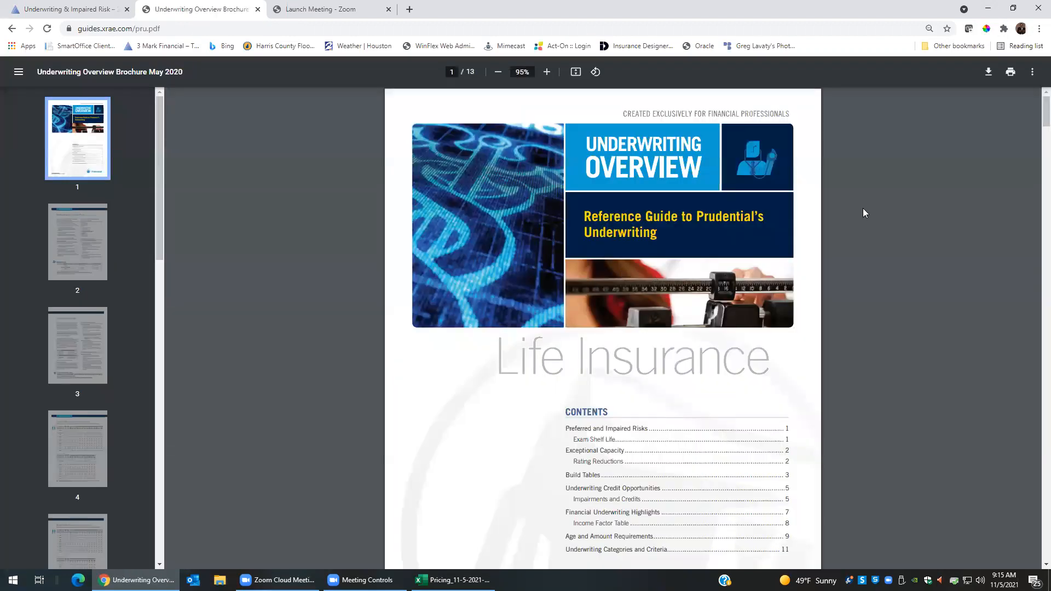
{"action": "scroll", "scroll_direction": "down", "scroll_amount": 3}
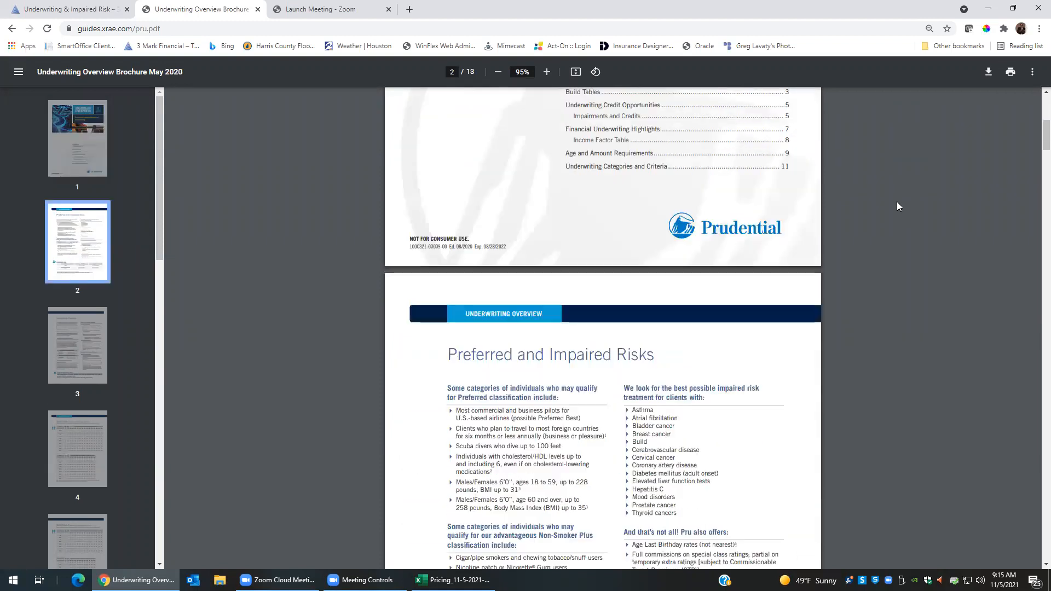
{"action": "scroll", "scroll_direction": "down", "scroll_amount": 3}
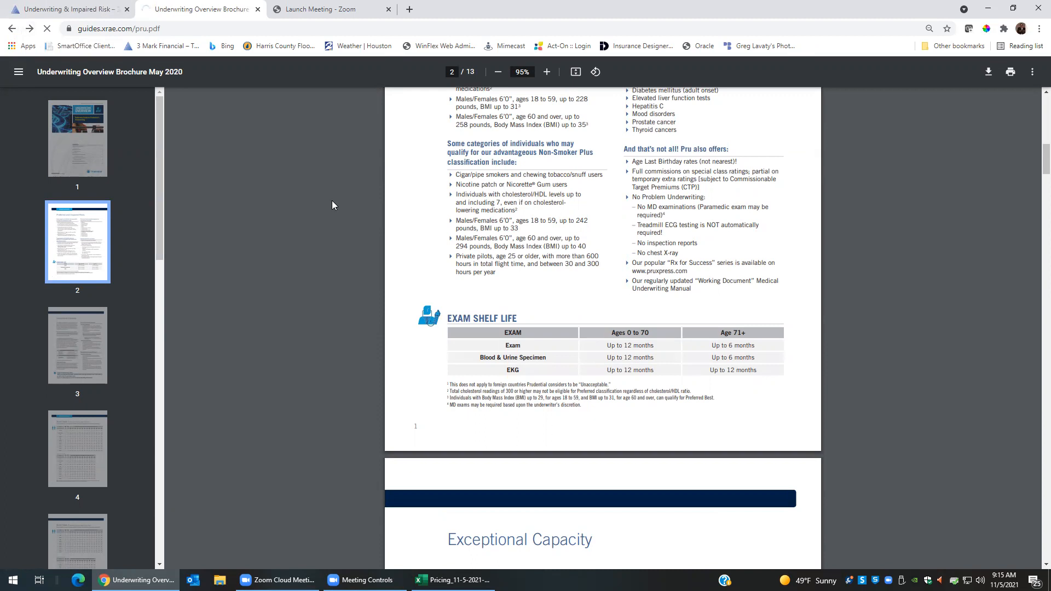
{"action": "mouse_move", "coordinate": [343, 228]}
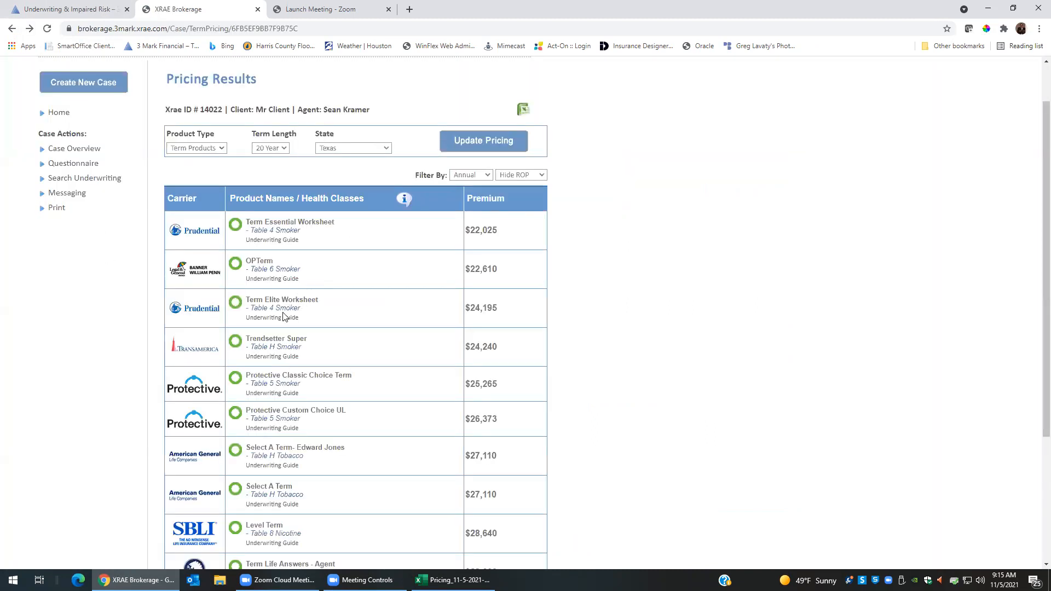
{"action": "mouse_move", "coordinate": [330, 284]}
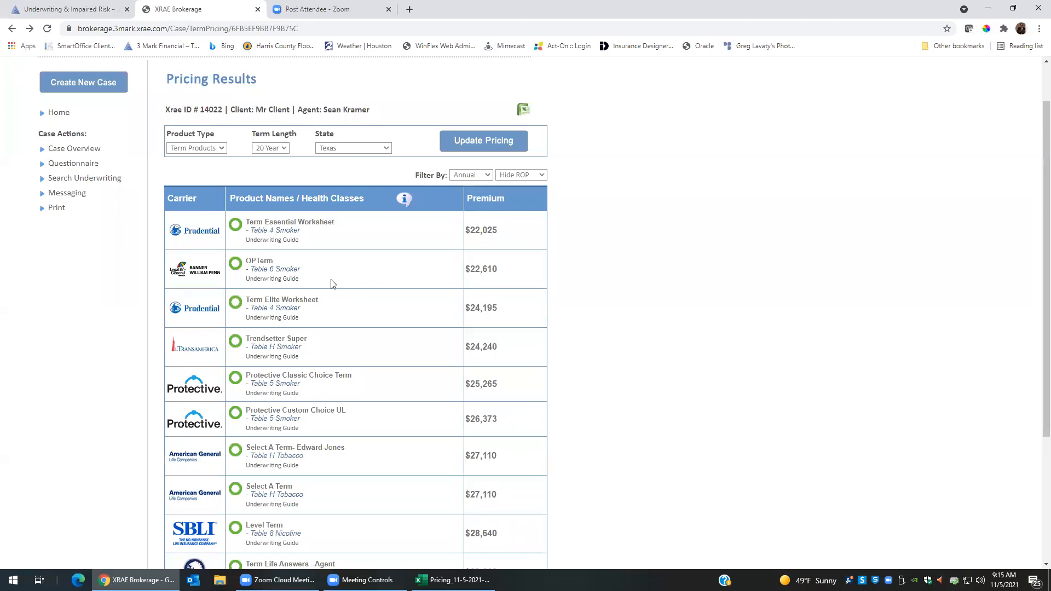
{"action": "mouse_move", "coordinate": [97, 231]}
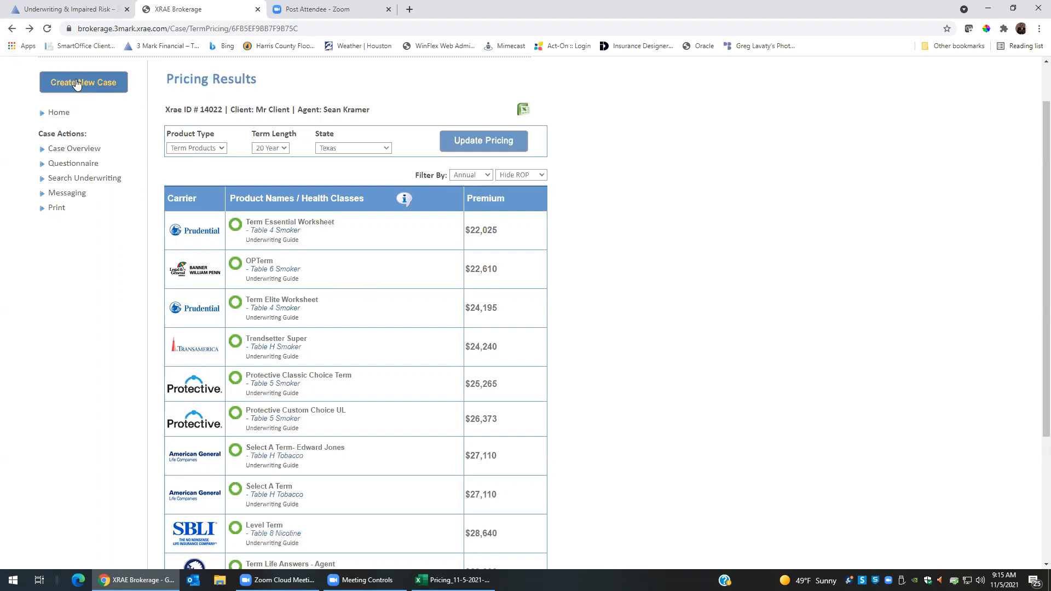
Create a new case for Mrs Client and mark her as Female
{"action": "left_click", "coordinate": [84, 82]}
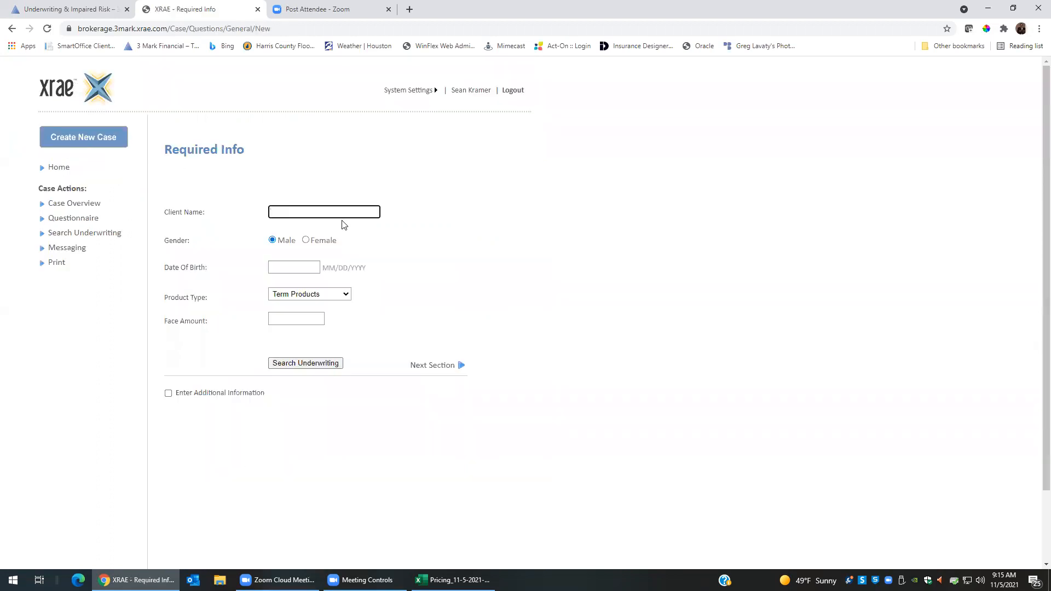
{"action": "type", "text": "Mrs"}
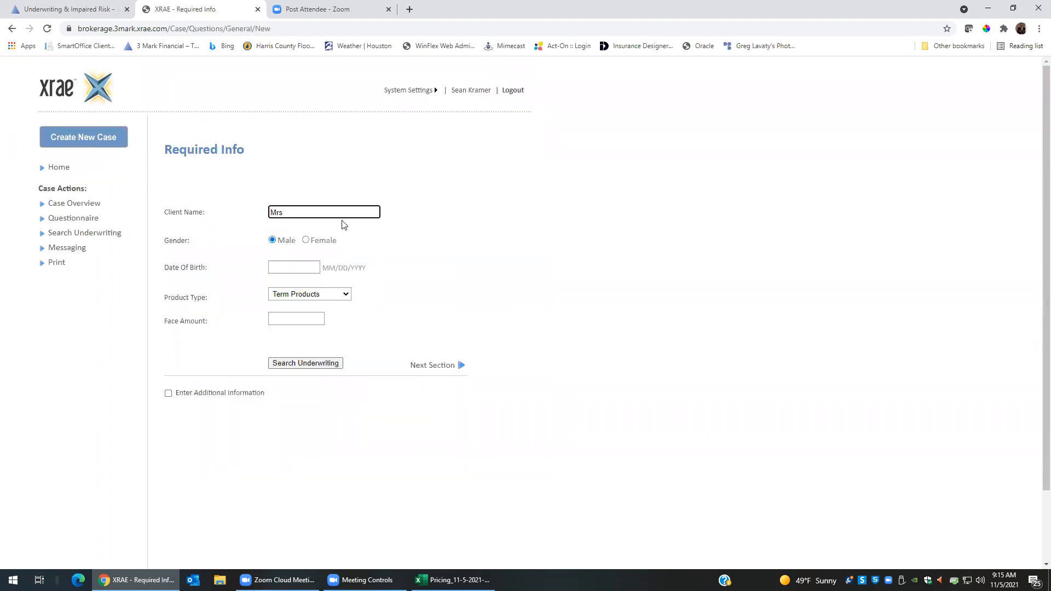
{"action": "type", "text": "Client"}
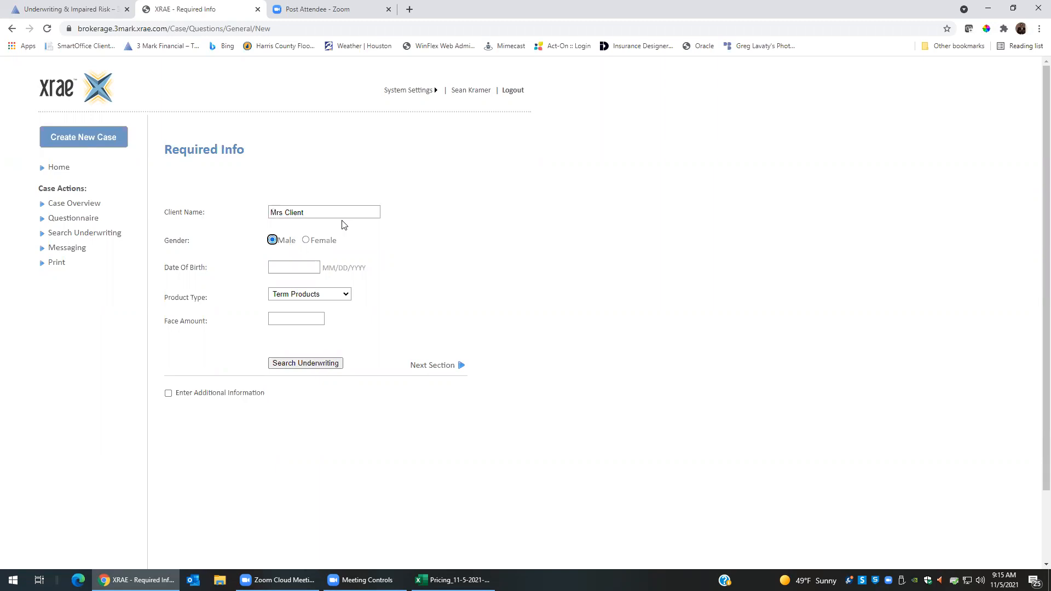
{"action": "left_click", "coordinate": [306, 240]}
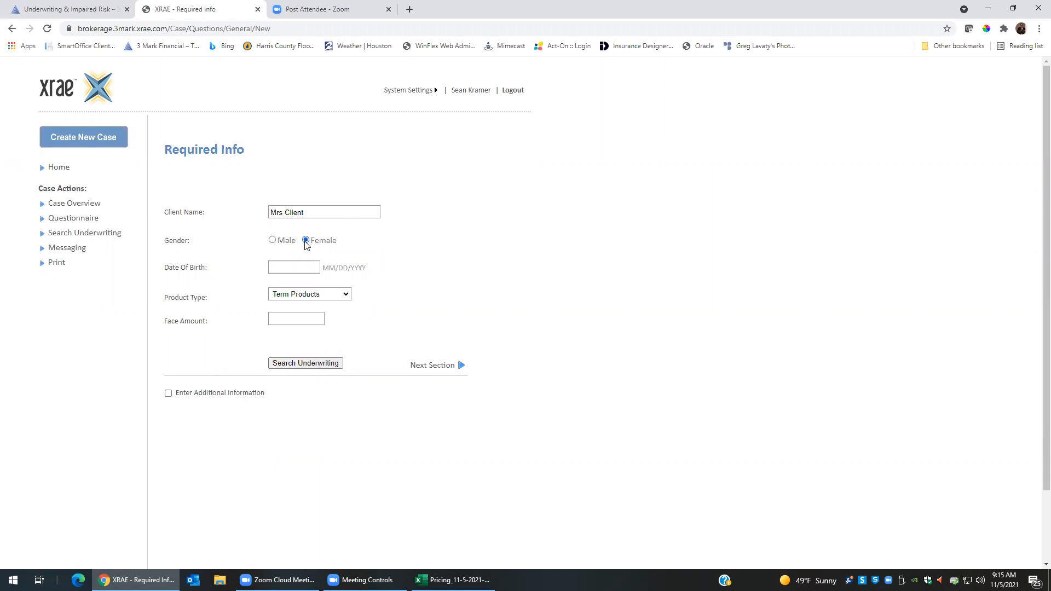
Enter DOB 01/01/1965, Perm Products and a $1,000,000 face amount, then continue
{"action": "left_click", "coordinate": [293, 267]}
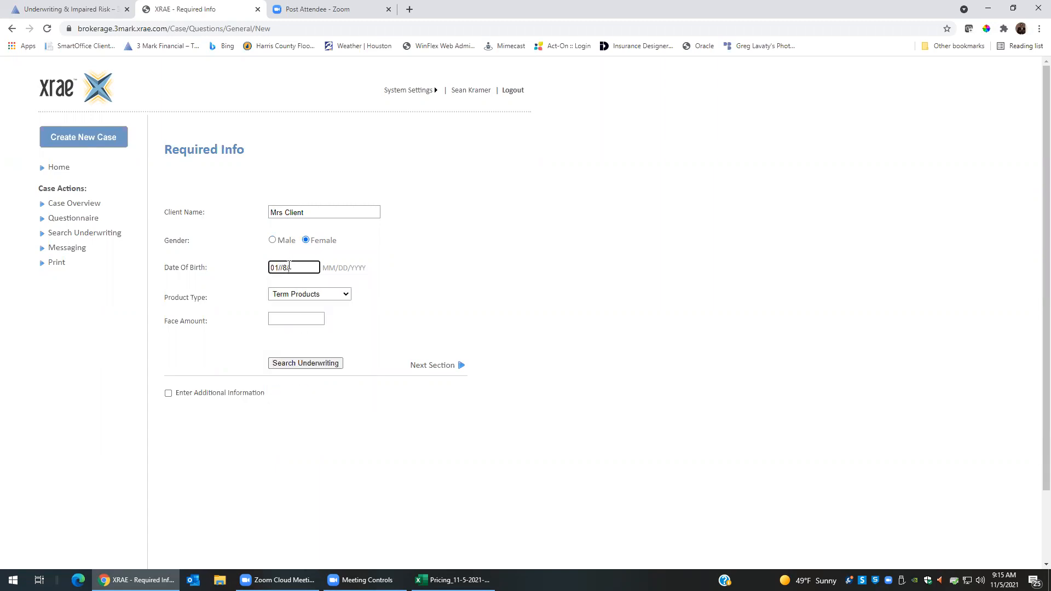
{"action": "type", "text": "01/"}
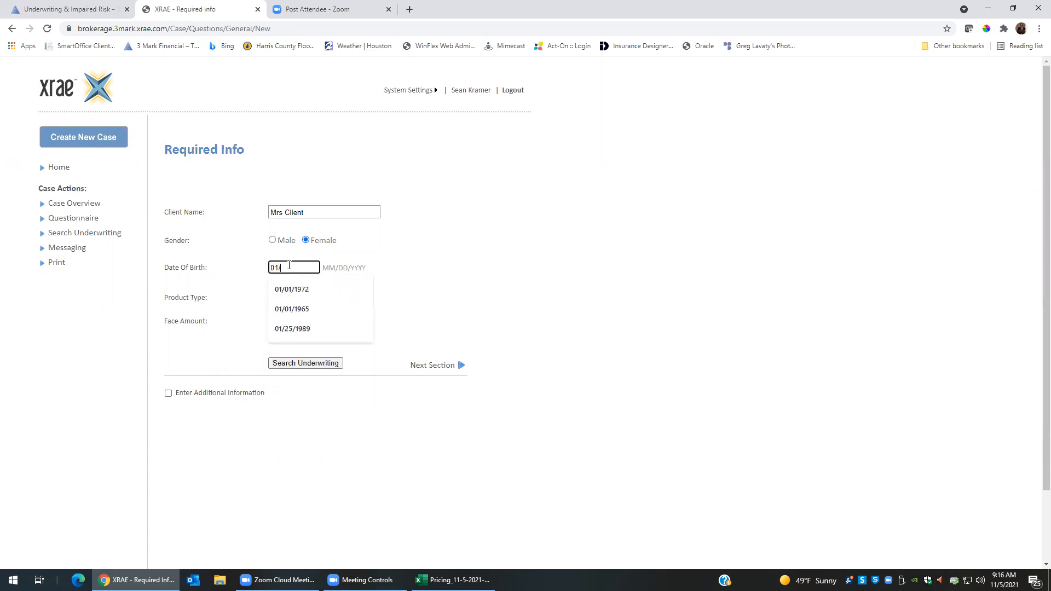
{"action": "left_click", "coordinate": [292, 309]}
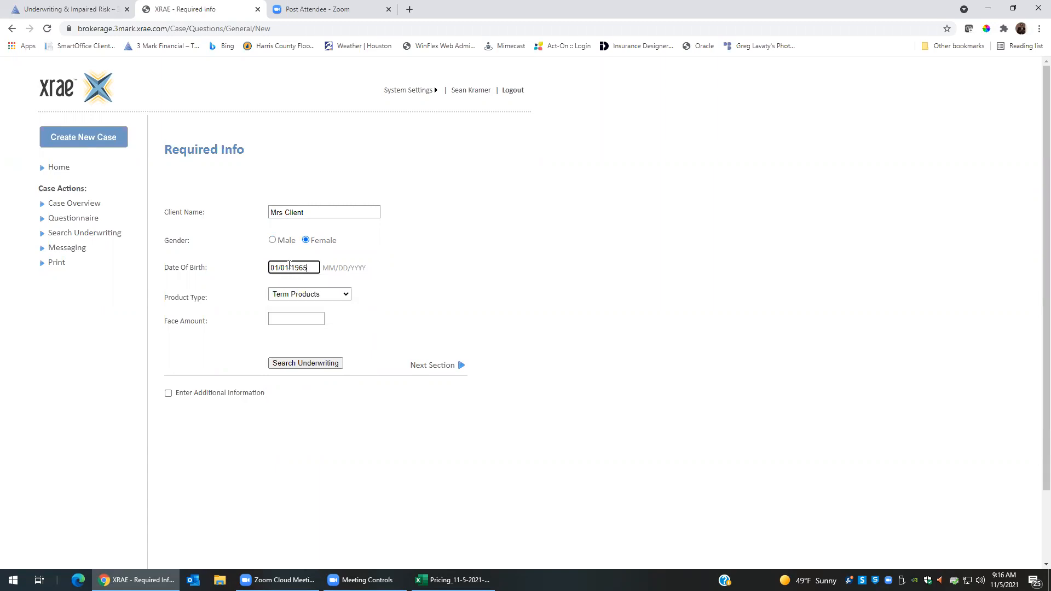
{"action": "left_click", "coordinate": [309, 293]}
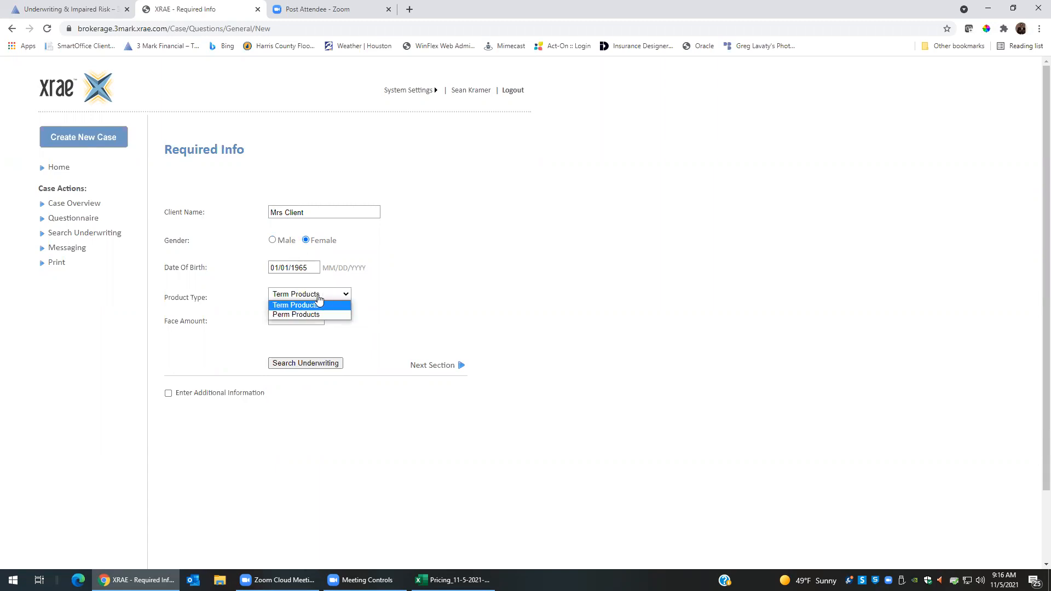
{"action": "left_click", "coordinate": [295, 314]}
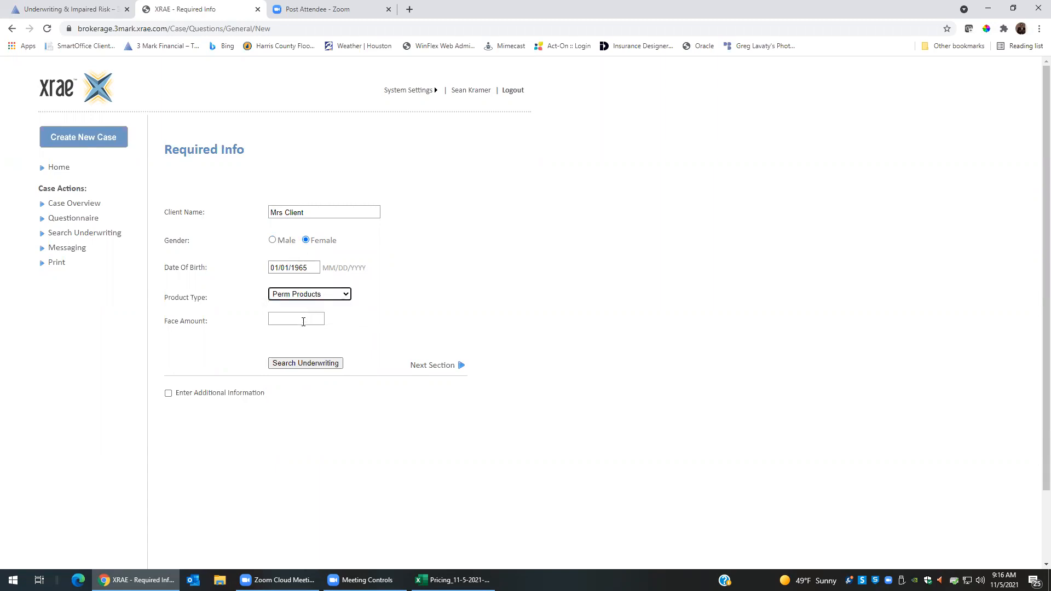
{"action": "type", "text": "$1,000,000"}
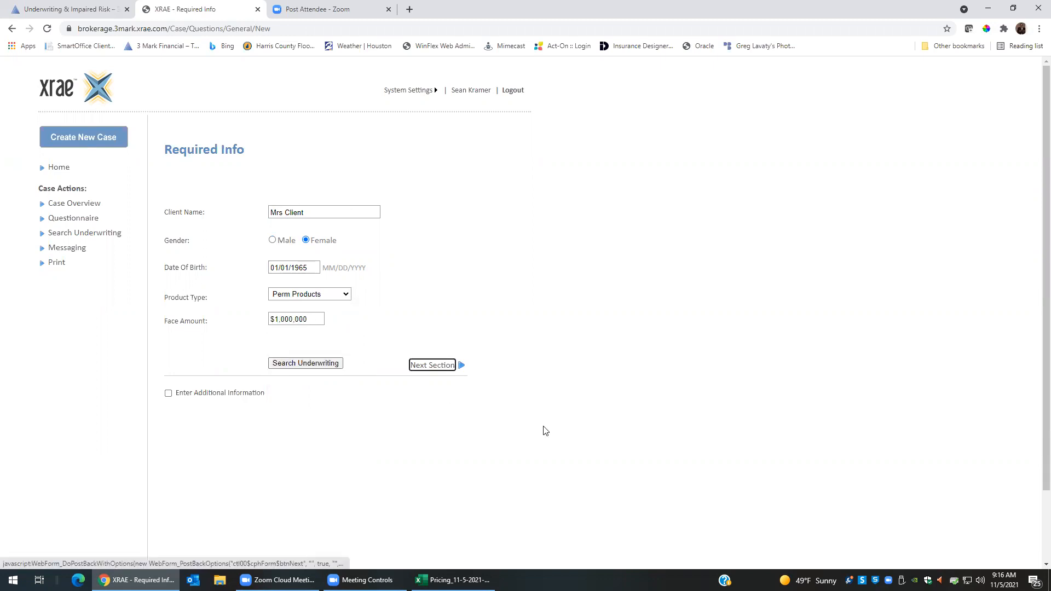
{"action": "left_click", "coordinate": [432, 365]}
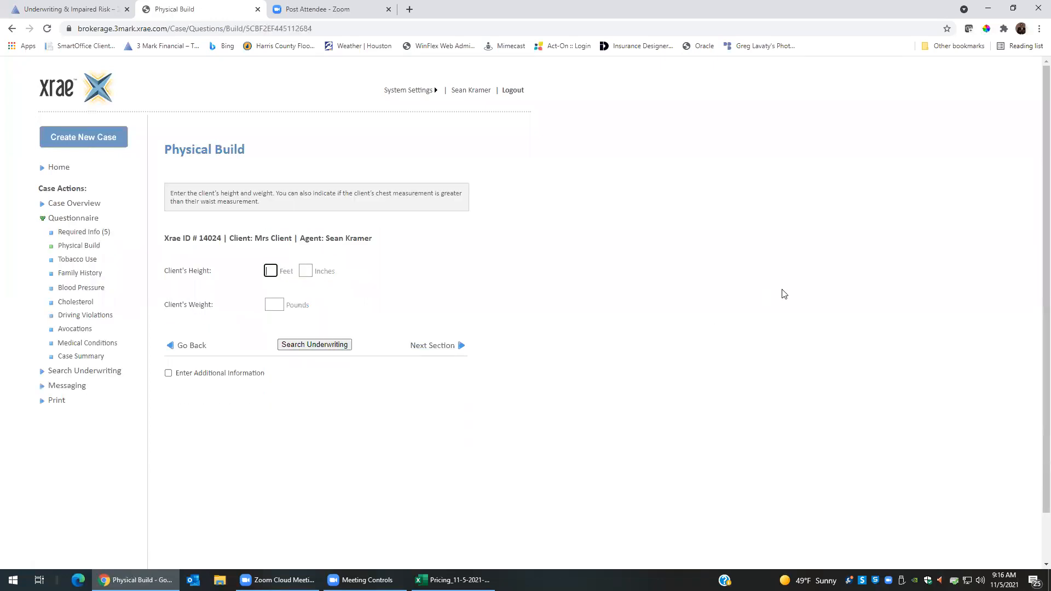
Enter 5 feet 9 inches, 120 pounds, and answer No to ever using tobacco
{"action": "type", "text": "5"}
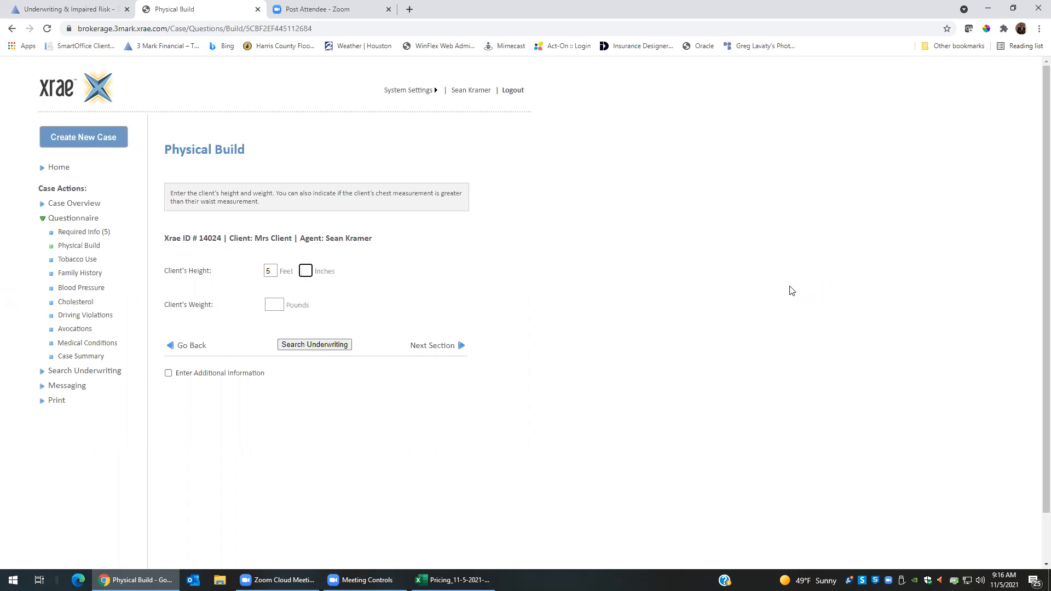
{"action": "type", "text": "9"}
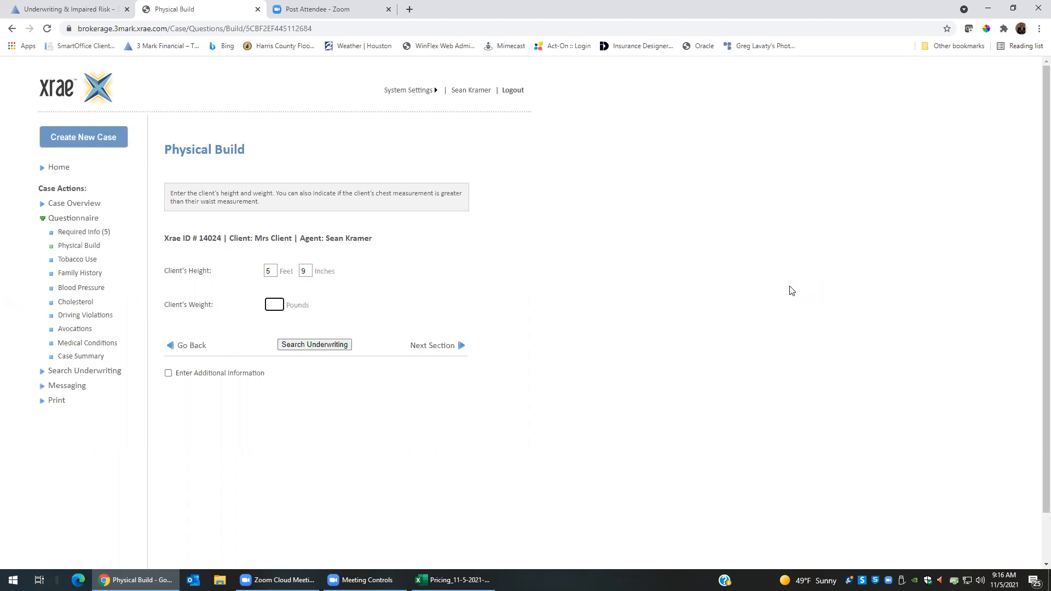
{"action": "type", "text": "120"}
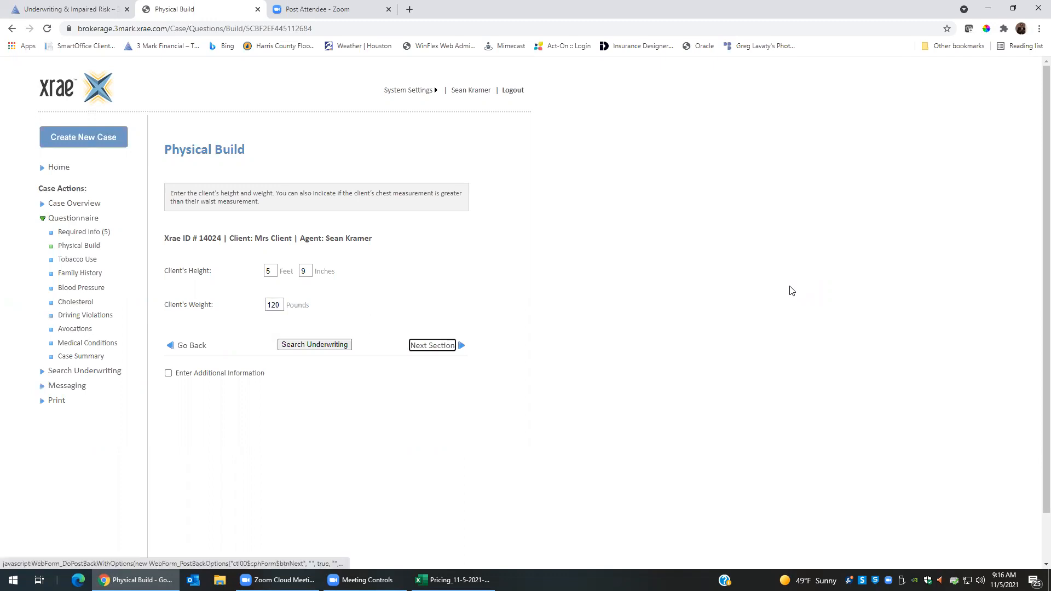
{"action": "mouse_move", "coordinate": [91, 244]}
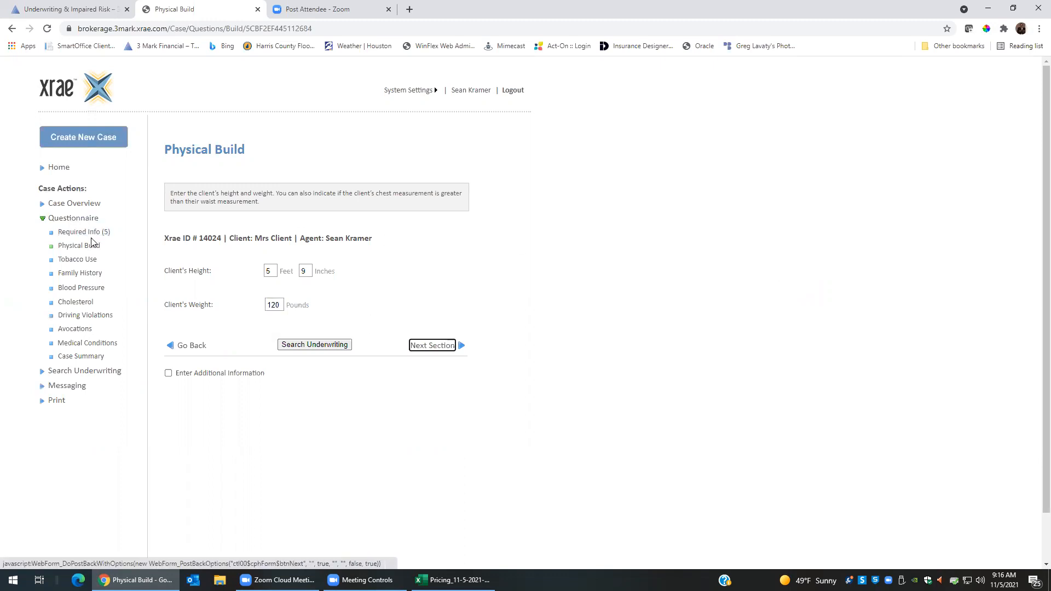
{"action": "left_click", "coordinate": [432, 345]}
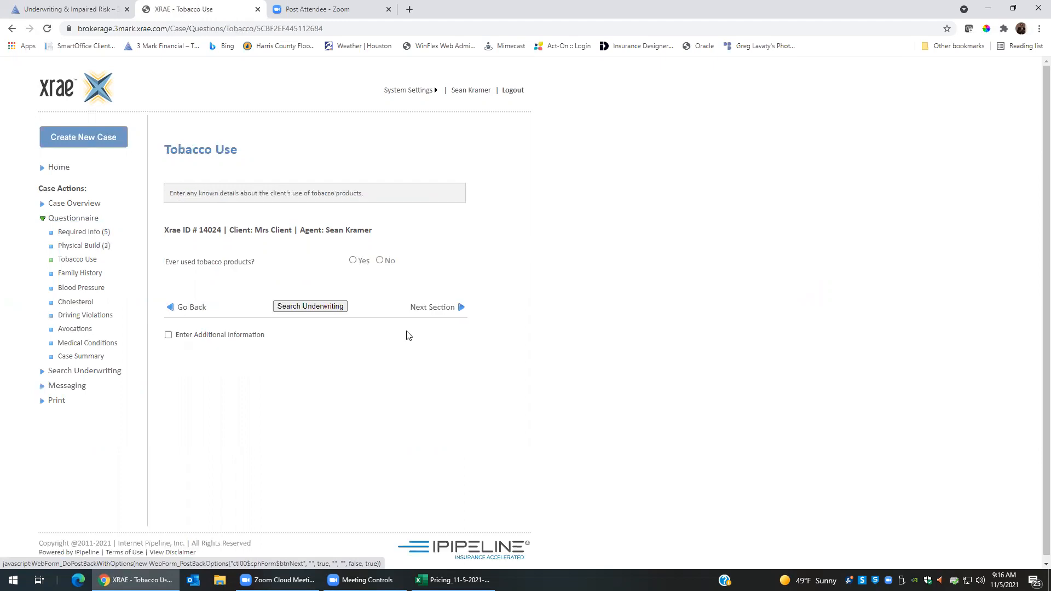
{"action": "left_click", "coordinate": [380, 260]}
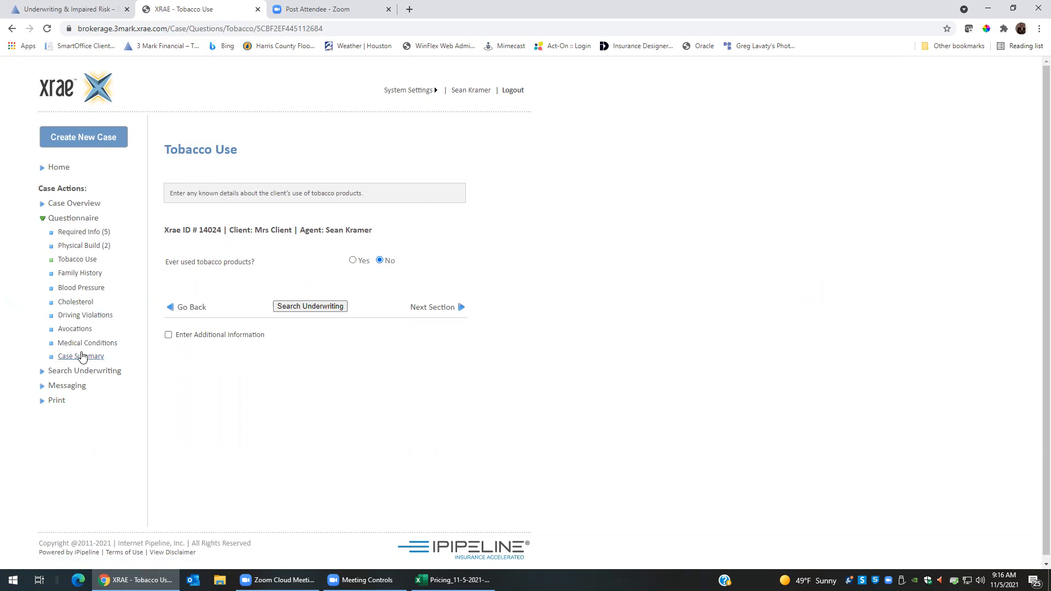
Review the case summary, then check Diabetes Type 2 under medical conditions
{"action": "left_click", "coordinate": [80, 356]}
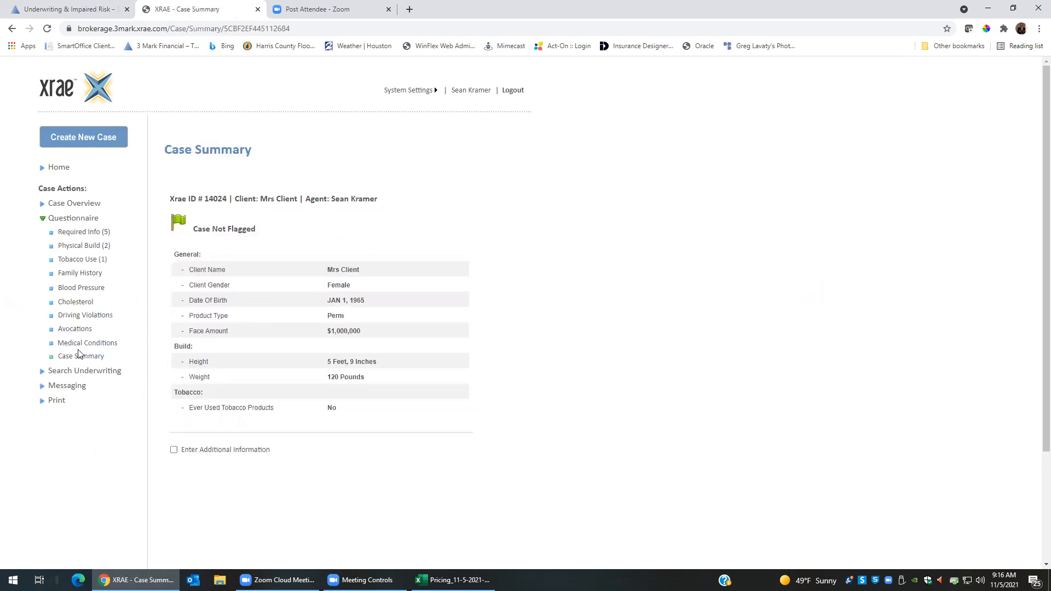
{"action": "left_click", "coordinate": [87, 343]}
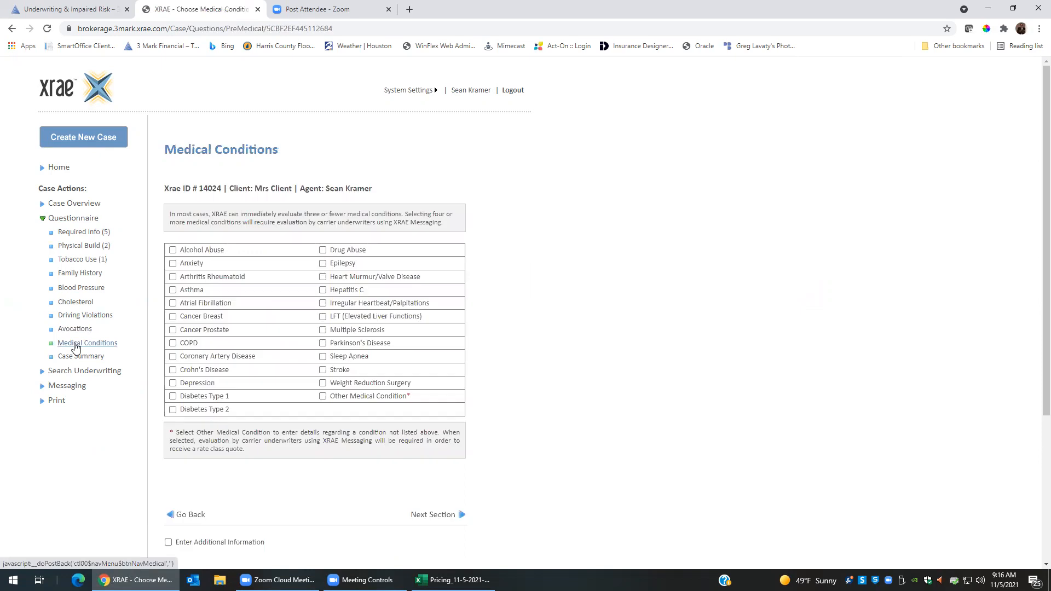
{"action": "mouse_move", "coordinate": [134, 357]}
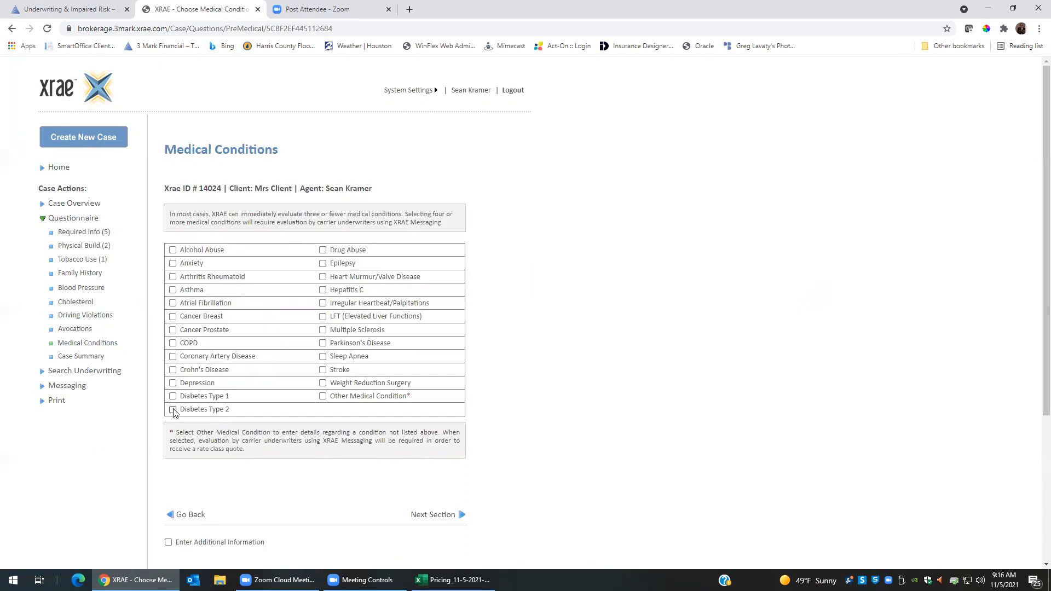
{"action": "left_click", "coordinate": [173, 409]}
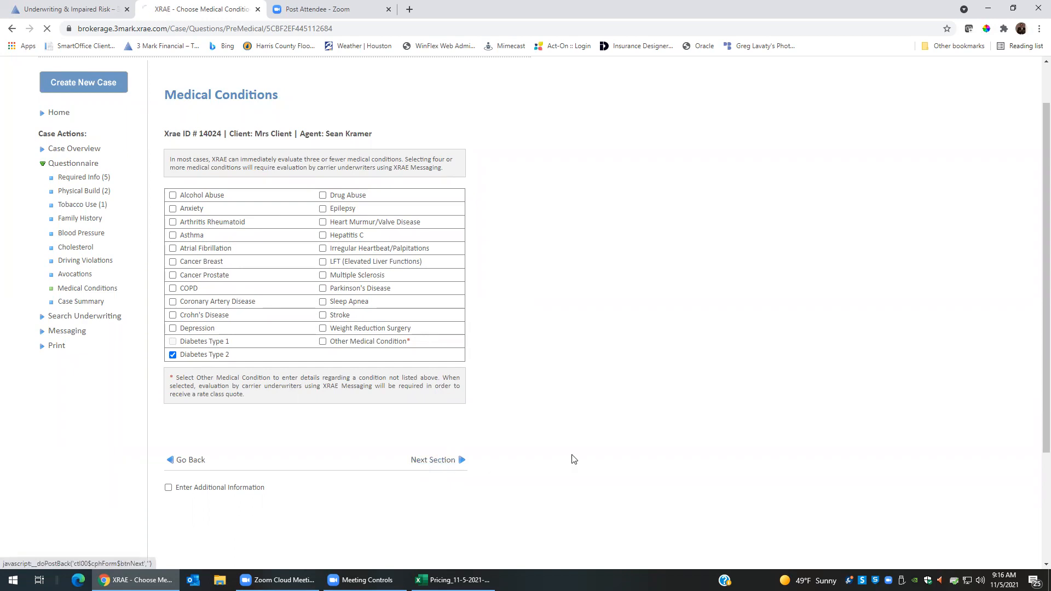
Set the diabetes diagnosis to JAN 2019 with no complications and enable additional information
{"action": "left_click", "coordinate": [434, 459]}
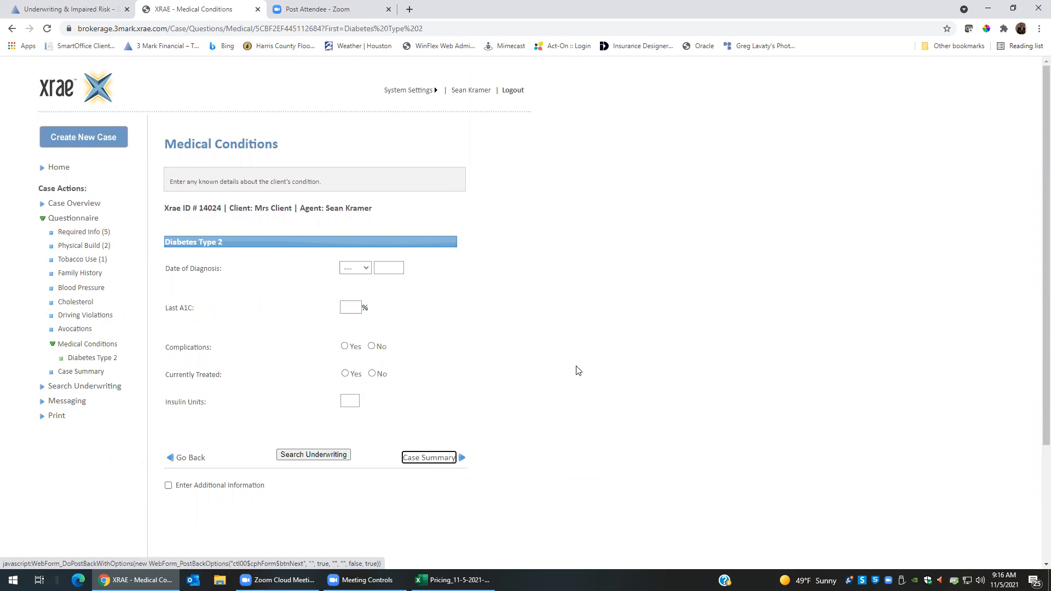
{"action": "mouse_move", "coordinate": [368, 271]}
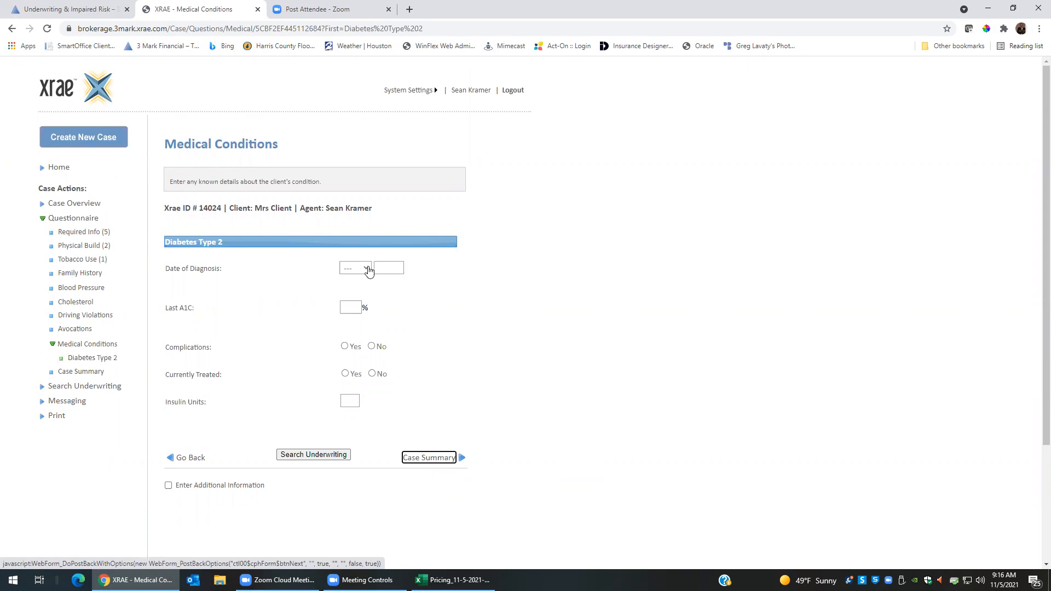
{"action": "left_click", "coordinate": [354, 269]}
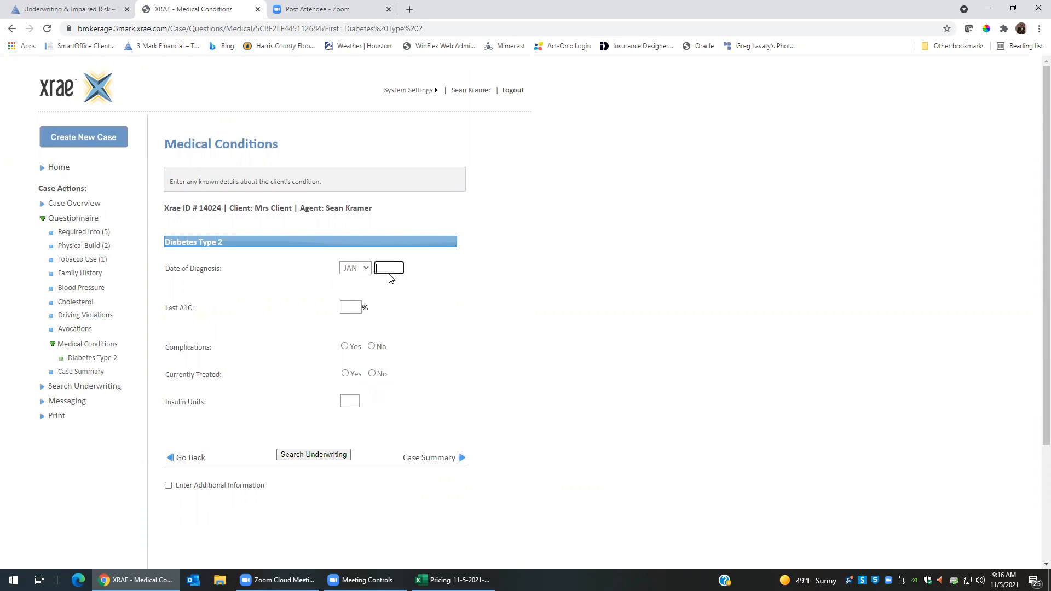
{"action": "type", "text": "2"}
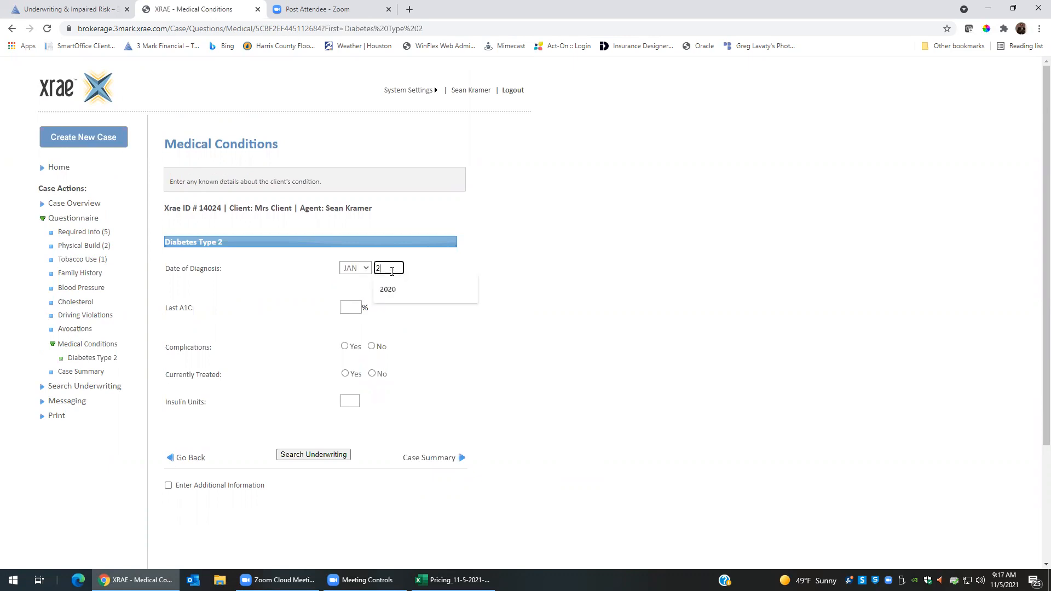
{"action": "type", "text": "019"}
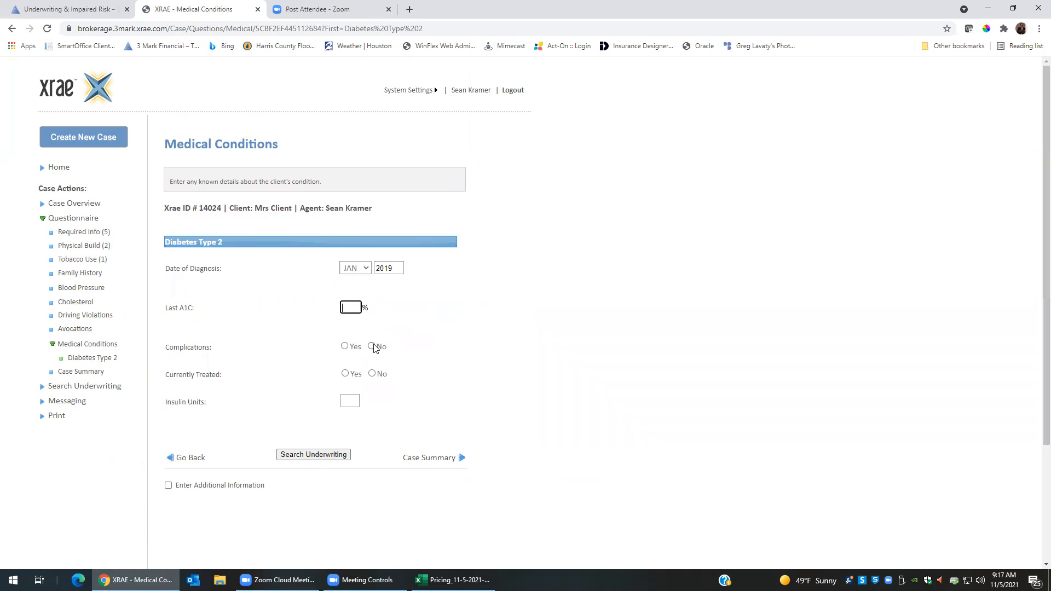
{"action": "left_click", "coordinate": [372, 346]}
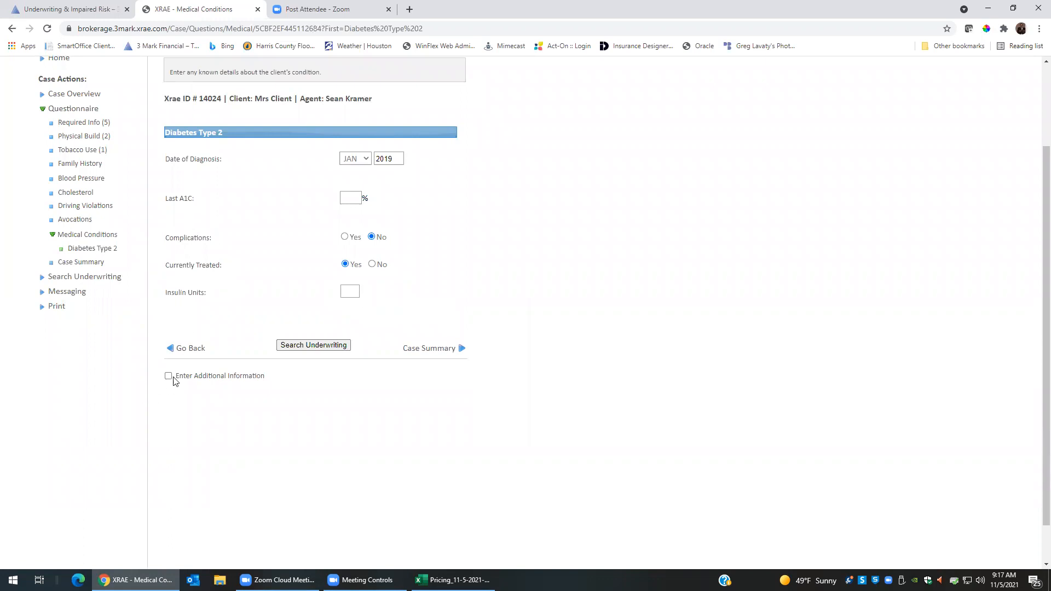
{"action": "left_click", "coordinate": [168, 376]}
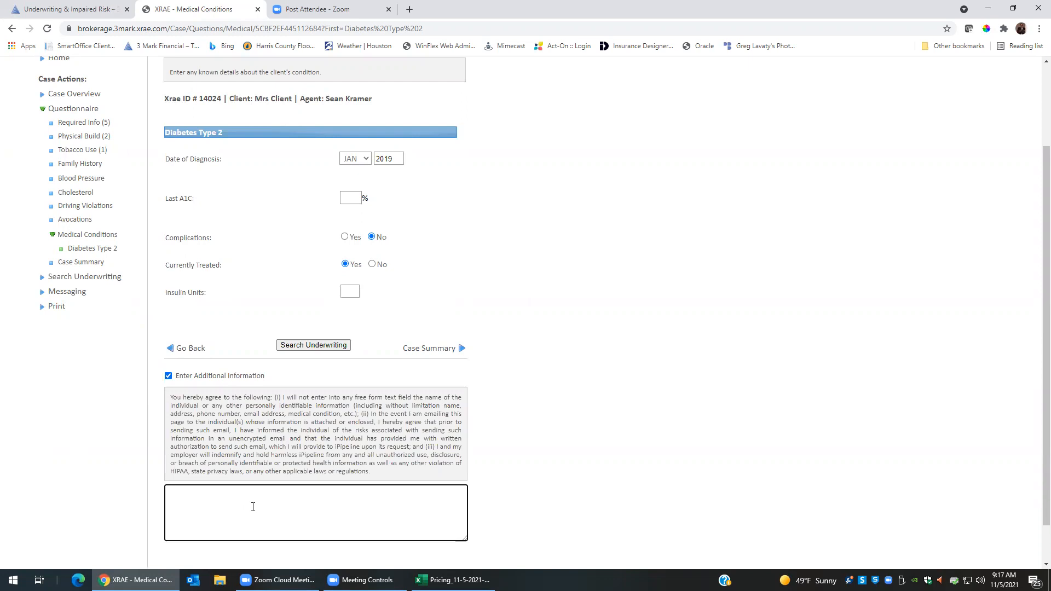
Note that Client's diabetes is controlled by diet and exercise with good follow up, fixing 'controlled'
{"action": "type", "text": "Client"}
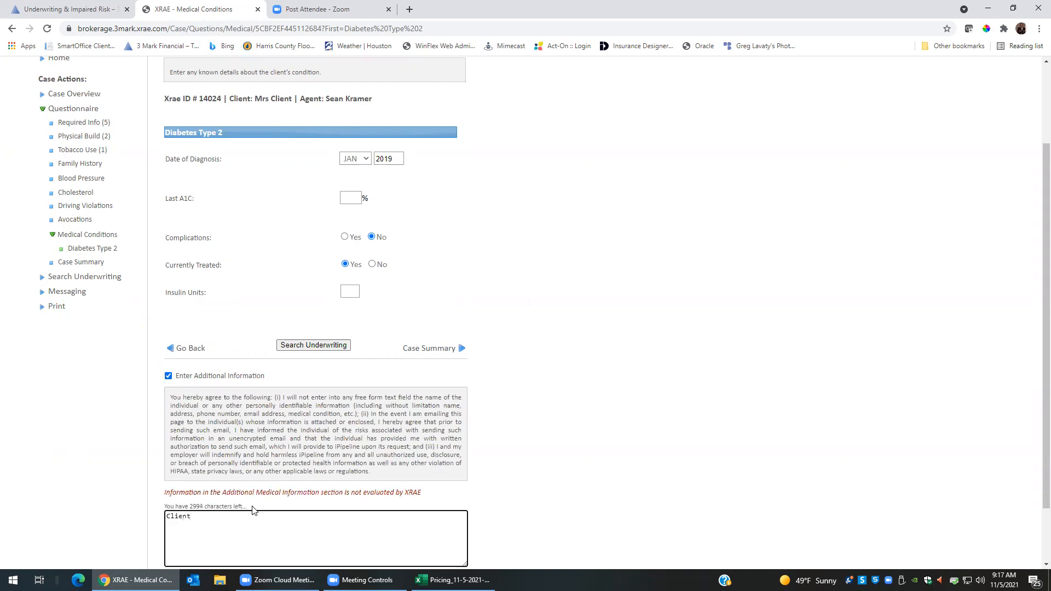
{"action": "type", "text": "'s"}
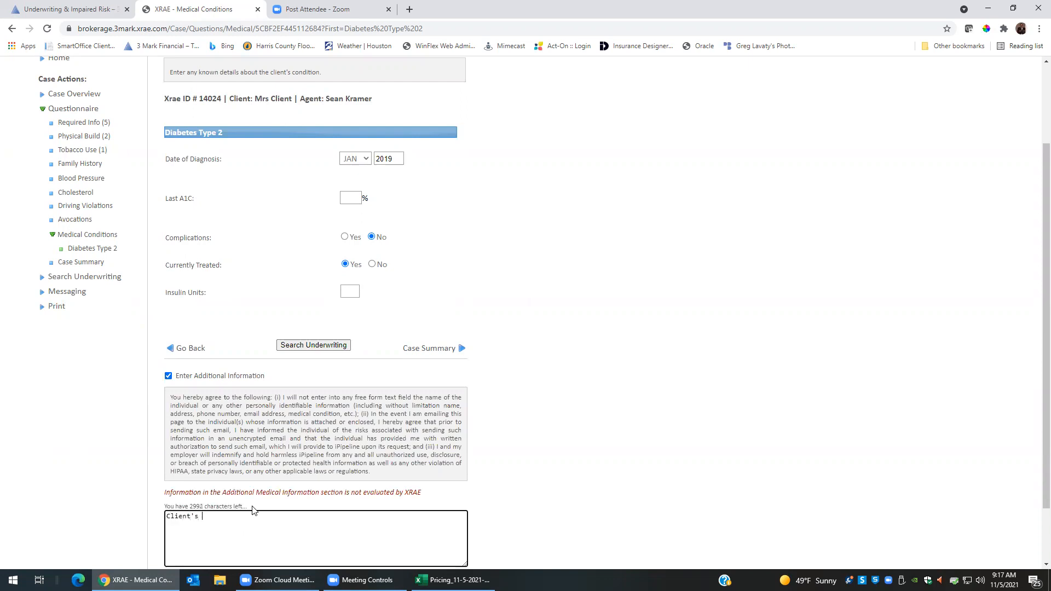
{"action": "type", "text": "diabetes h"}
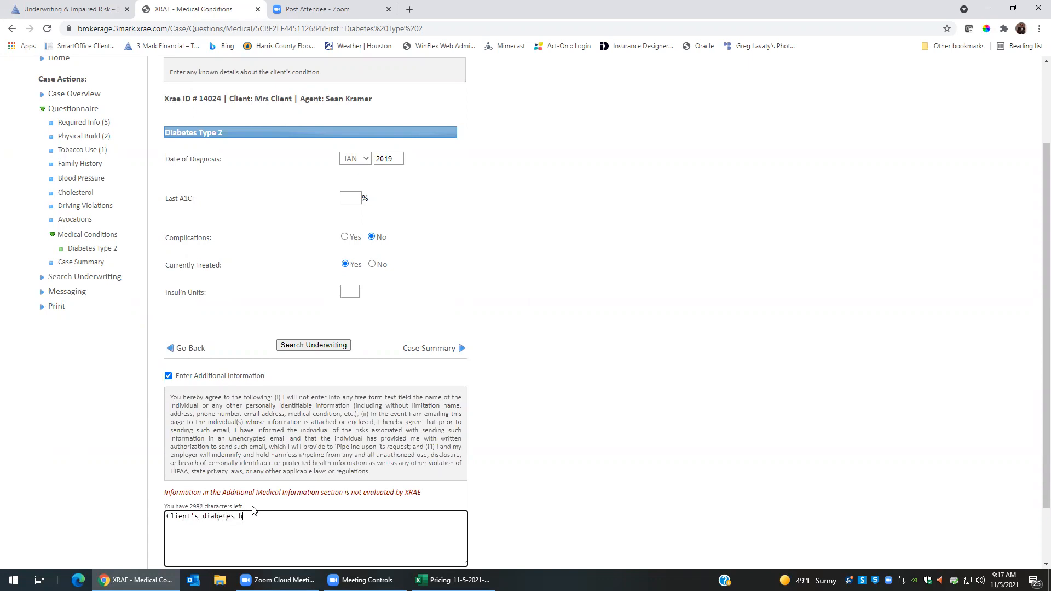
{"action": "type", "text": "as been controled by"}
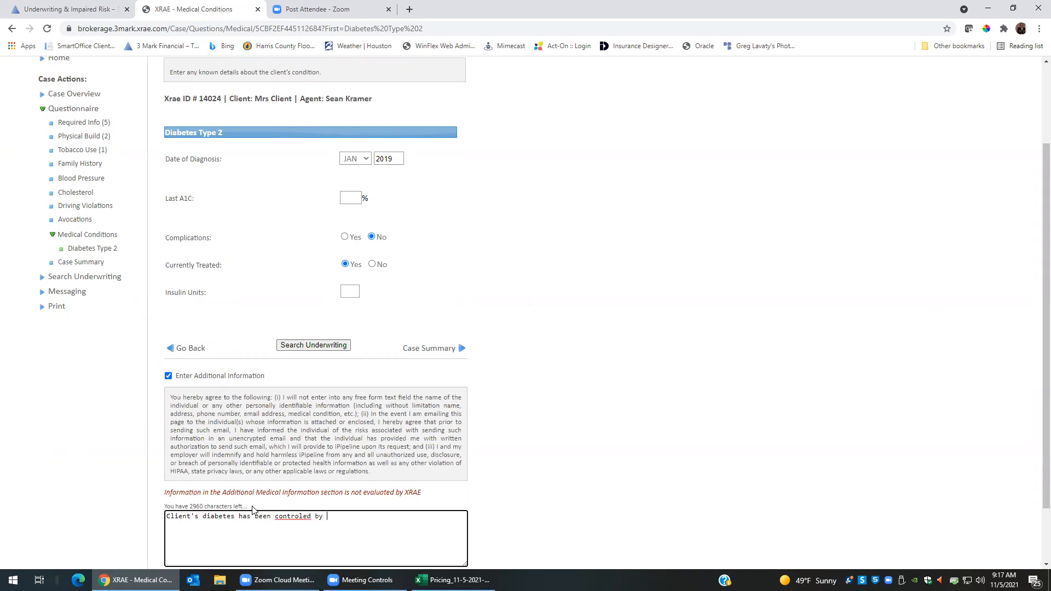
{"action": "type", "text": "diet and ex"}
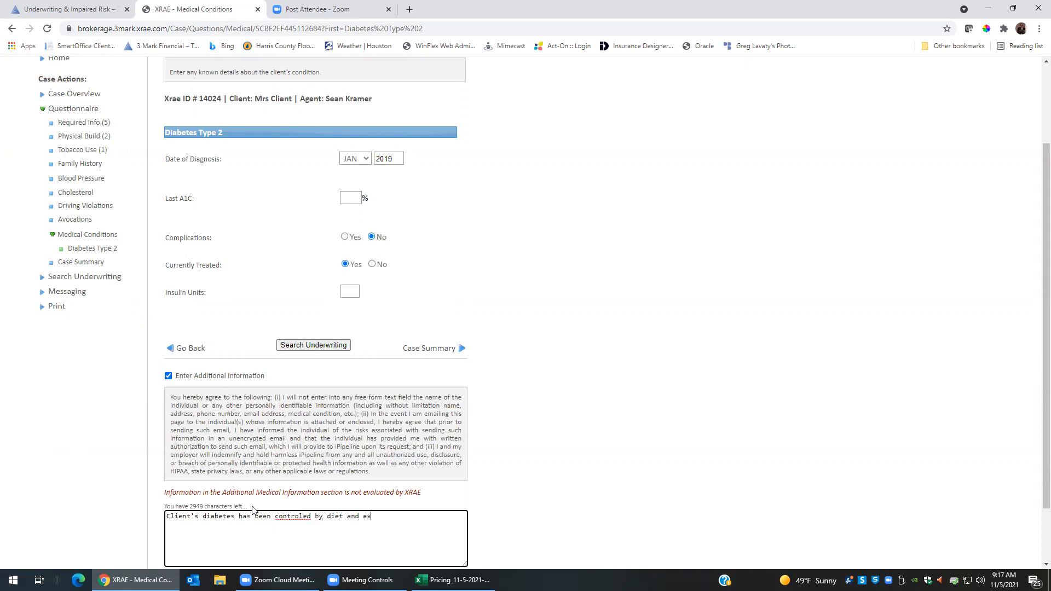
{"action": "type", "text": "ercise."}
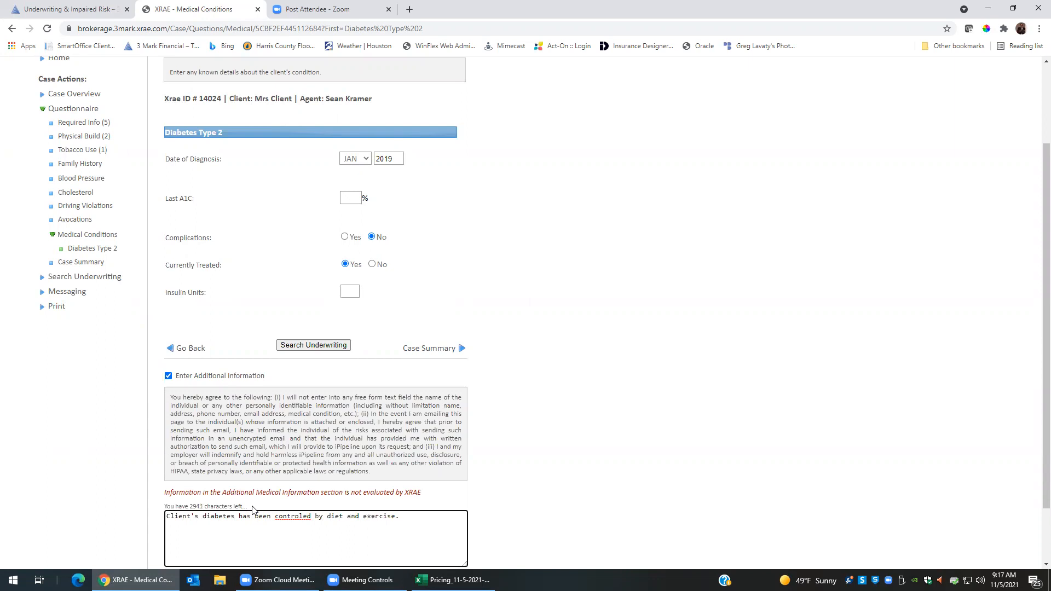
{"action": "type", "text": "Has good"}
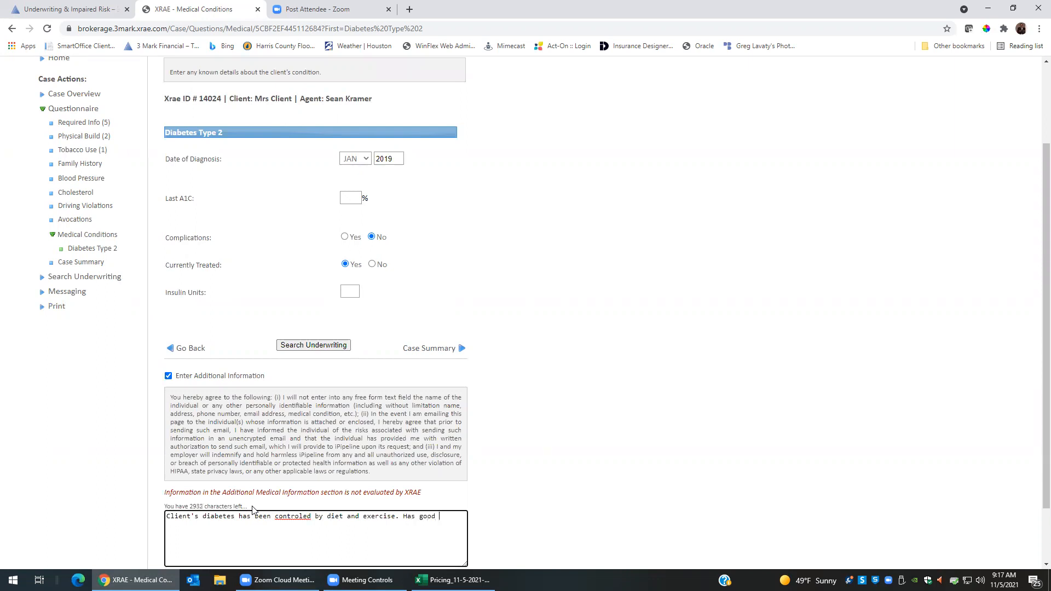
{"action": "type", "text": "follow ups with doctor every 6 months."}
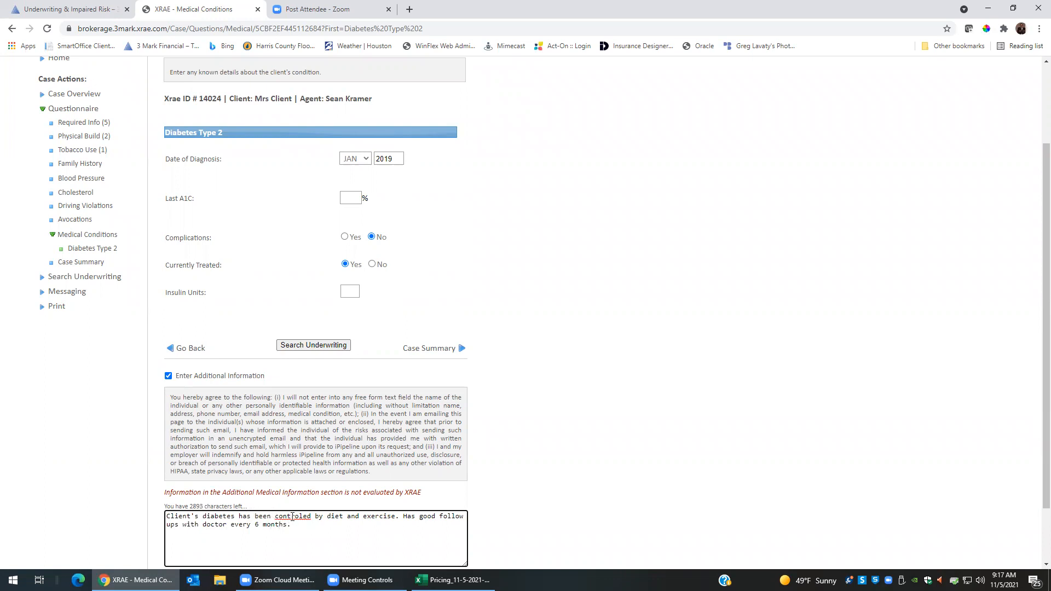
{"action": "right_click", "coordinate": [292, 516]}
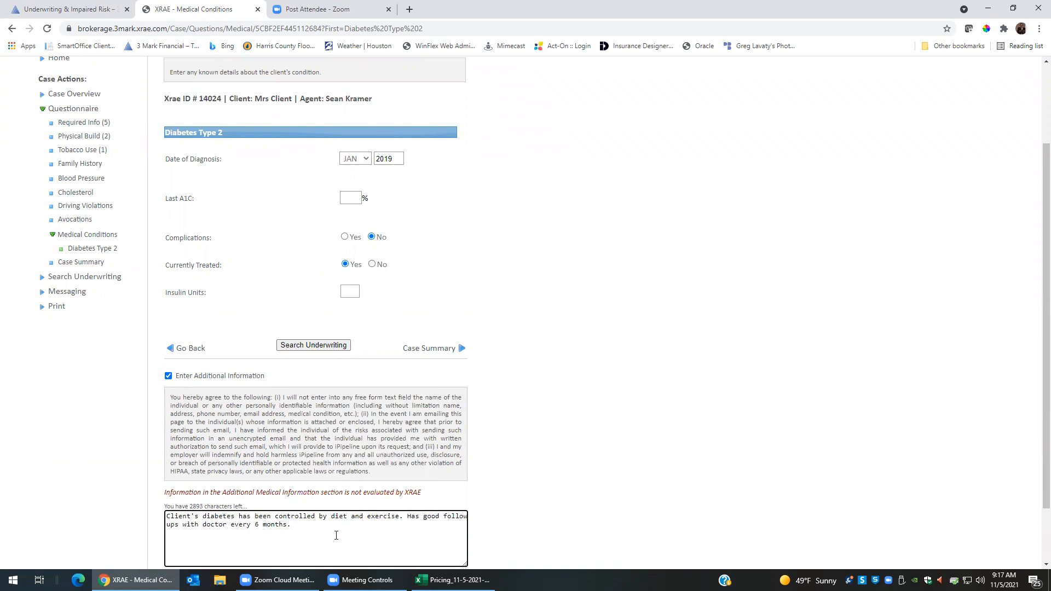
{"action": "scroll", "scroll_direction": "down", "scroll_amount": 3}
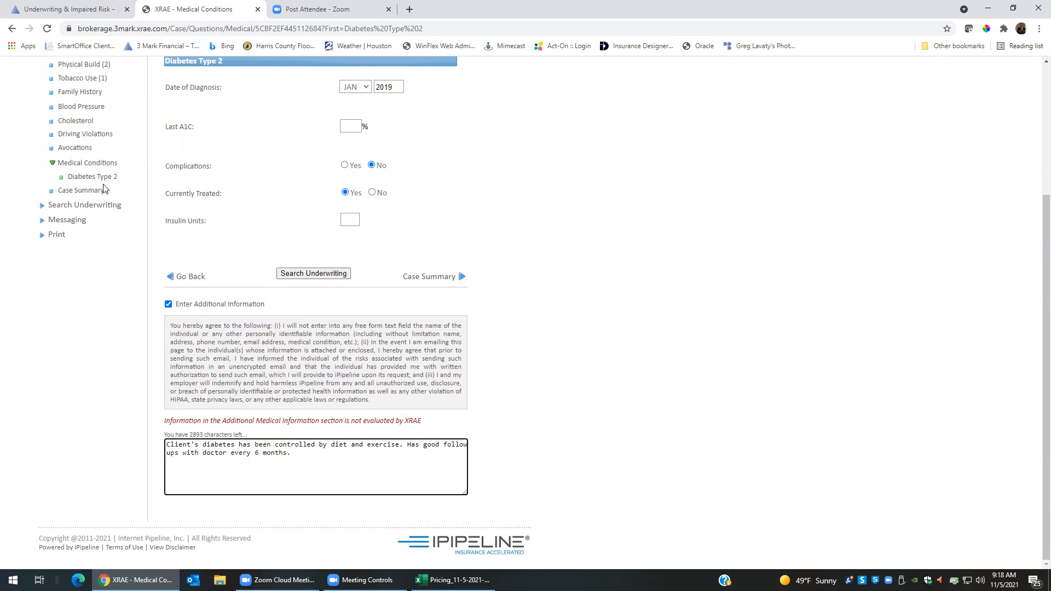
{"action": "mouse_move", "coordinate": [84, 205]}
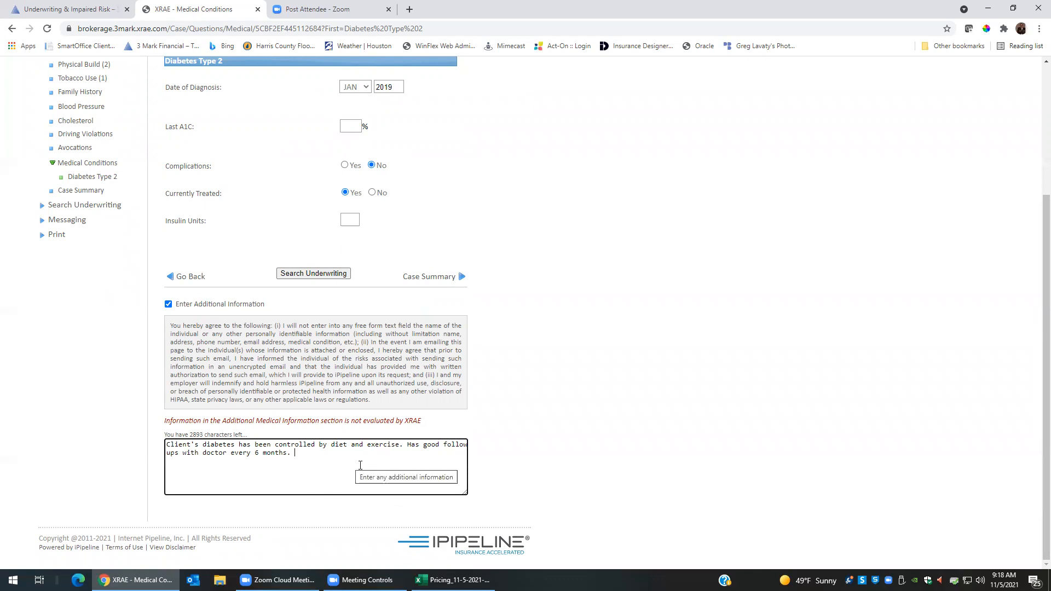
{"action": "mouse_move", "coordinate": [66, 219]}
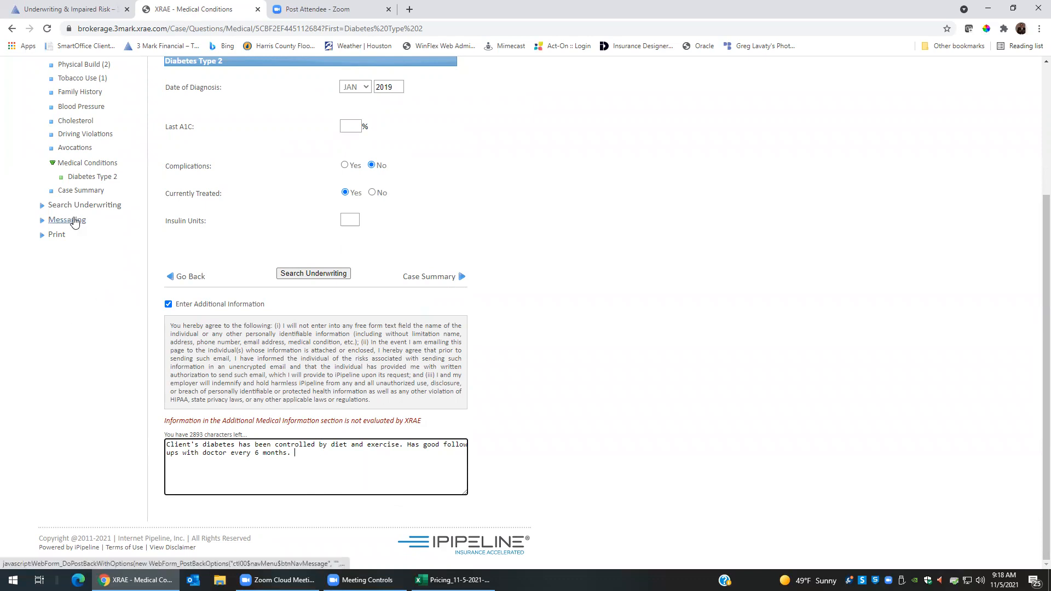
{"action": "left_click", "coordinate": [66, 220]}
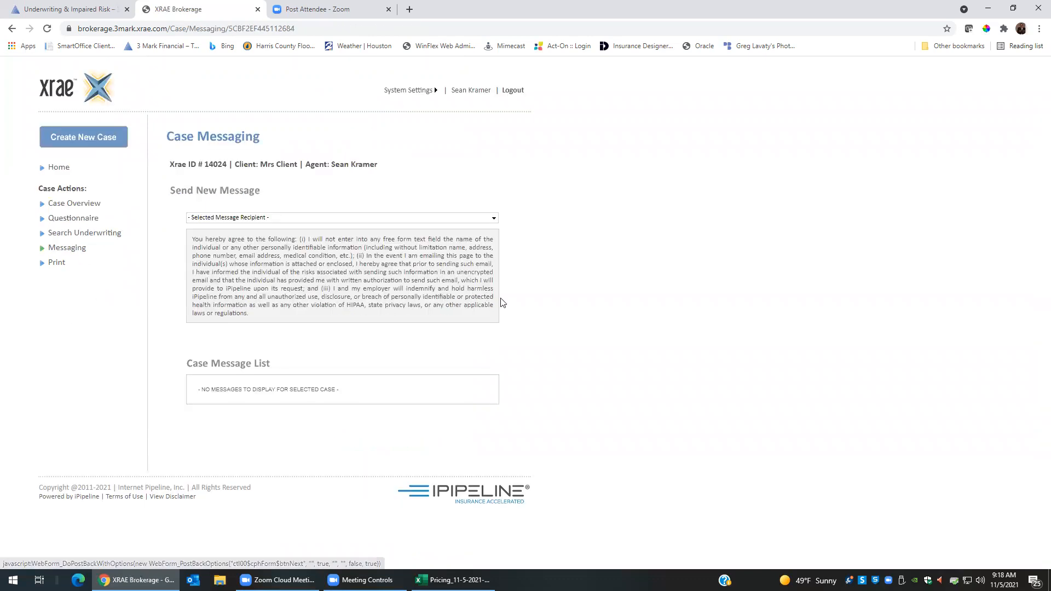
{"action": "left_click", "coordinate": [341, 217]}
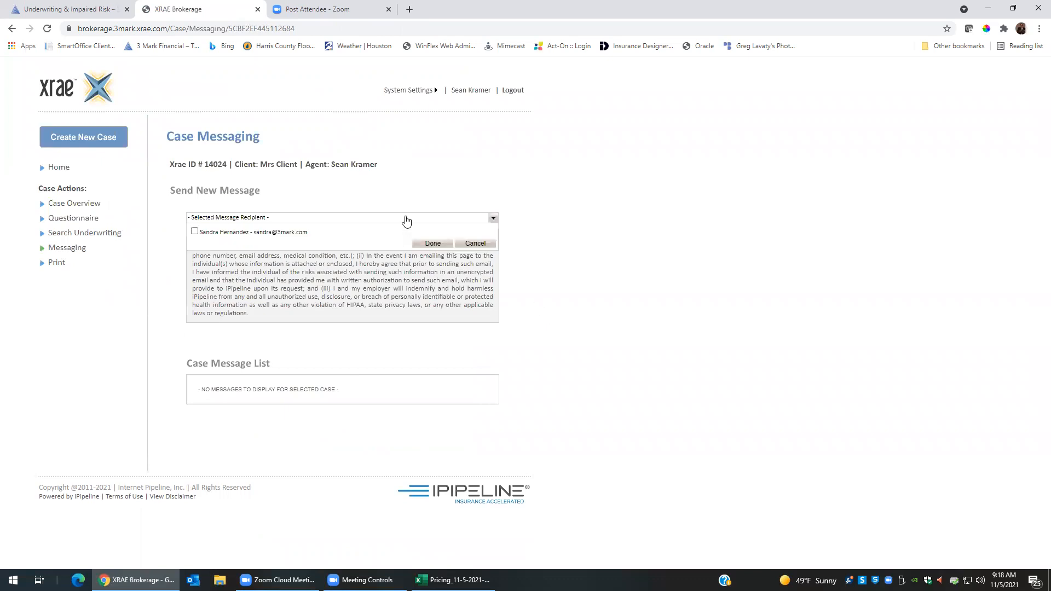
{"action": "left_click", "coordinate": [195, 231]}
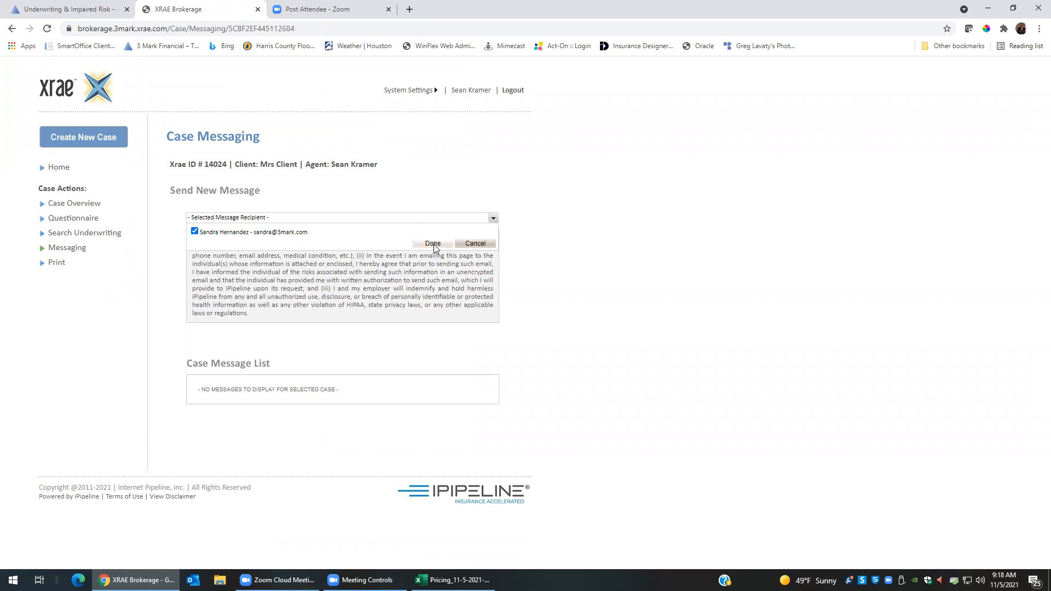
{"action": "left_click", "coordinate": [433, 244]}
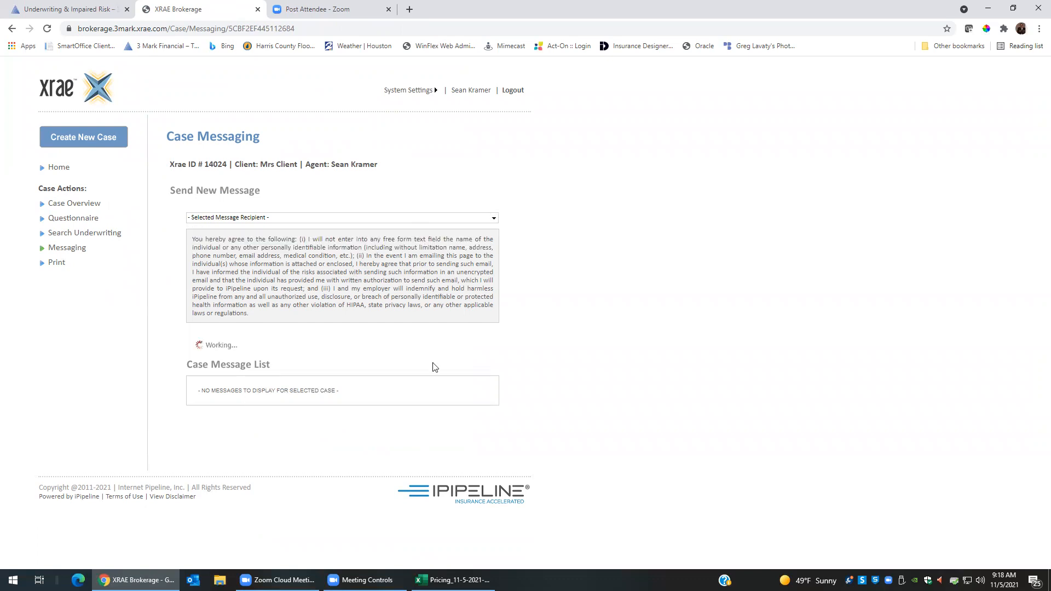
Review the prefilled case summary and check Send me a copy
{"action": "left_click", "coordinate": [342, 217]}
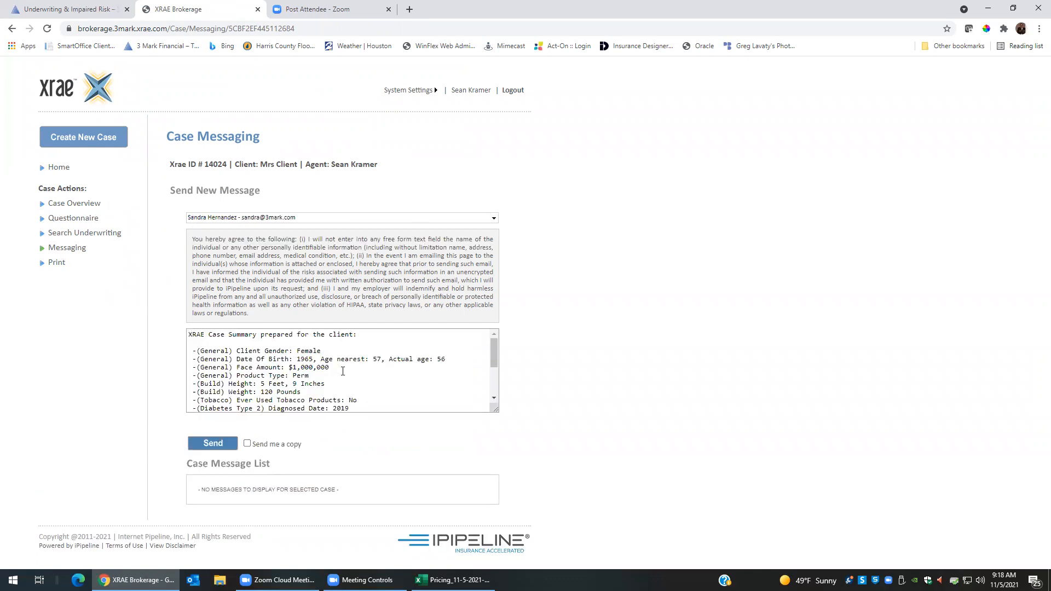
{"action": "scroll", "scroll_direction": "down", "scroll_amount": 3}
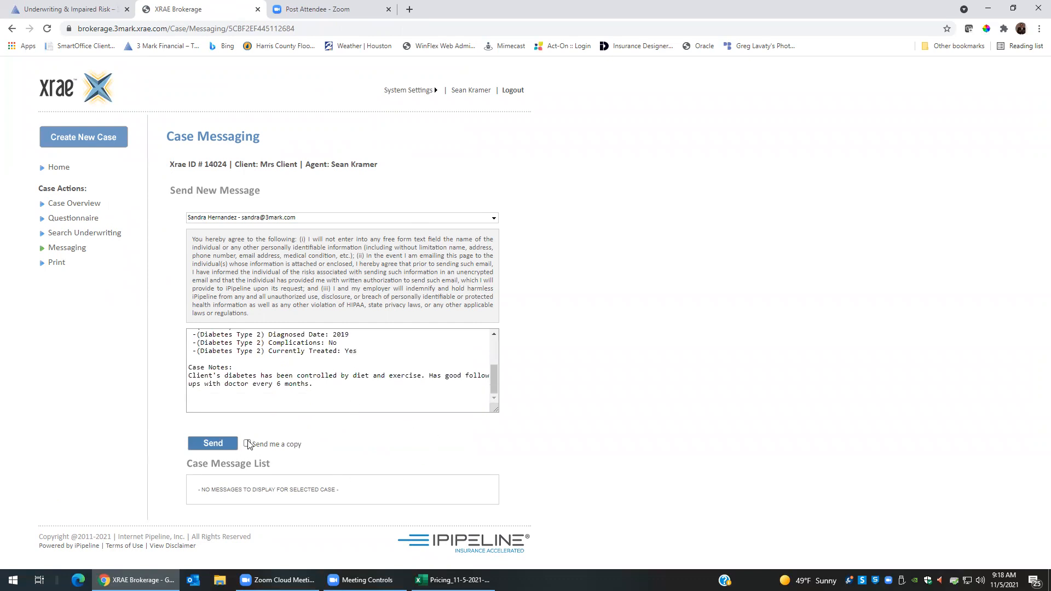
{"action": "left_click", "coordinate": [248, 444]}
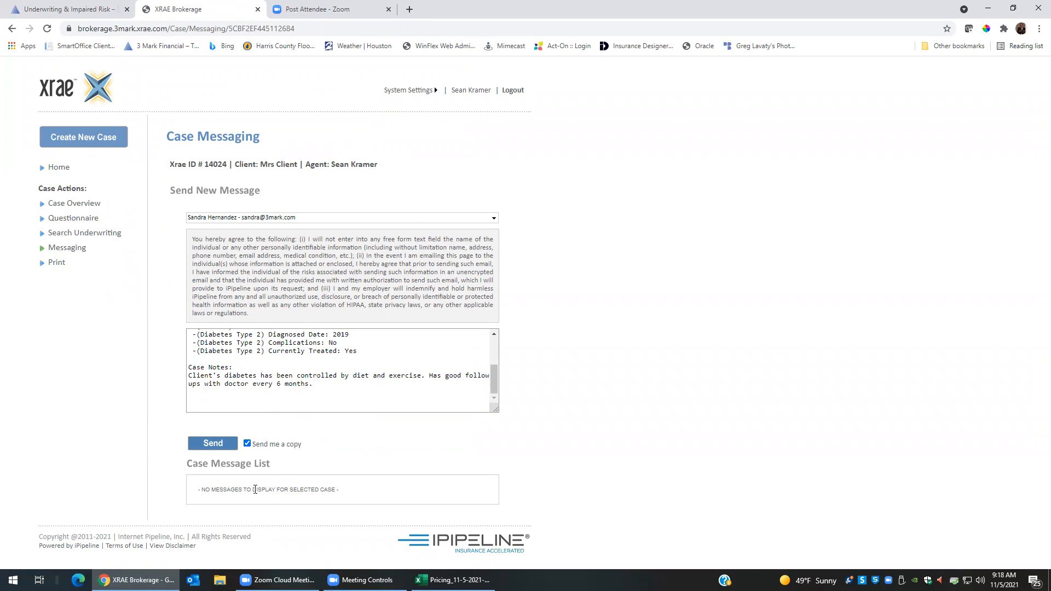
{"action": "mouse_move", "coordinate": [572, 464]}
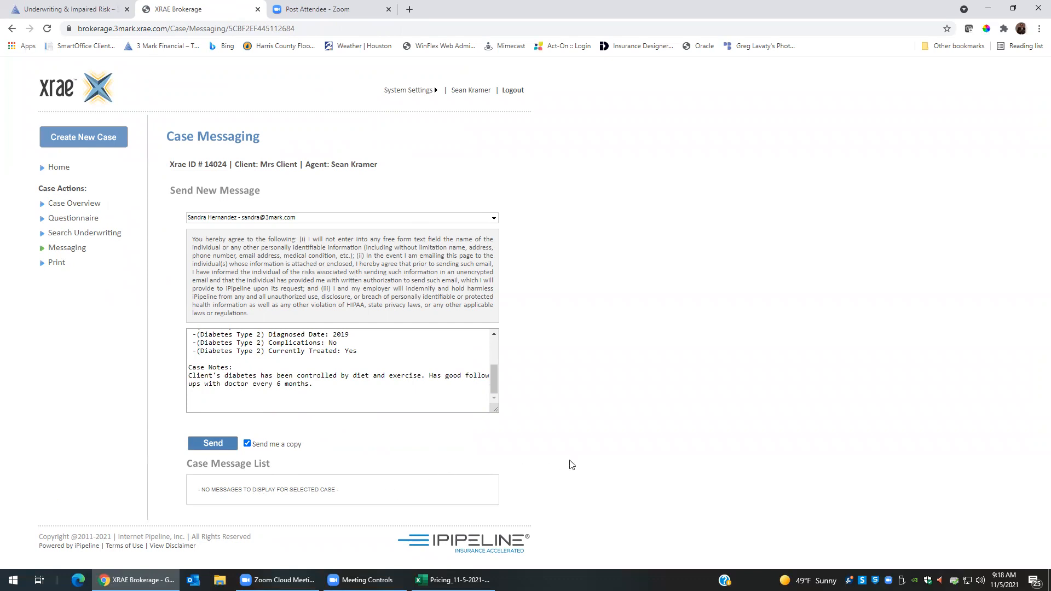
{"action": "mouse_move", "coordinate": [529, 471]}
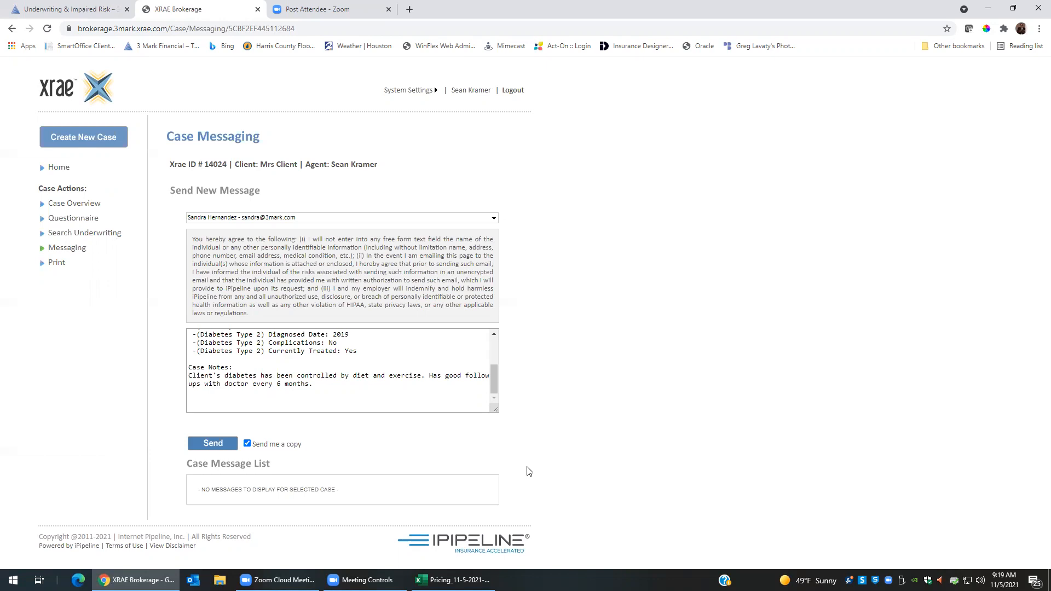
{"action": "mouse_move", "coordinate": [515, 541]}
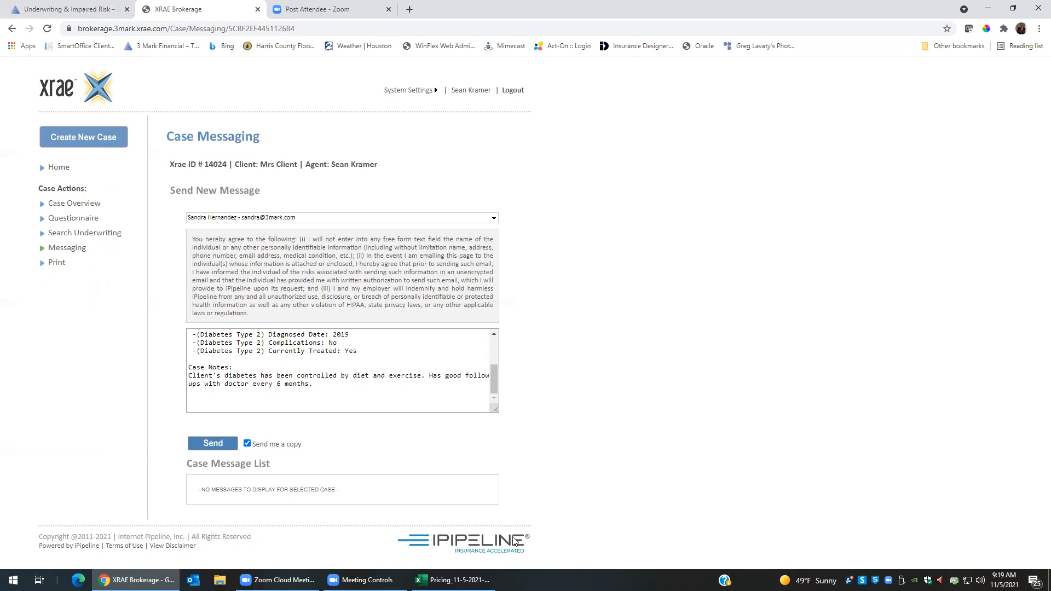
{"action": "mouse_move", "coordinate": [515, 542]}
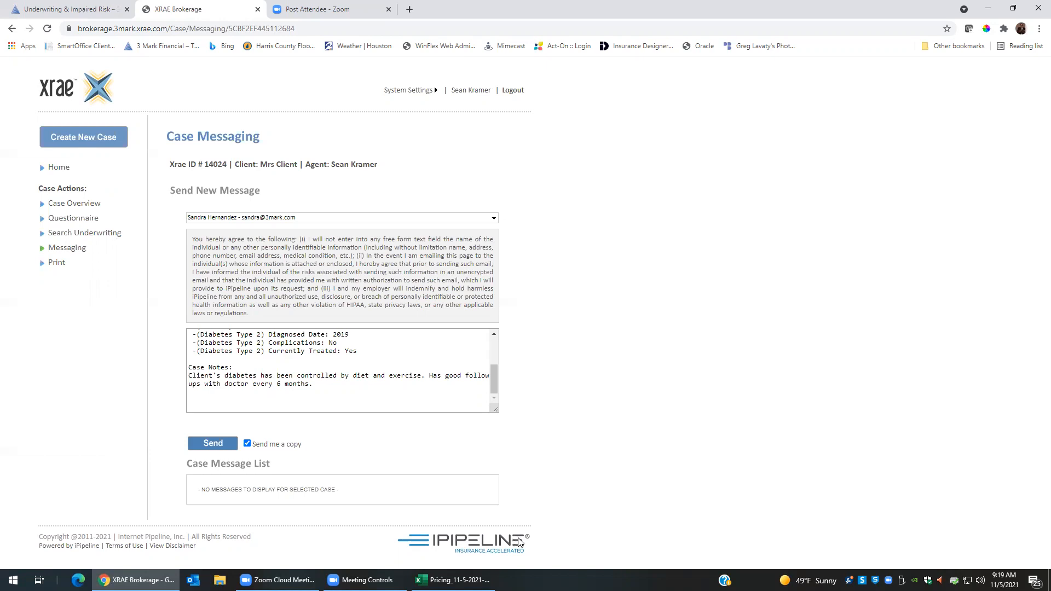
{"action": "mouse_move", "coordinate": [542, 40]}
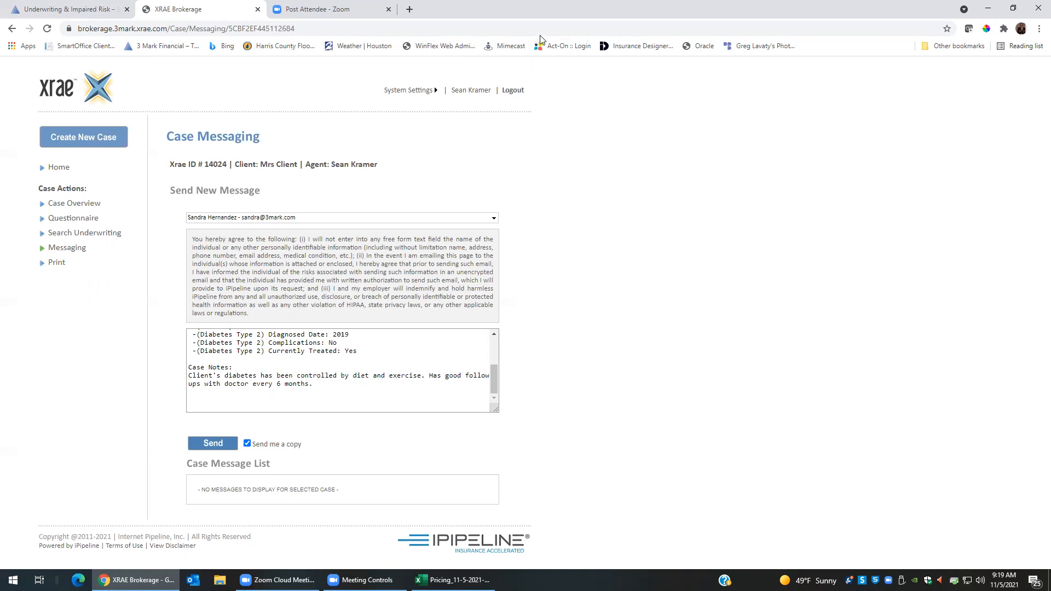